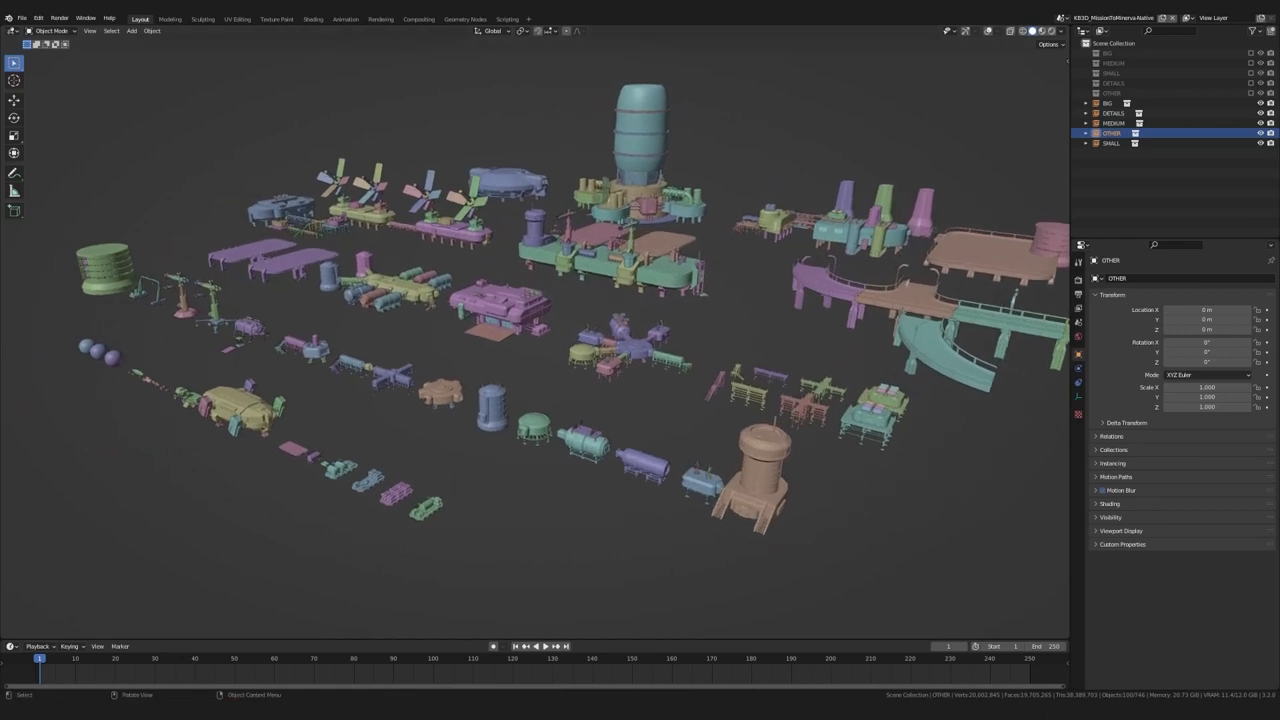
# Step: Browse the All Kits list and preview the Cyber District kit before returning to the list
pyautogui.click(312, 22)
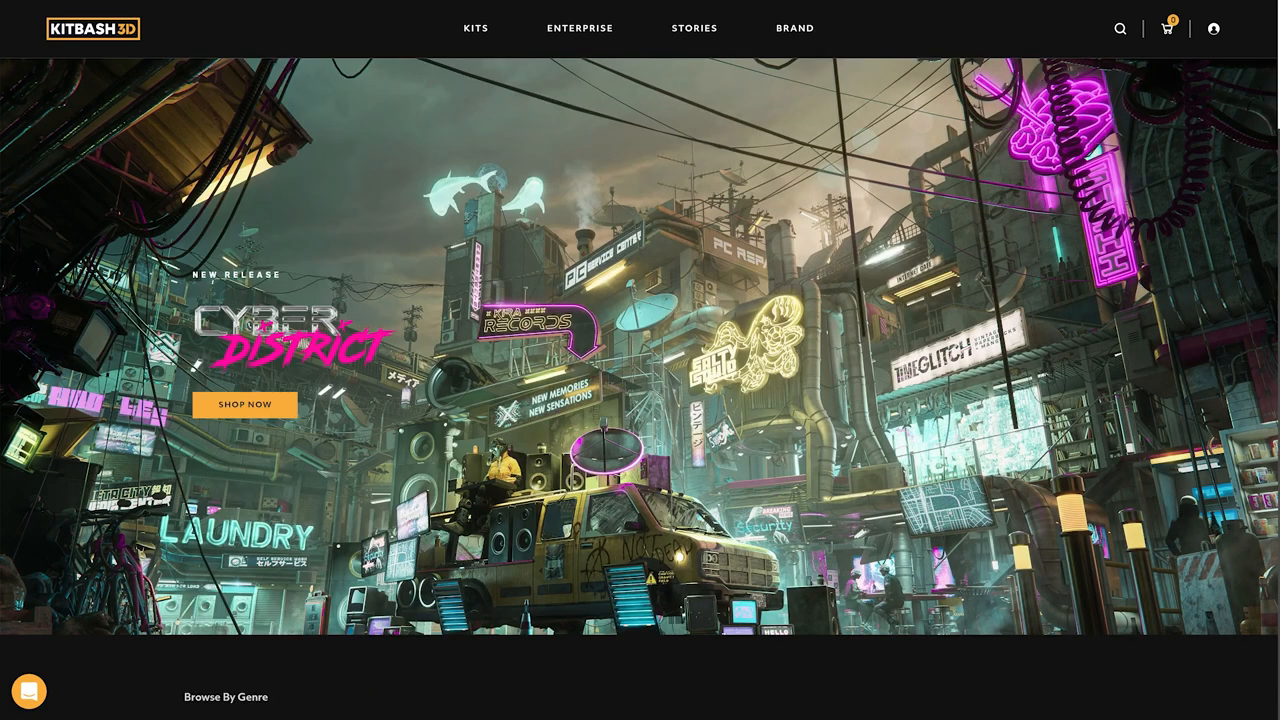
pyautogui.scroll(-3)
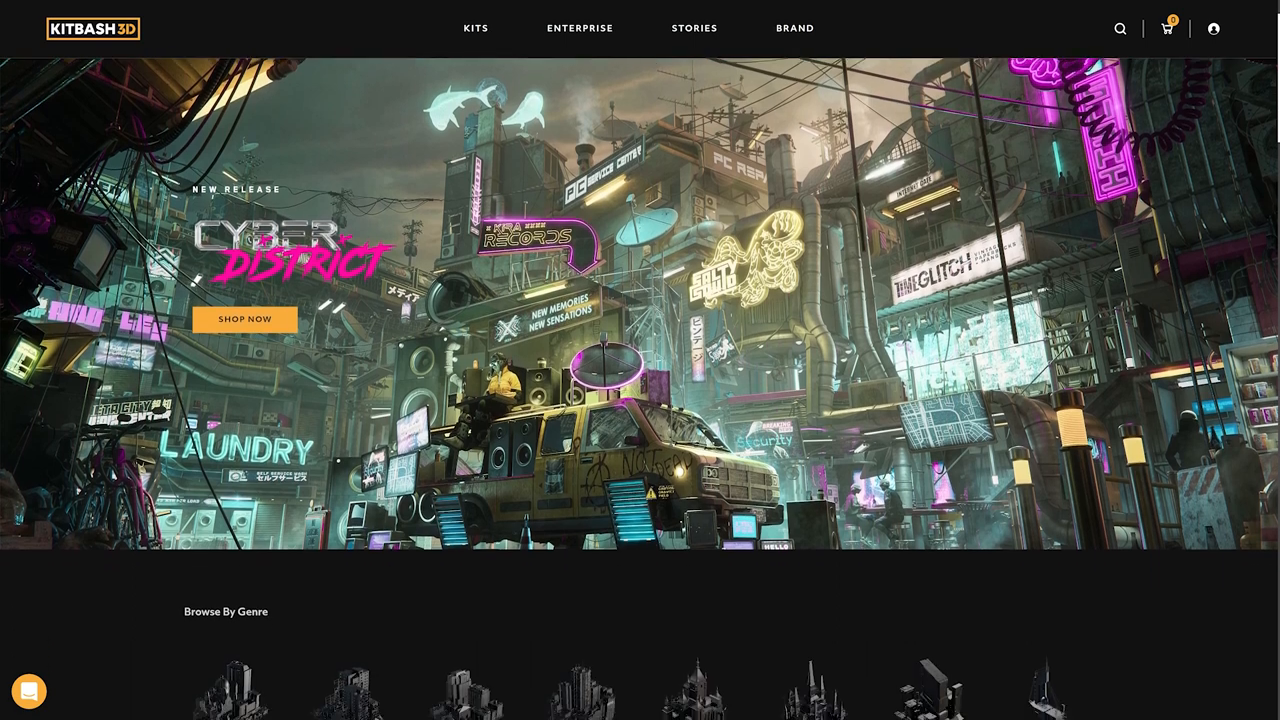
pyautogui.scroll(-3)
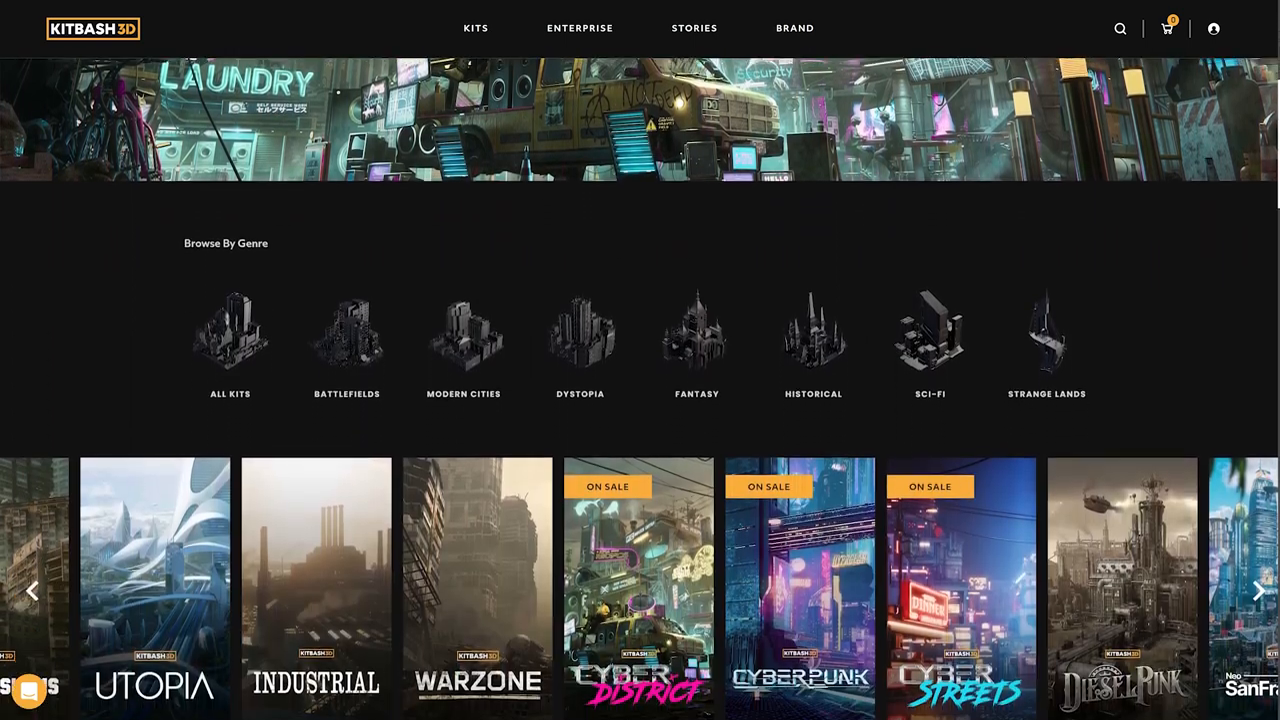
pyautogui.click(638, 588)
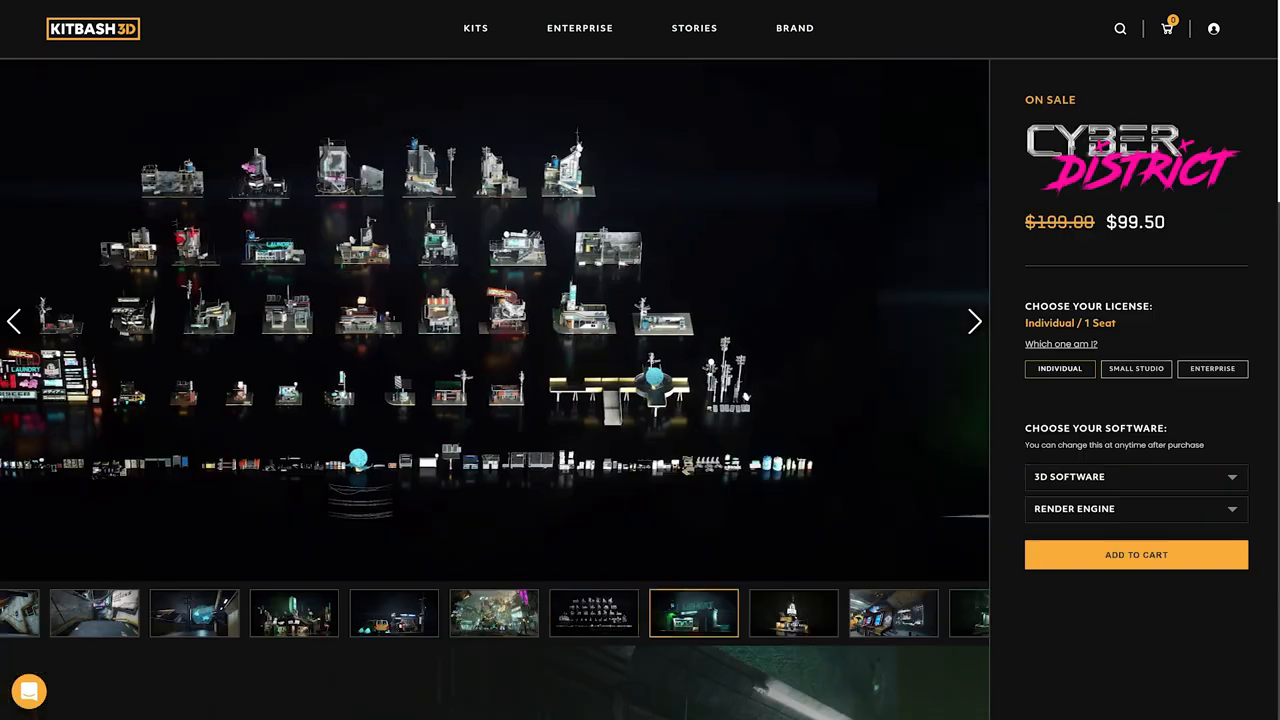
pyautogui.click(892, 612)
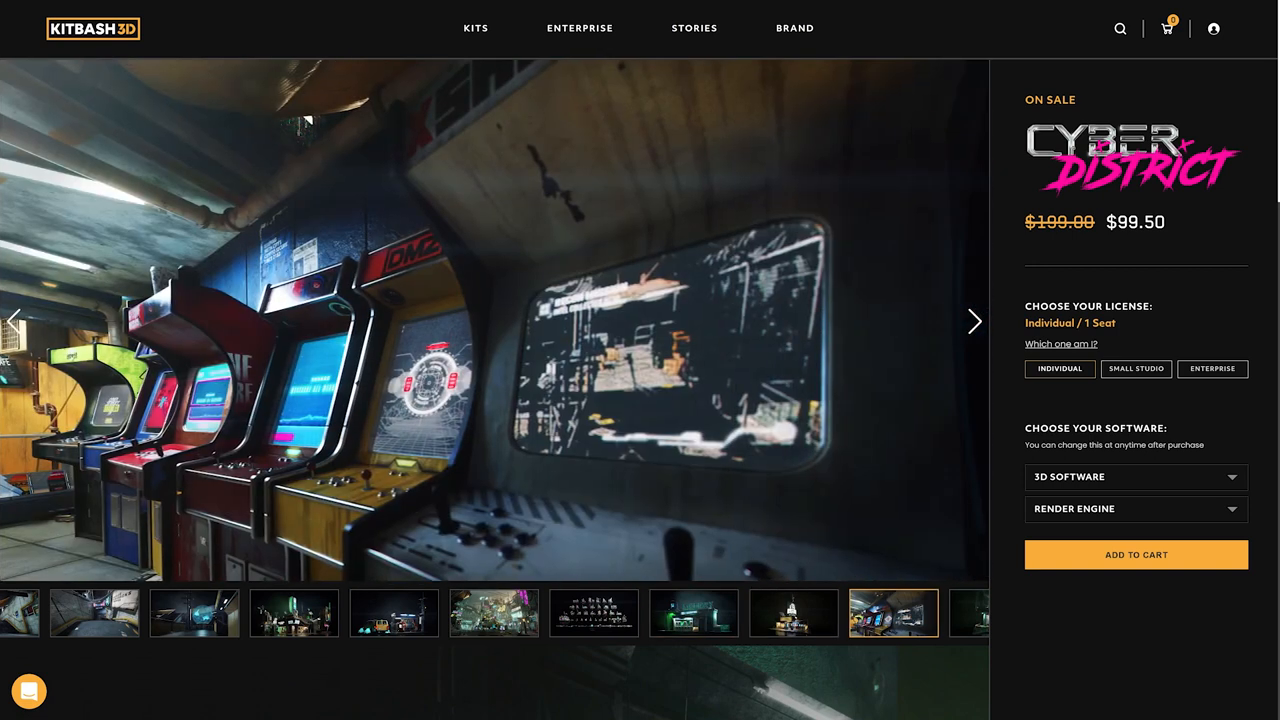
pyautogui.click(476, 28)
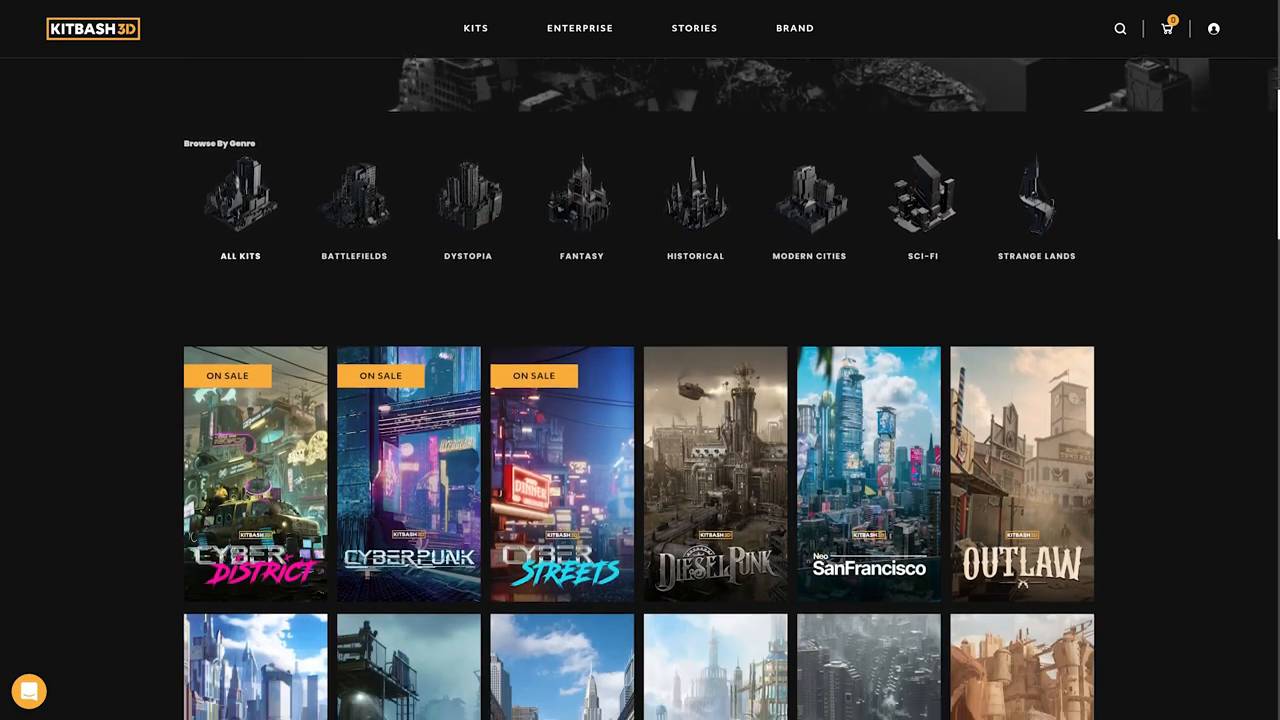
# Step: Open the Mission to Minerva kit page and look through its software and download options
pyautogui.scroll(-3)
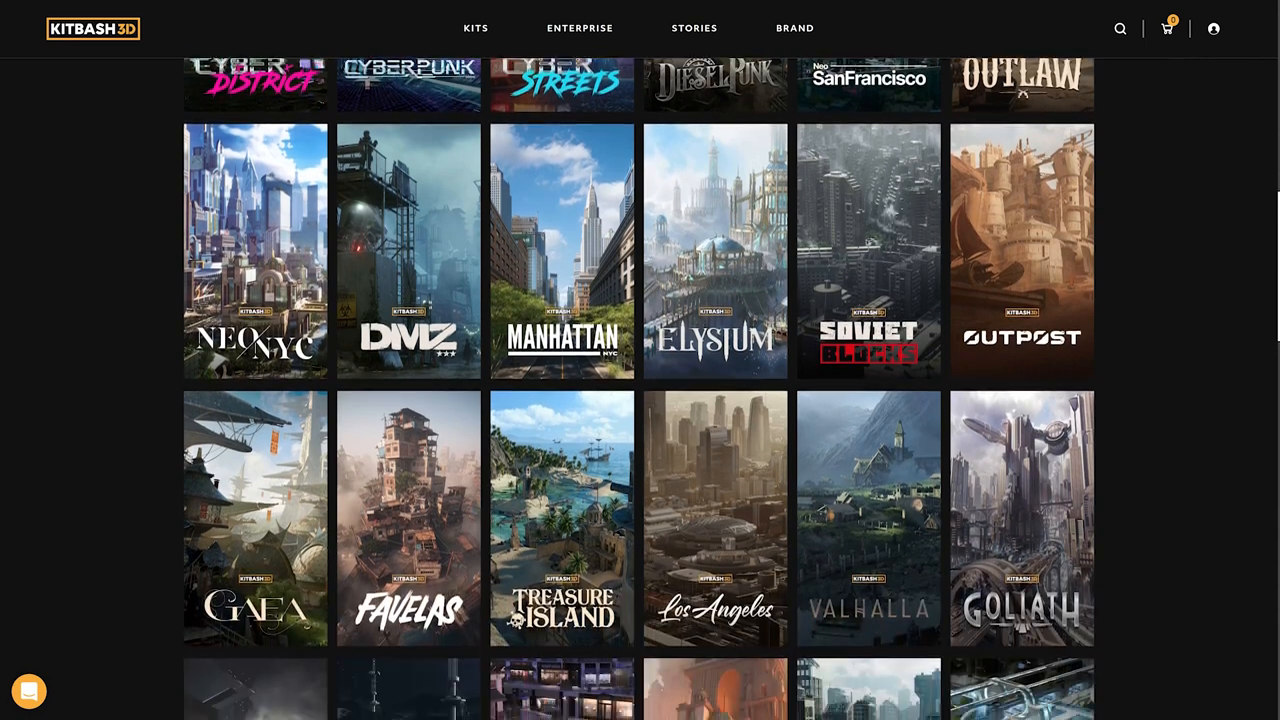
pyautogui.click(868, 518)
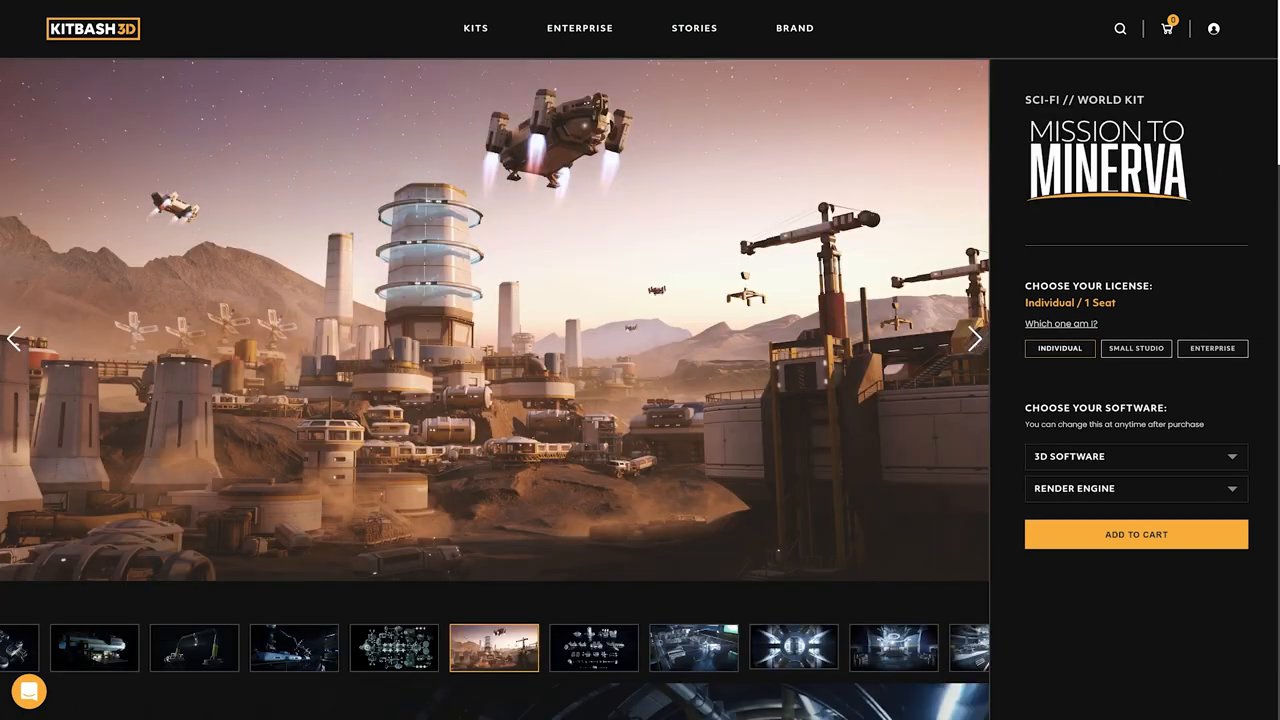
pyautogui.scroll(-3)
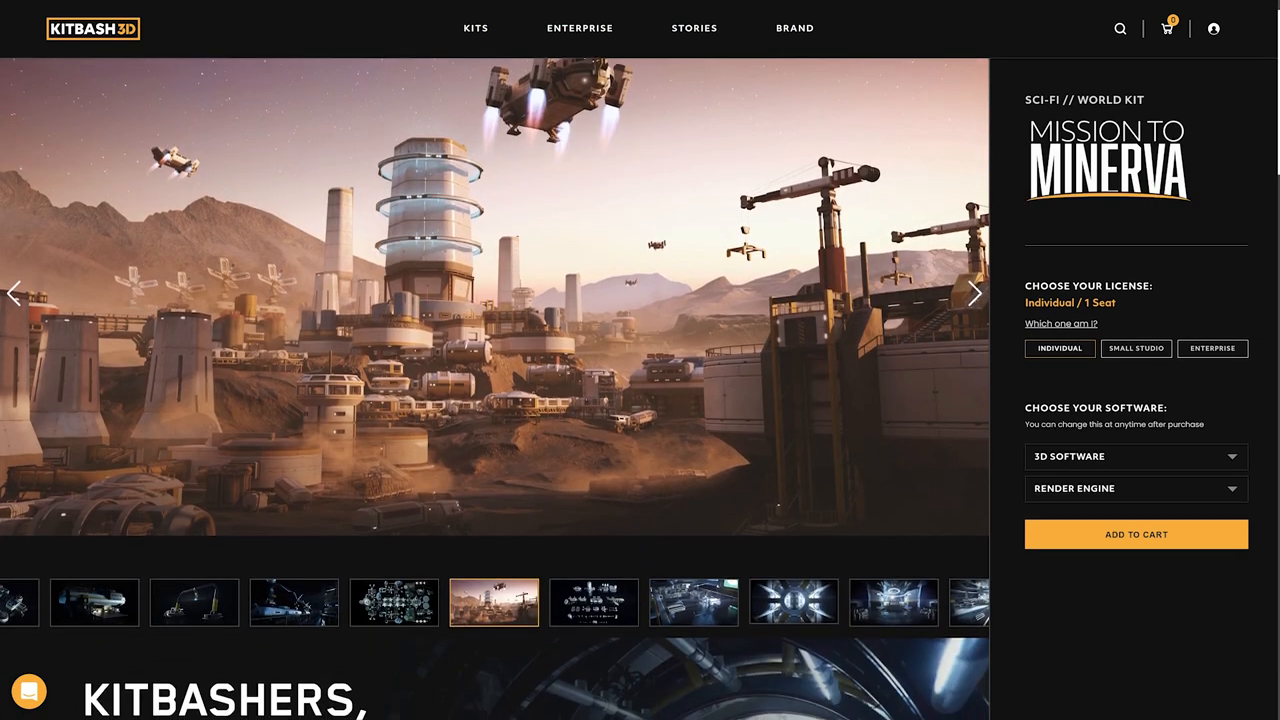
pyautogui.scroll(-3)
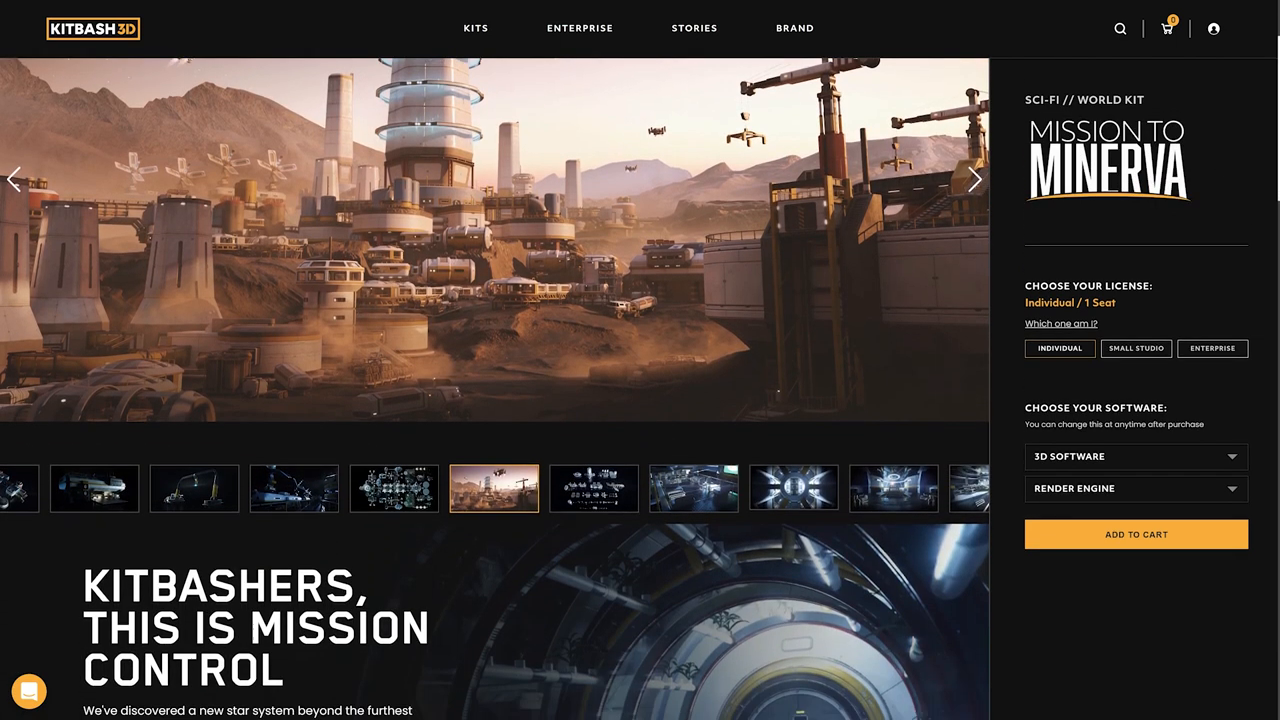
pyautogui.scroll(-3)
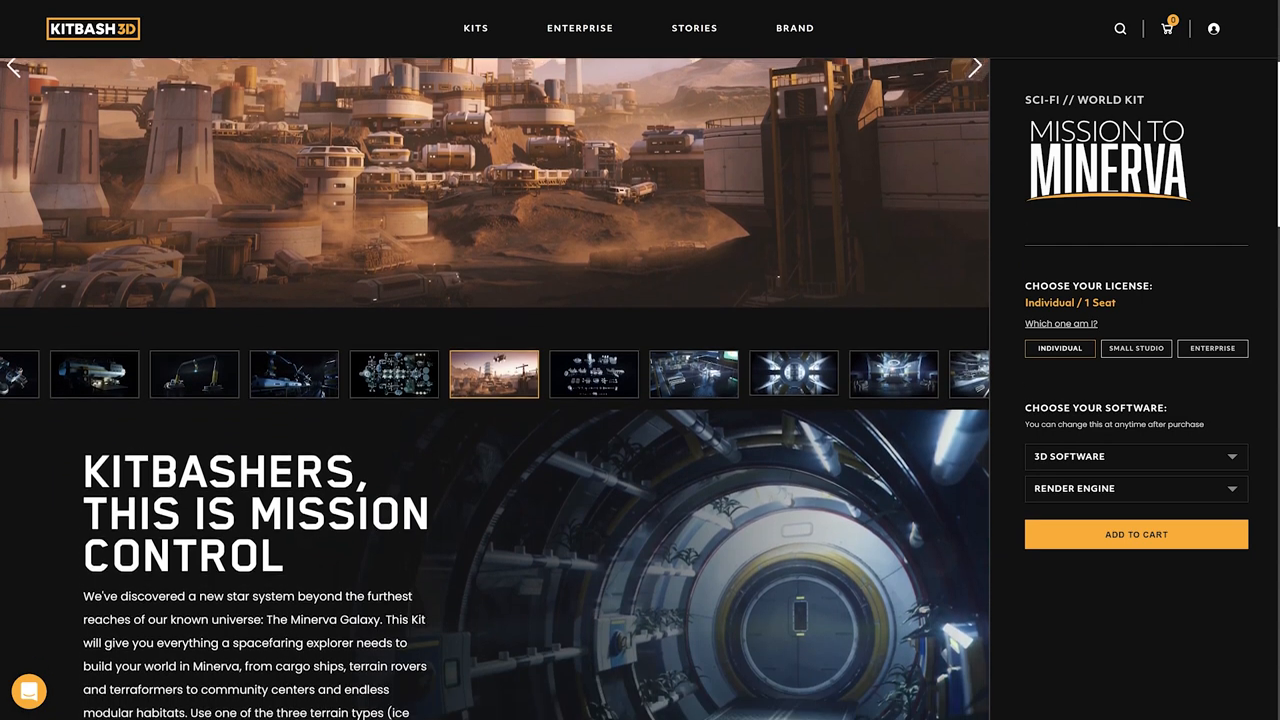
pyautogui.scroll(-3)
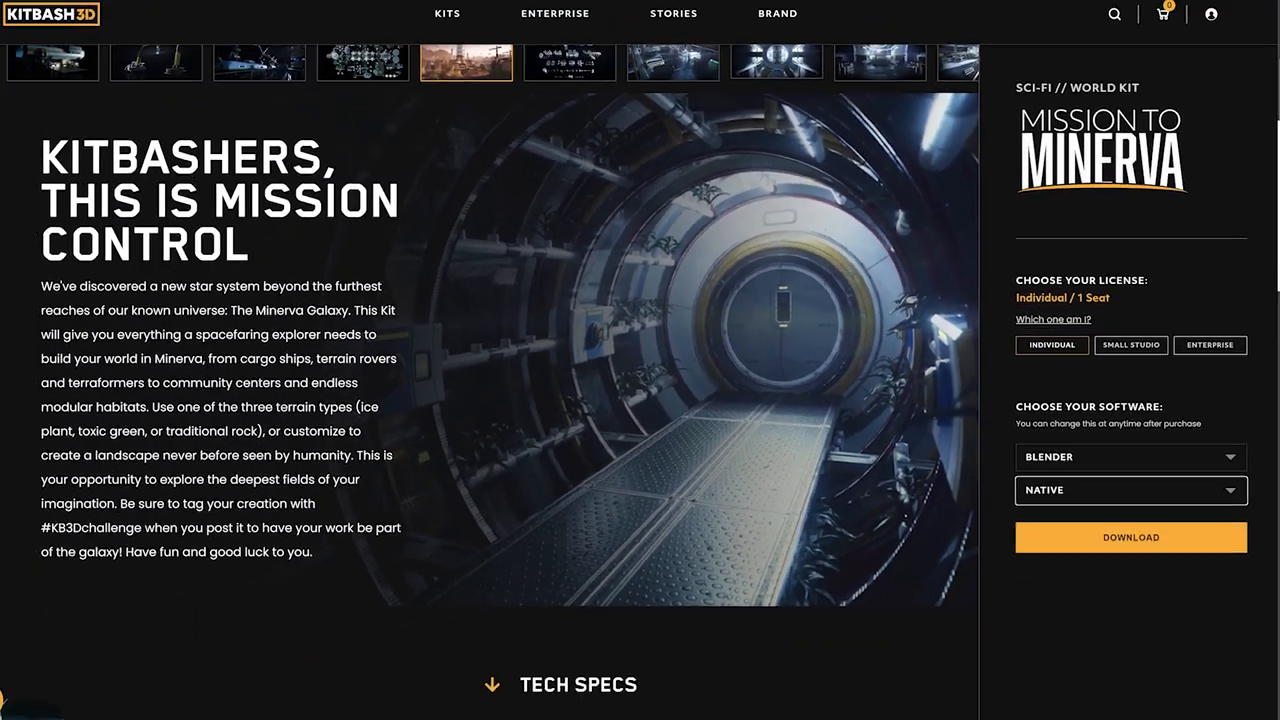
pyautogui.scroll(3)
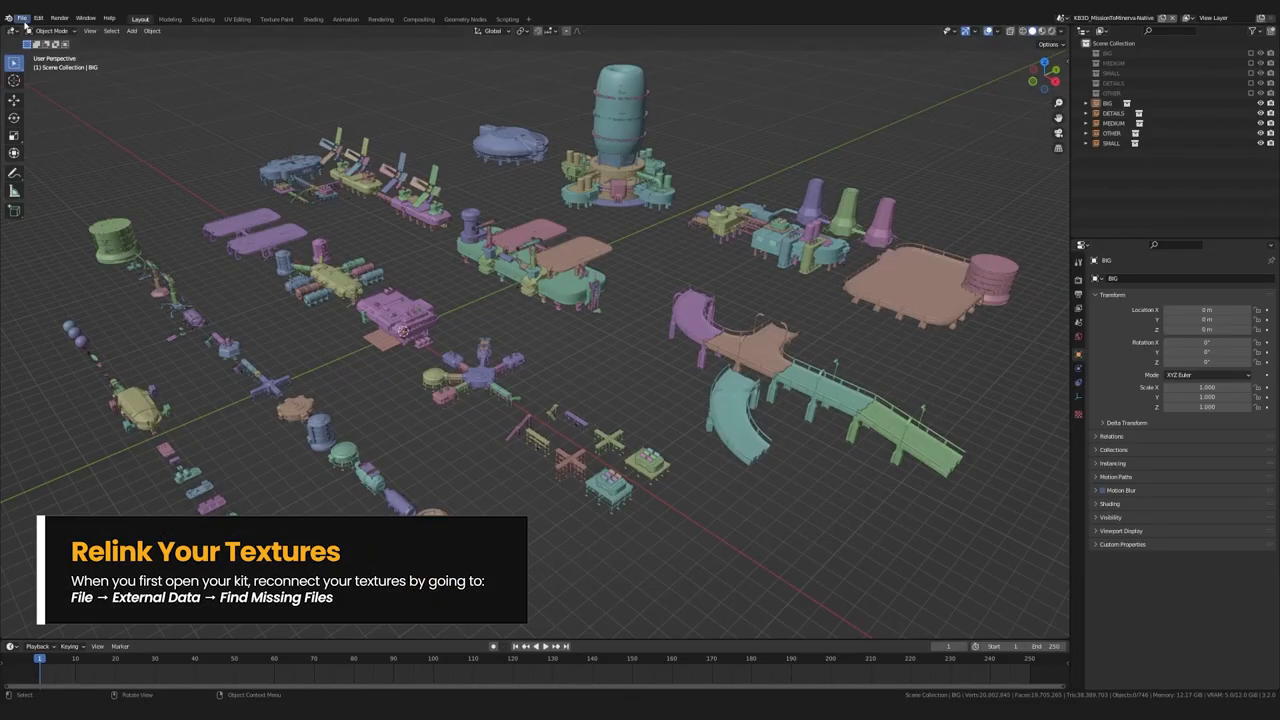
# Step: Run Find Missing Files on the downloaded kit's textures folder to relink the missing images
pyautogui.click(22, 18)
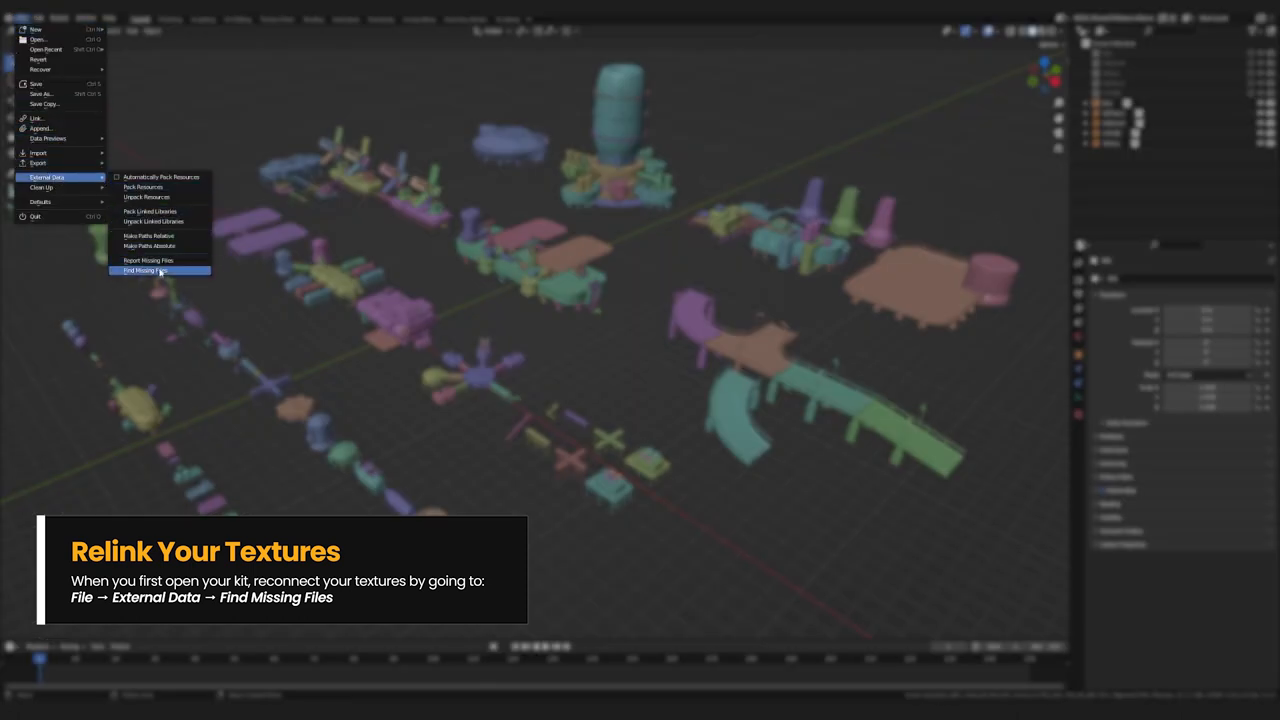
pyautogui.click(144, 270)
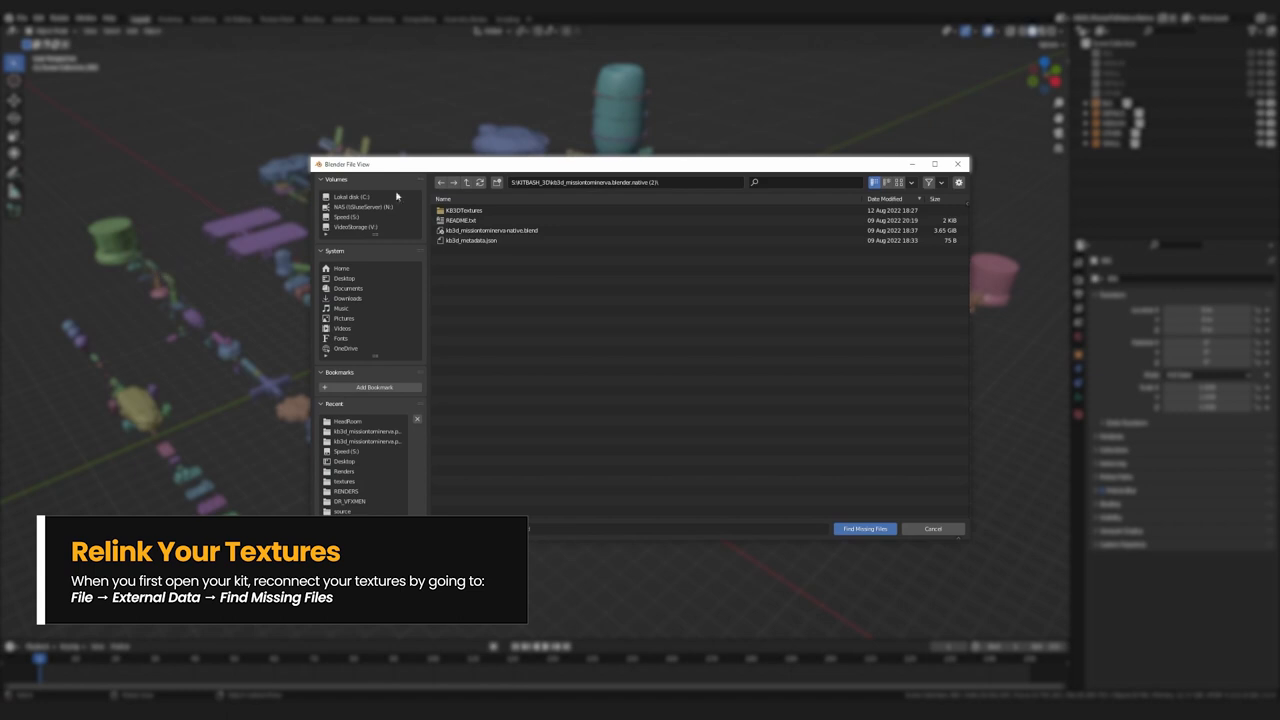
pyautogui.click(468, 180)
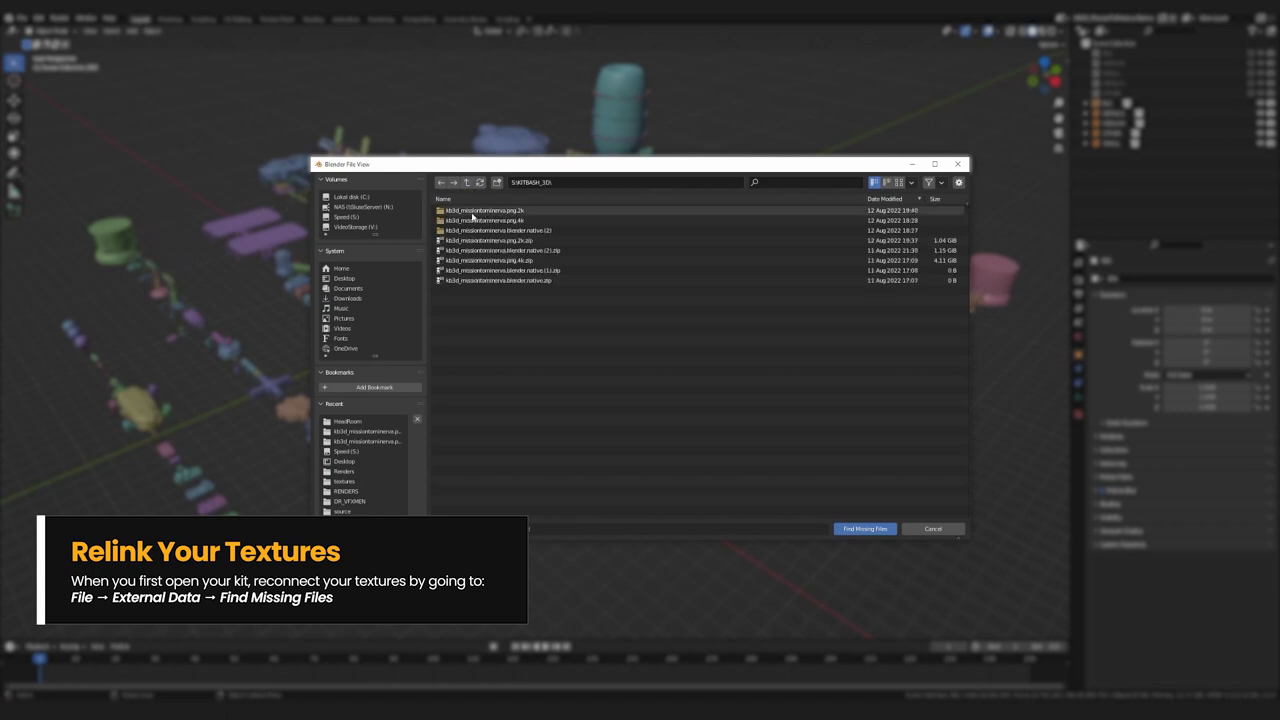
pyautogui.doubleClick(484, 210)
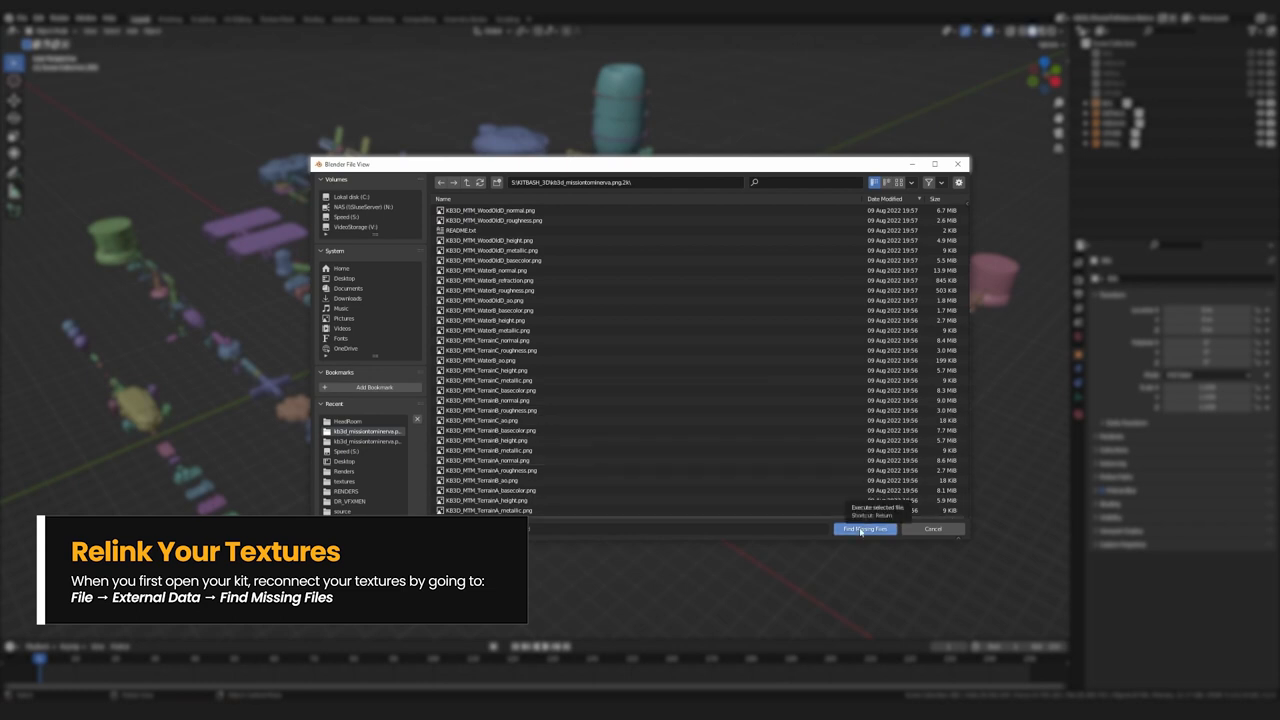
pyautogui.click(864, 528)
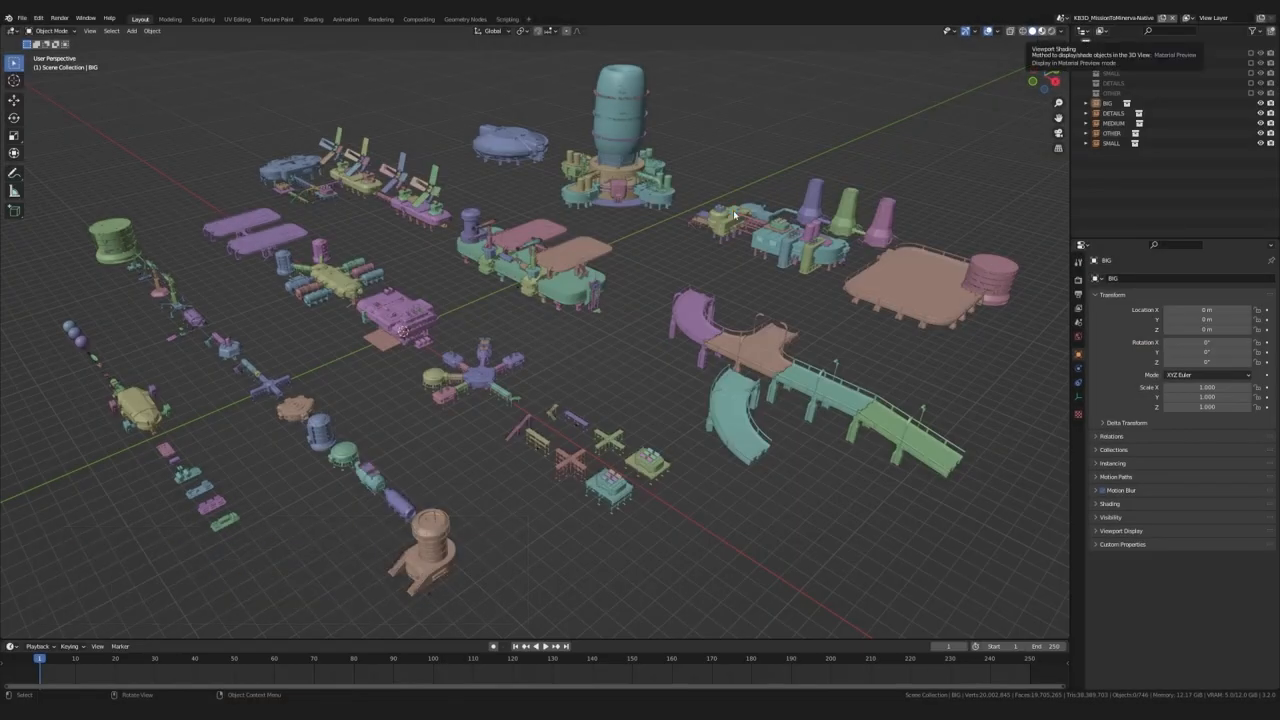
# Step: Switch to Material Preview shading and orbit the textured central tower
pyautogui.click(1008, 30)
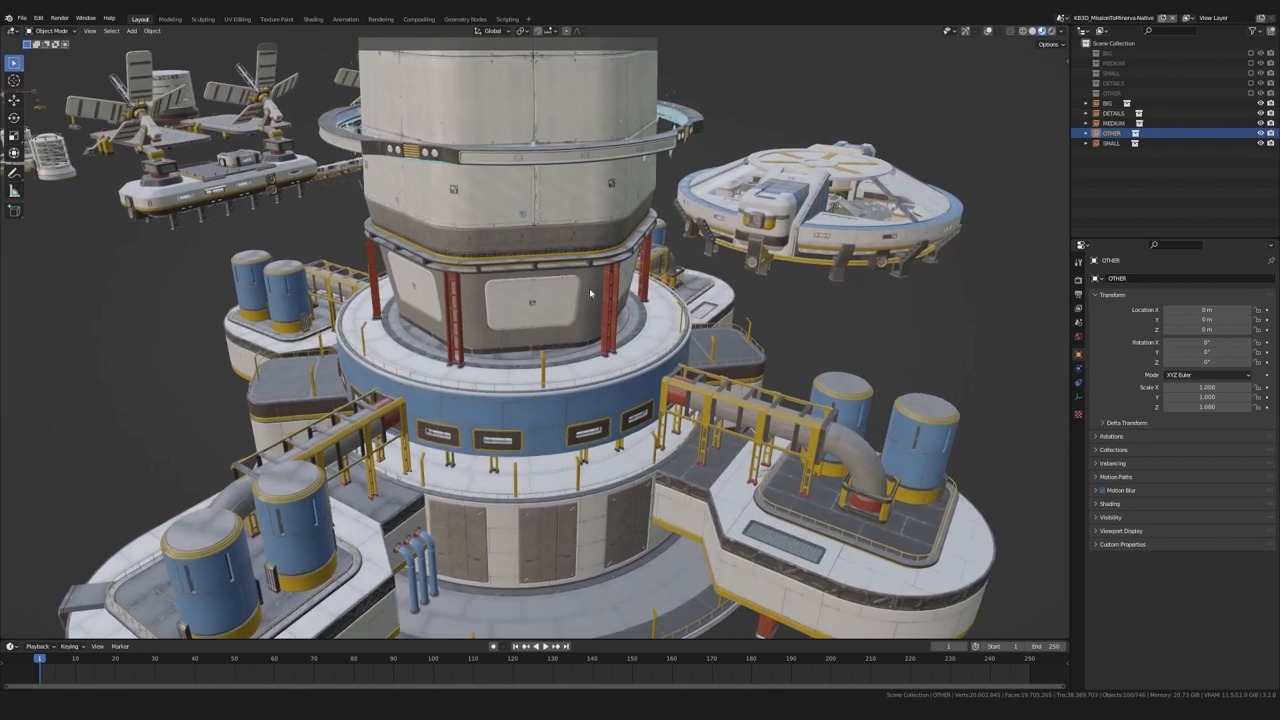
pyautogui.moveTo(590, 290); pyautogui.dragTo(688, 320)
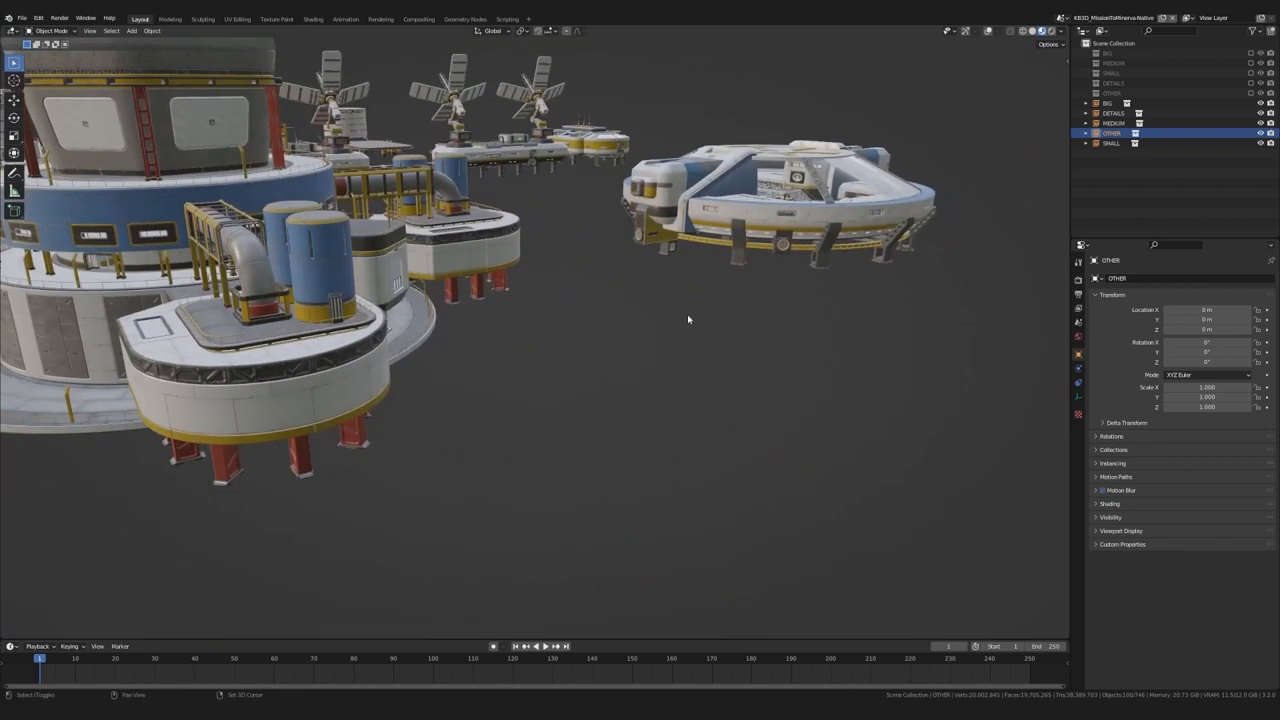
pyautogui.moveTo(546, 286)
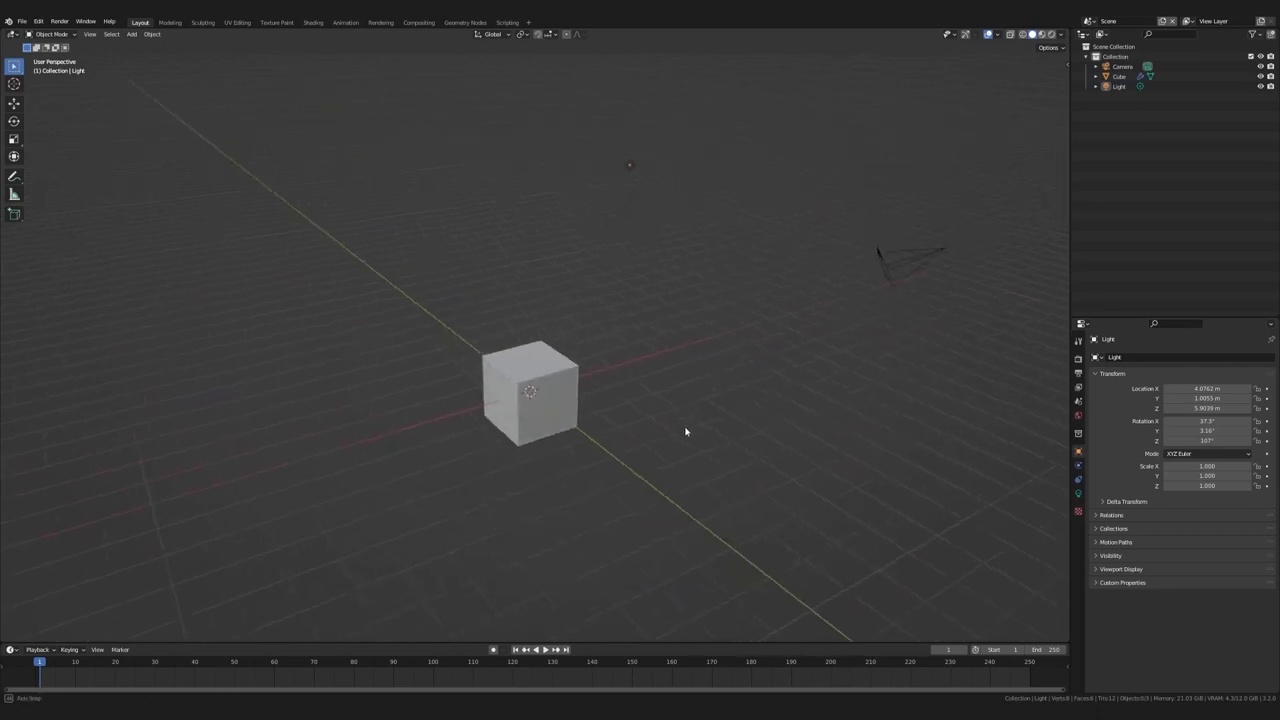
# Step: Select the default cube and show the scene's Render Properties
pyautogui.click(530, 390)
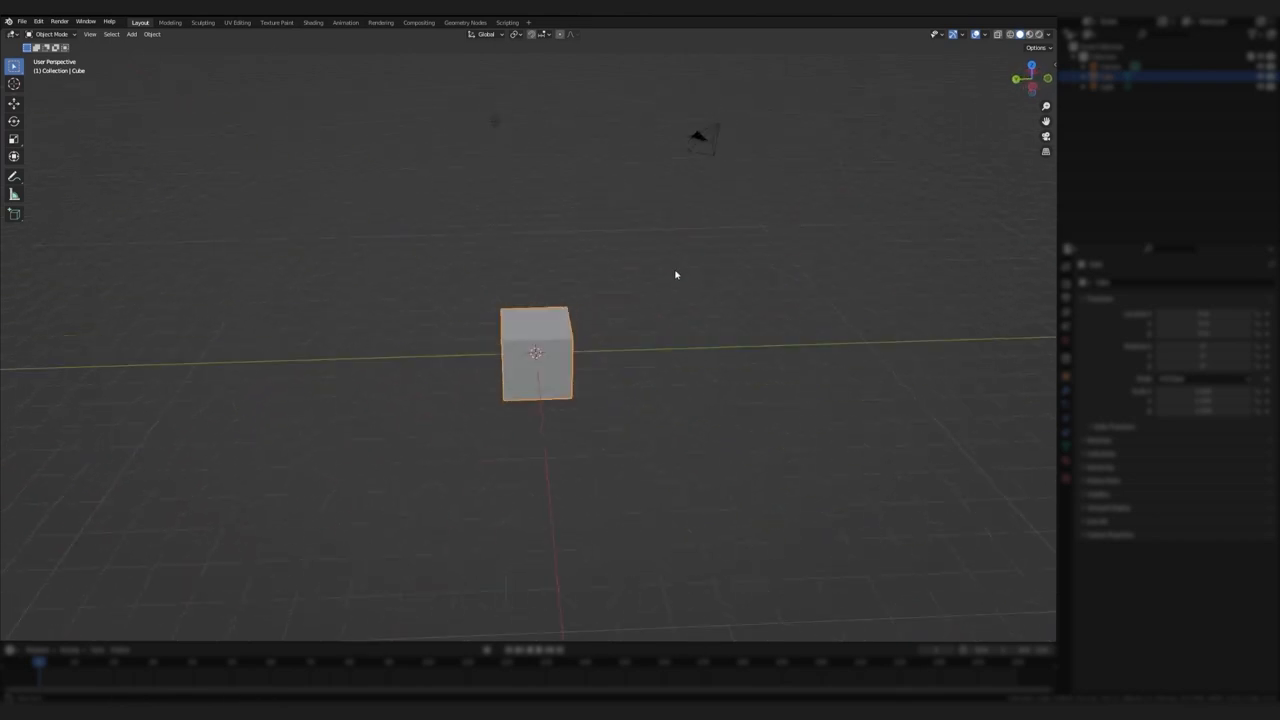
pyautogui.moveTo(676, 276); pyautogui.dragTo(500, 320)
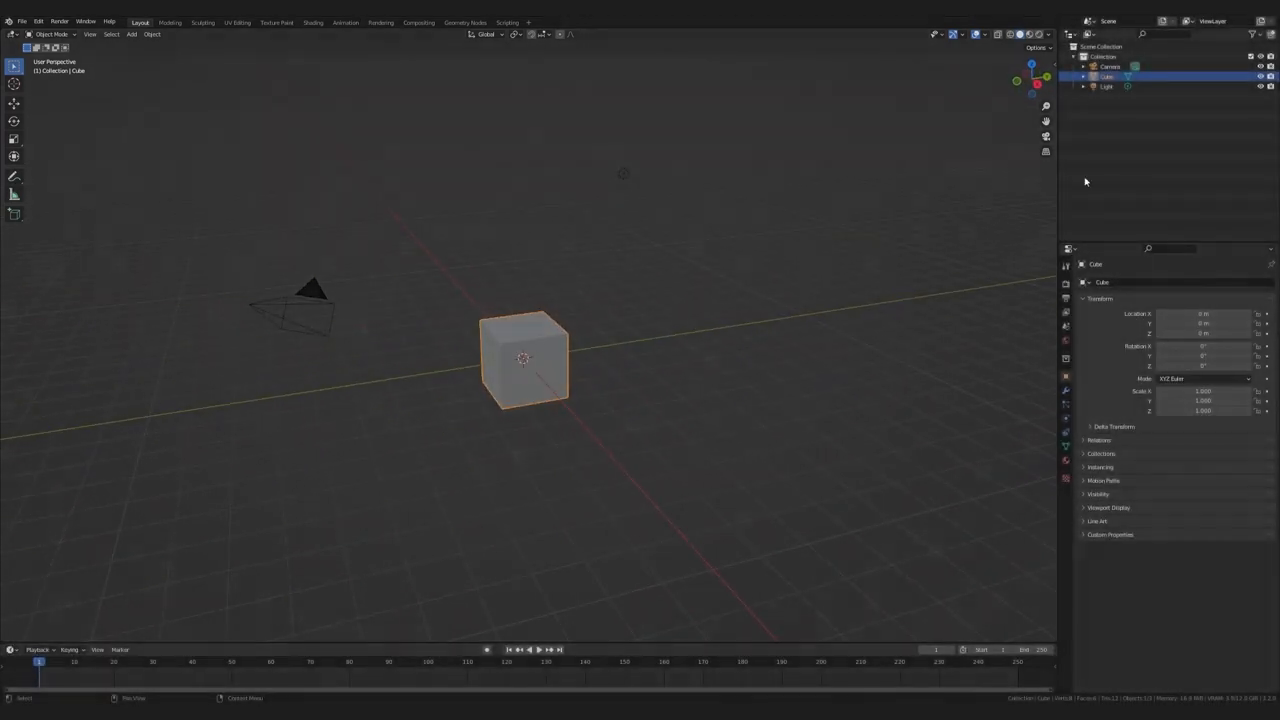
pyautogui.click(1108, 76)
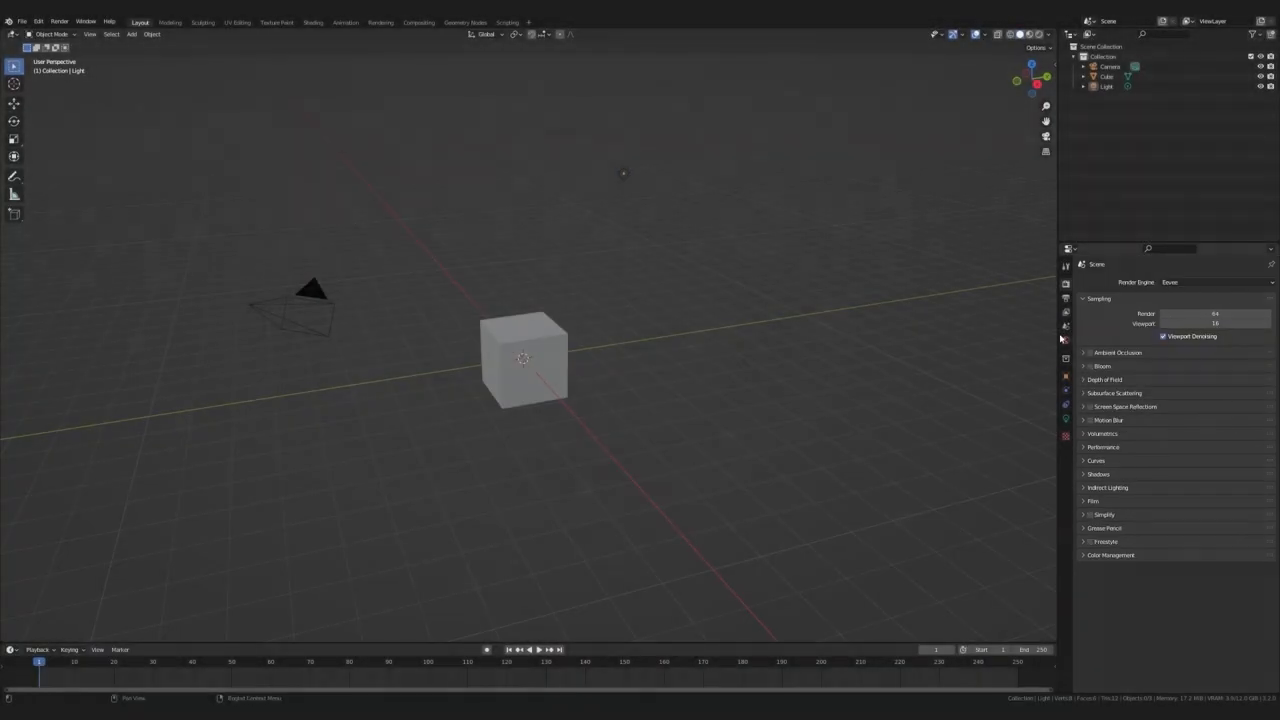
pyautogui.click(1064, 340)
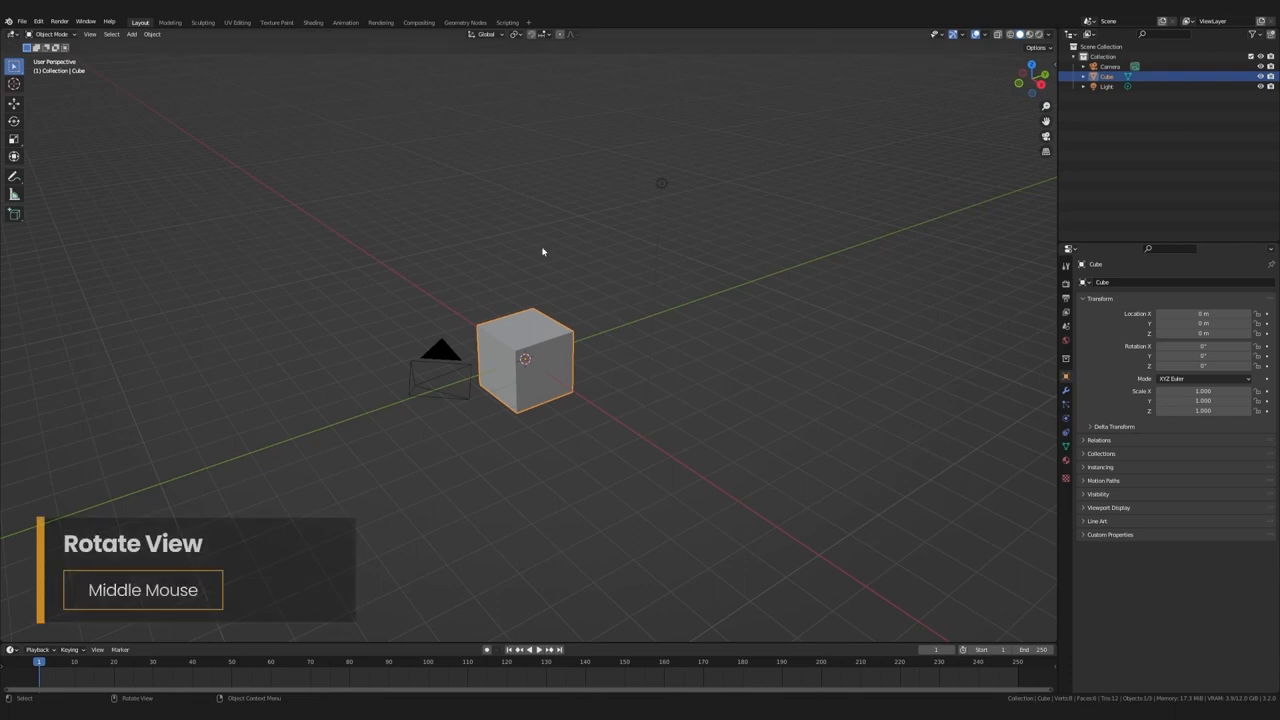
pyautogui.moveTo(544, 252); pyautogui.dragTo(680, 252)
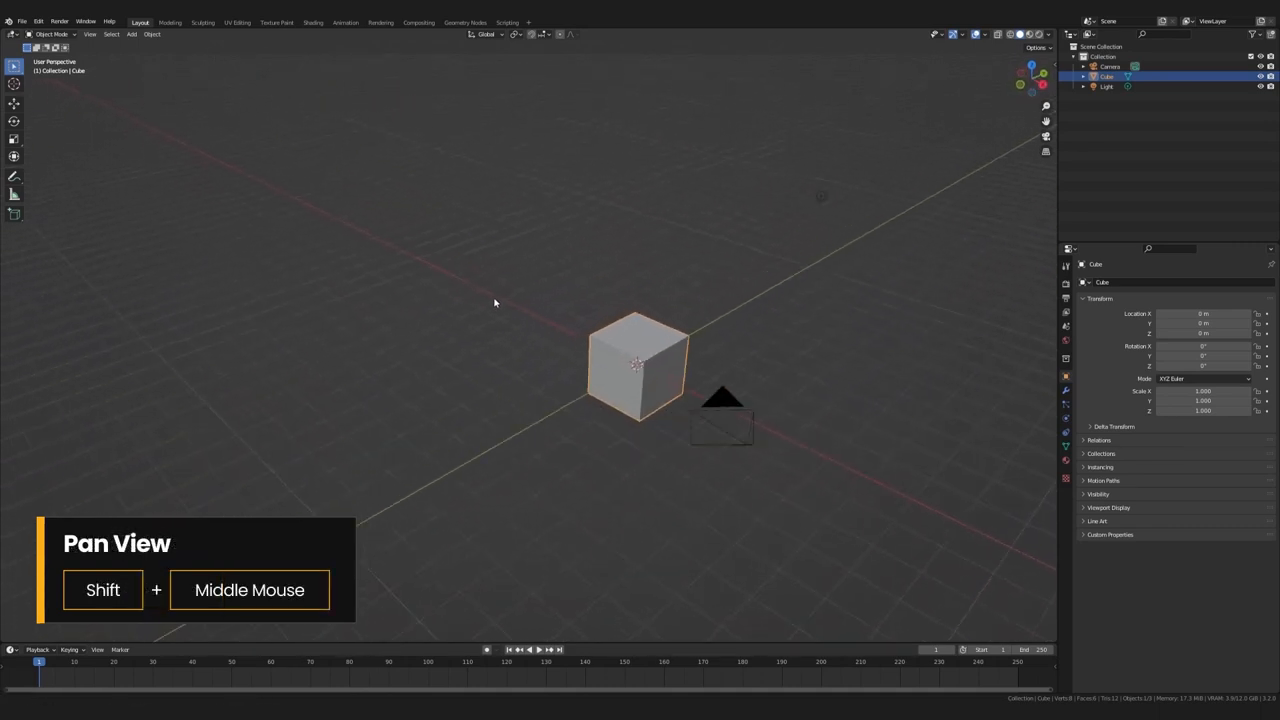
pyautogui.moveTo(494, 302); pyautogui.dragTo(168, 296)
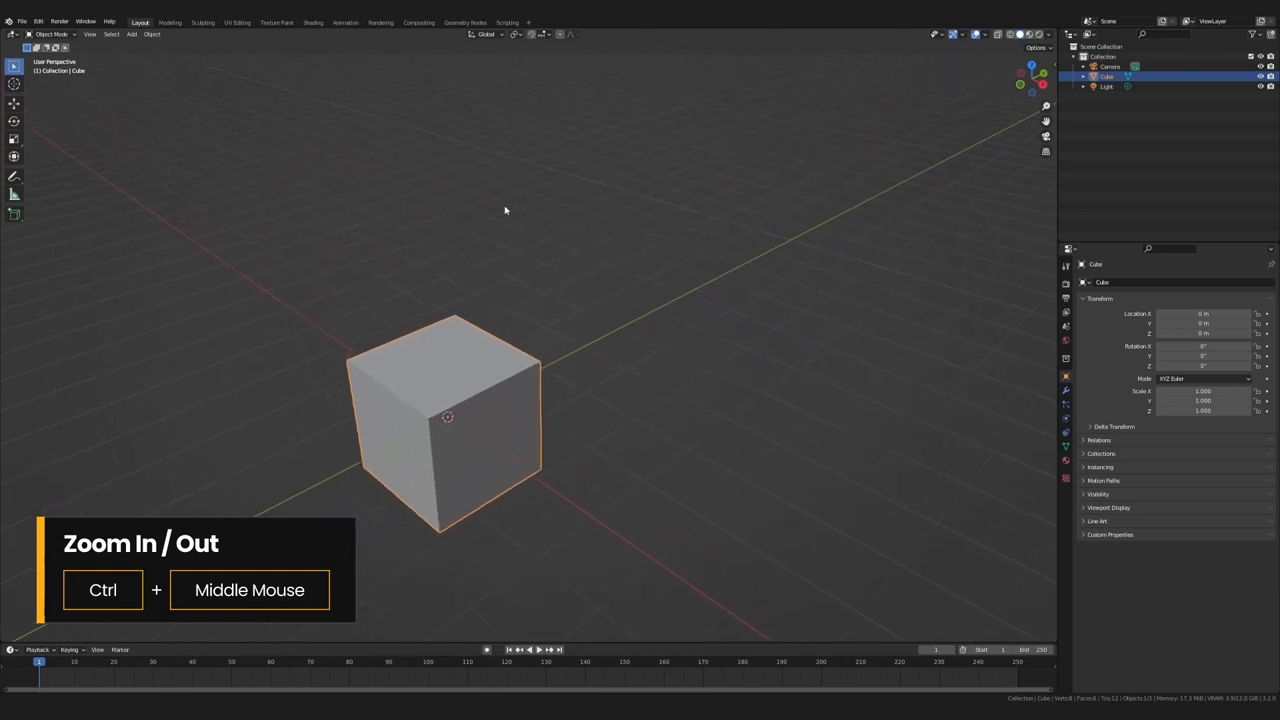
pyautogui.scroll(-3)
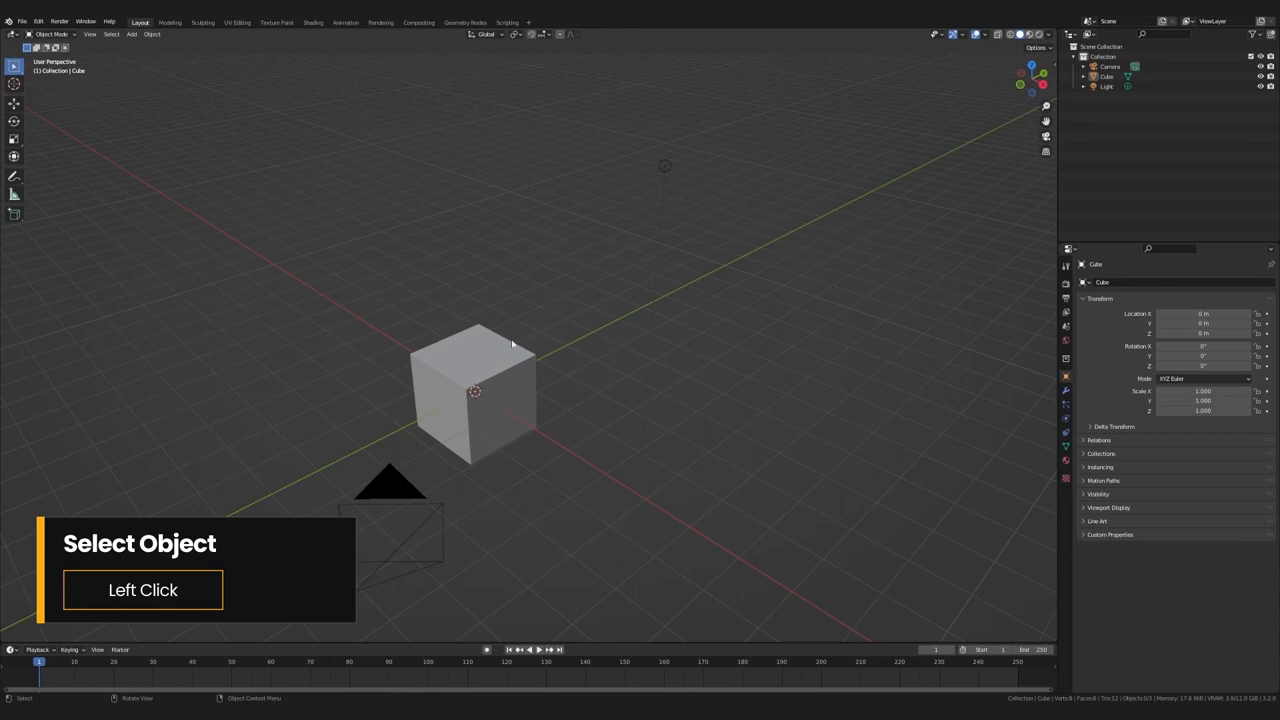
# Step: Box-select the default cube in the viewport
pyautogui.moveTo(290, 100); pyautogui.dragTo(764, 564)
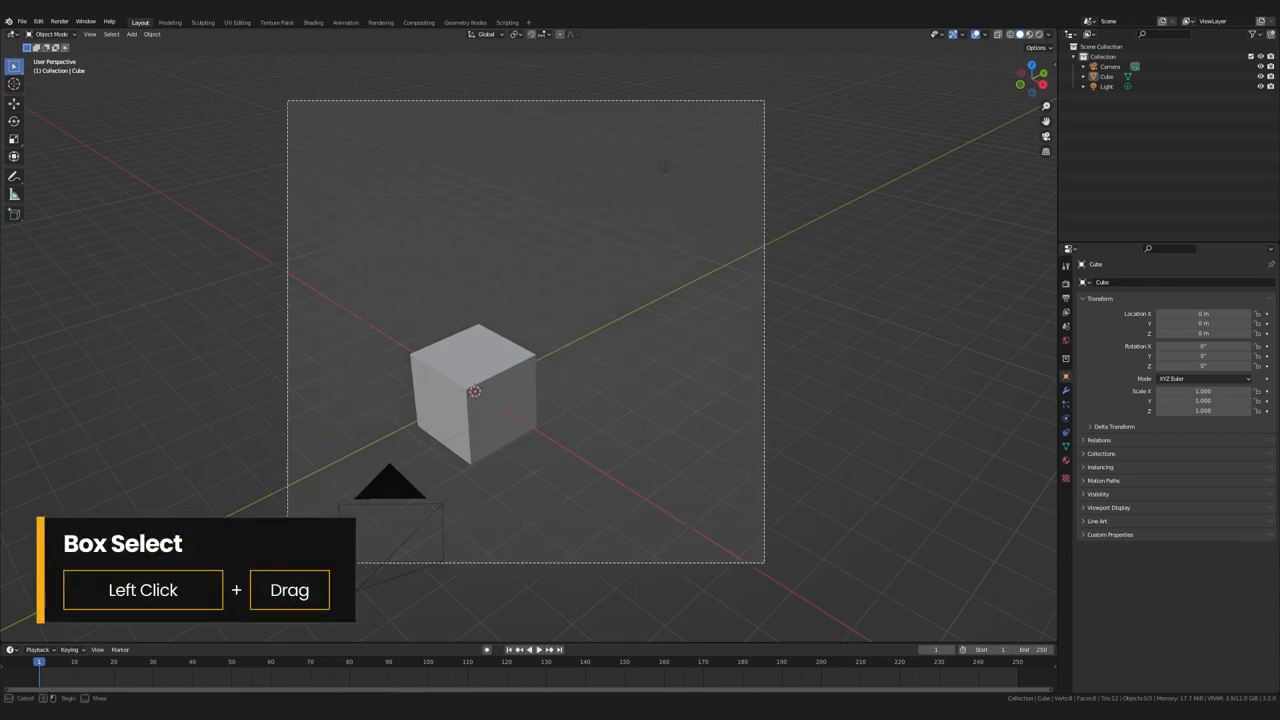
pyautogui.moveTo(290, 100); pyautogui.dragTo(764, 570)
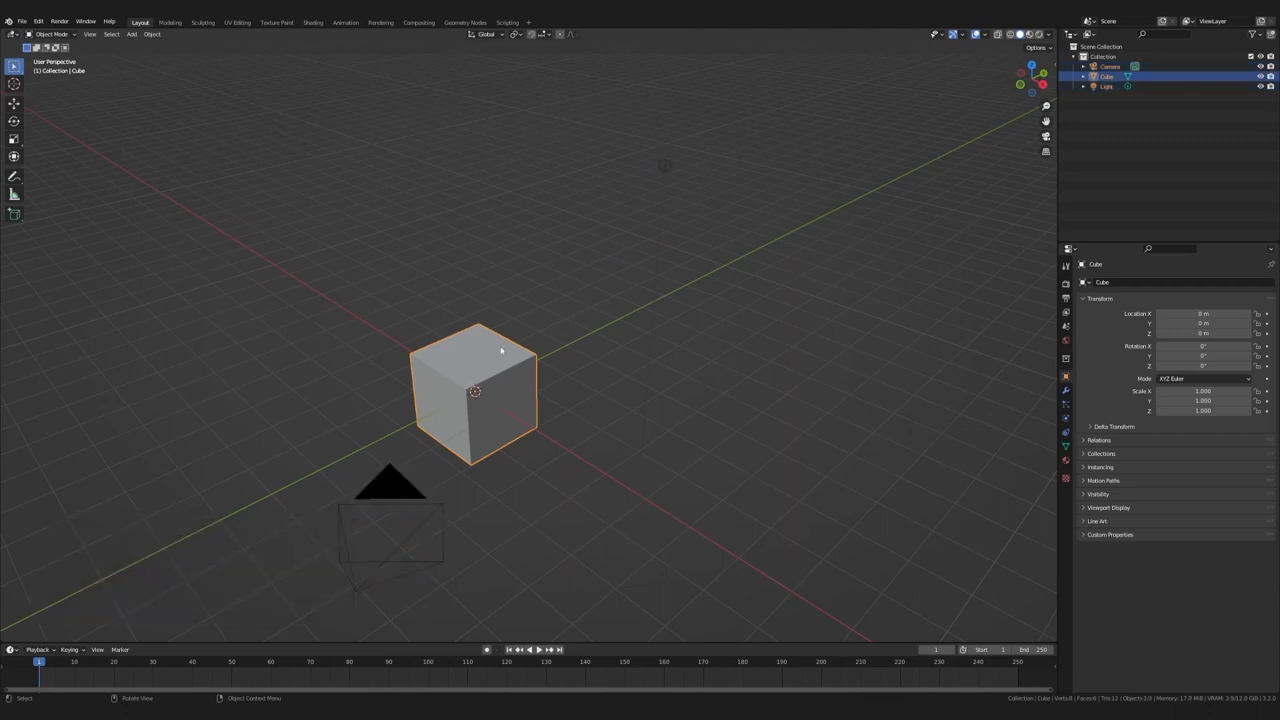
pyautogui.moveTo(504, 348)
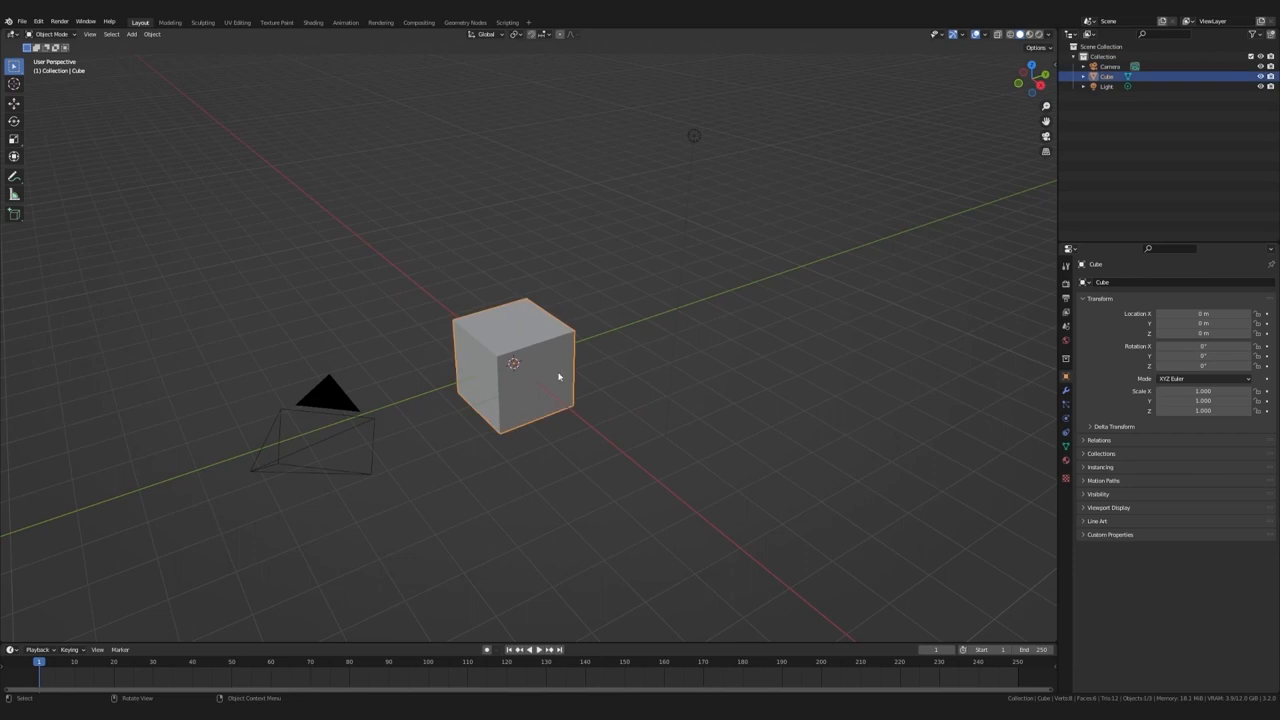
pyautogui.moveTo(560, 378)
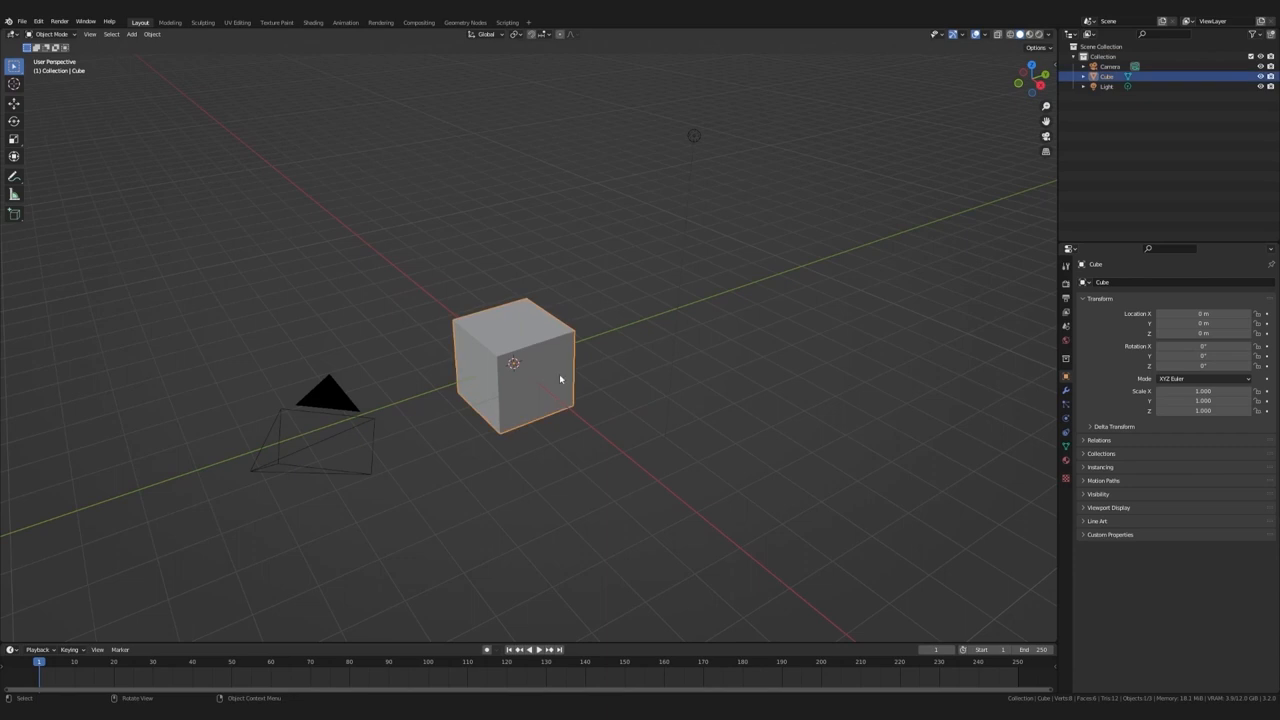
pyautogui.press('g')
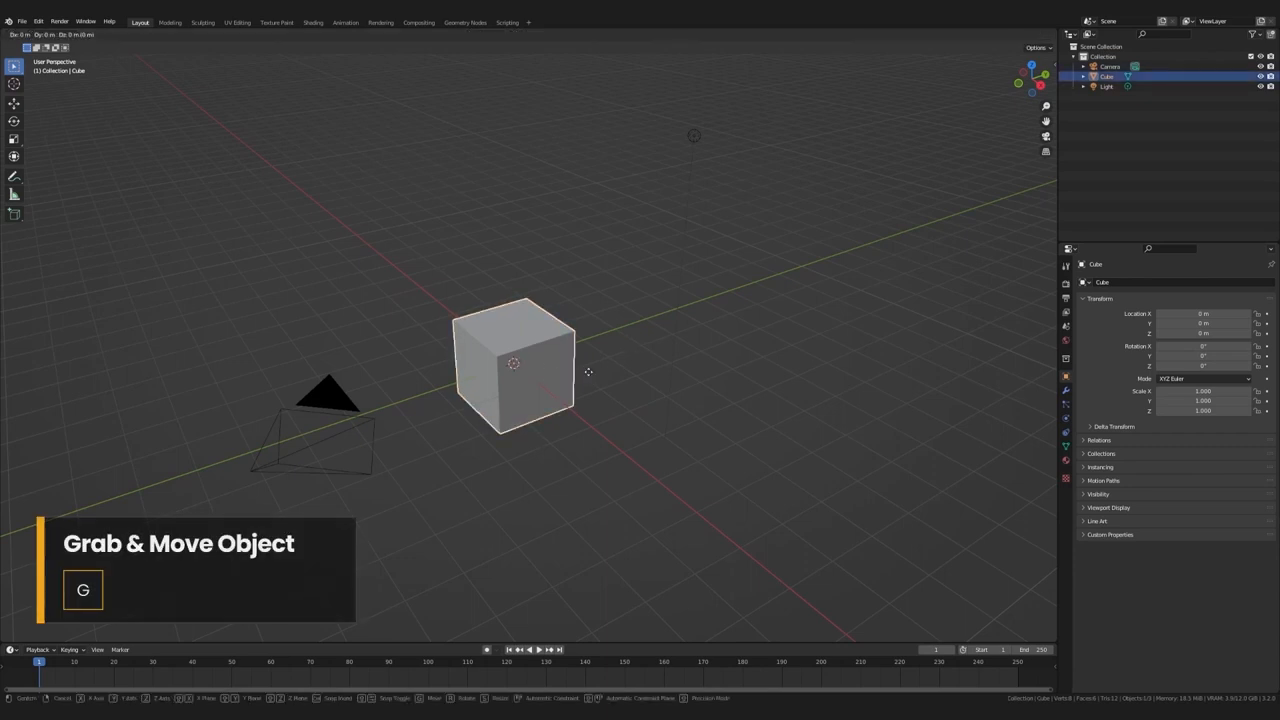
pyautogui.moveTo(630, 350)
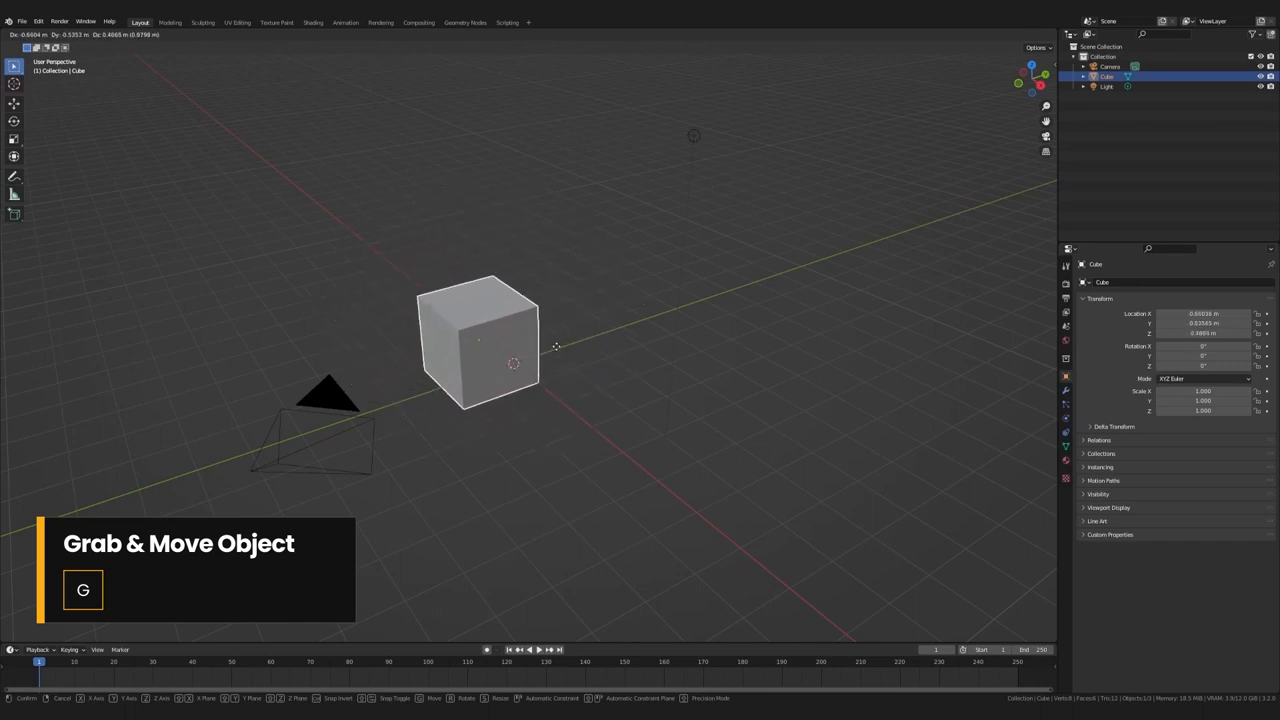
pyautogui.click(512, 270)
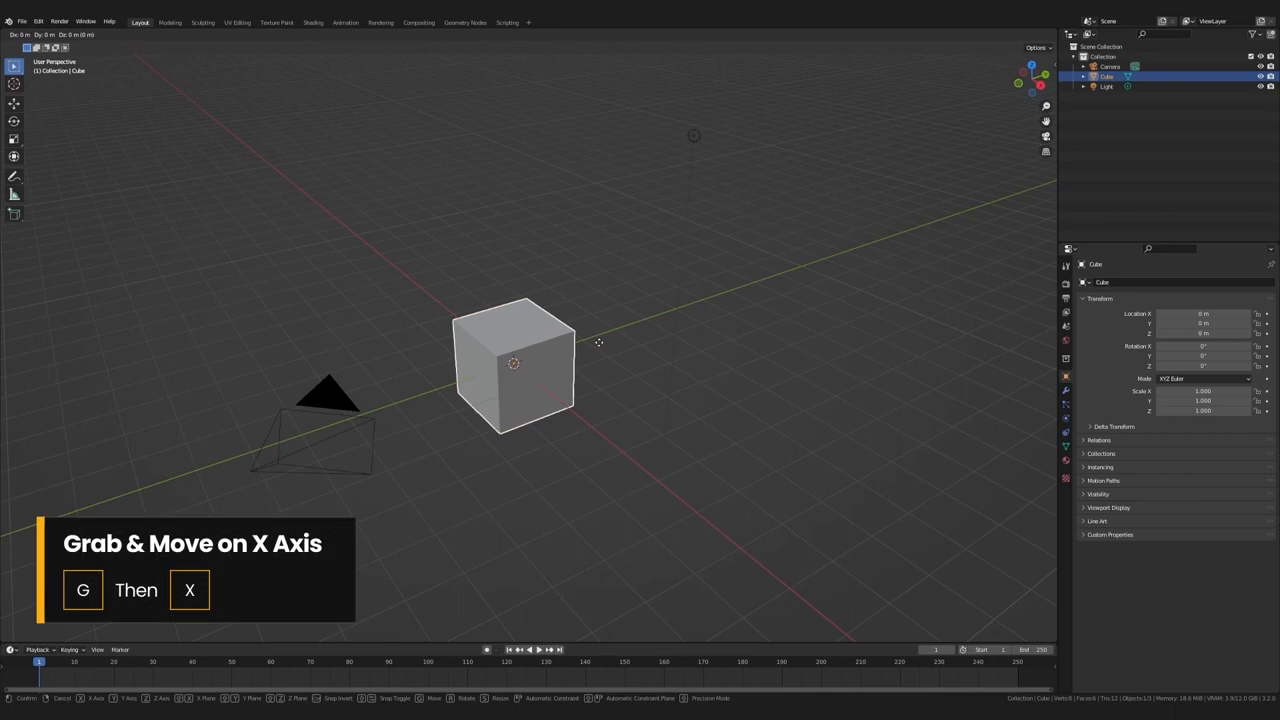
pyautogui.moveTo(796, 486)
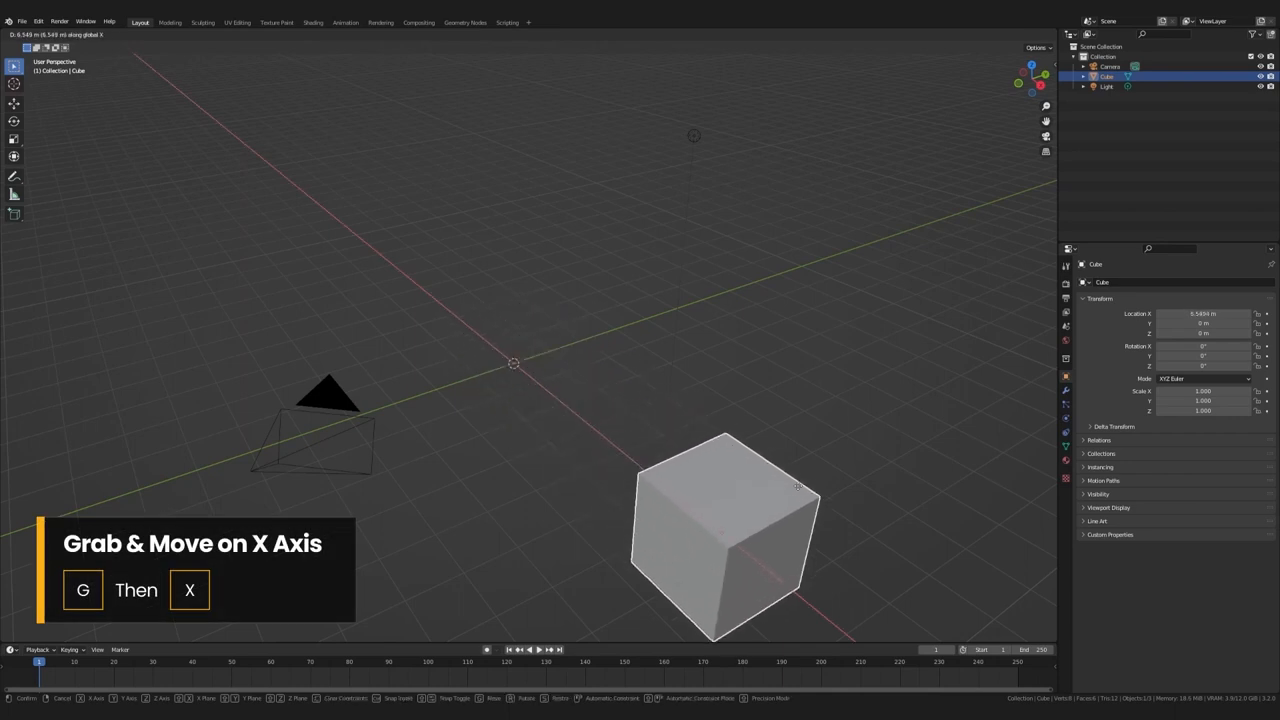
pyautogui.moveTo(620, 424)
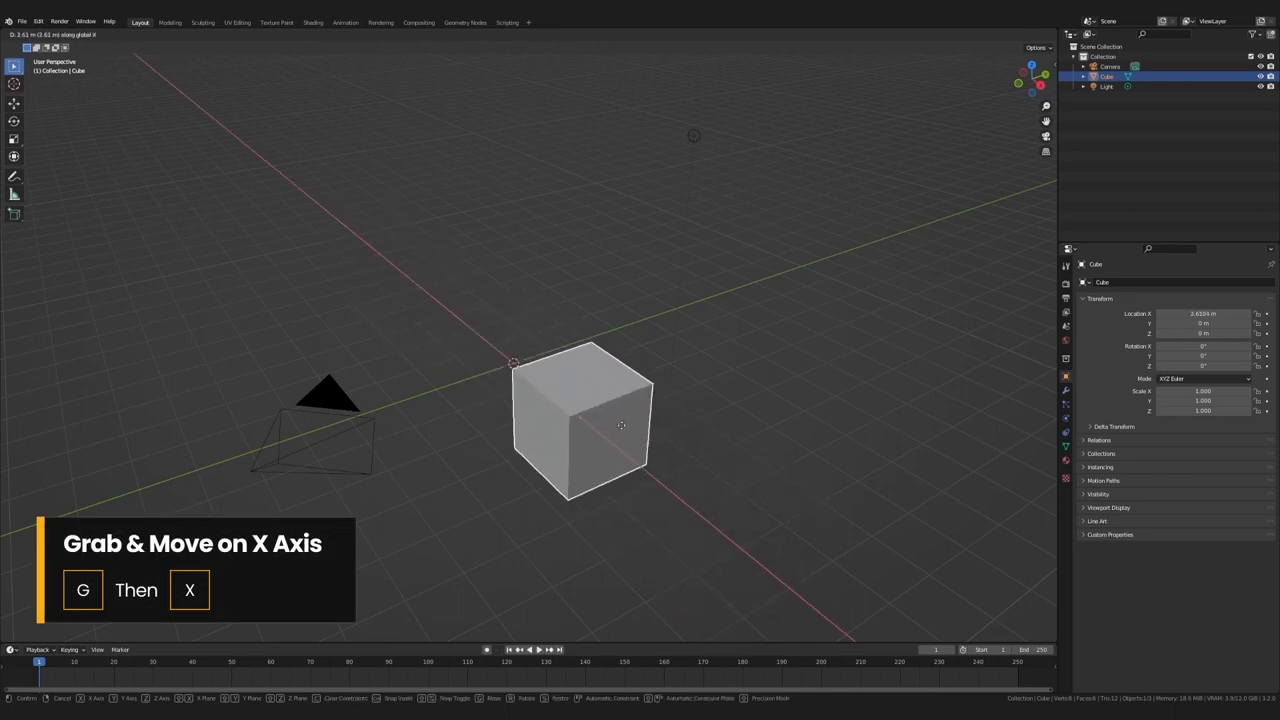
pyautogui.moveTo(598, 422)
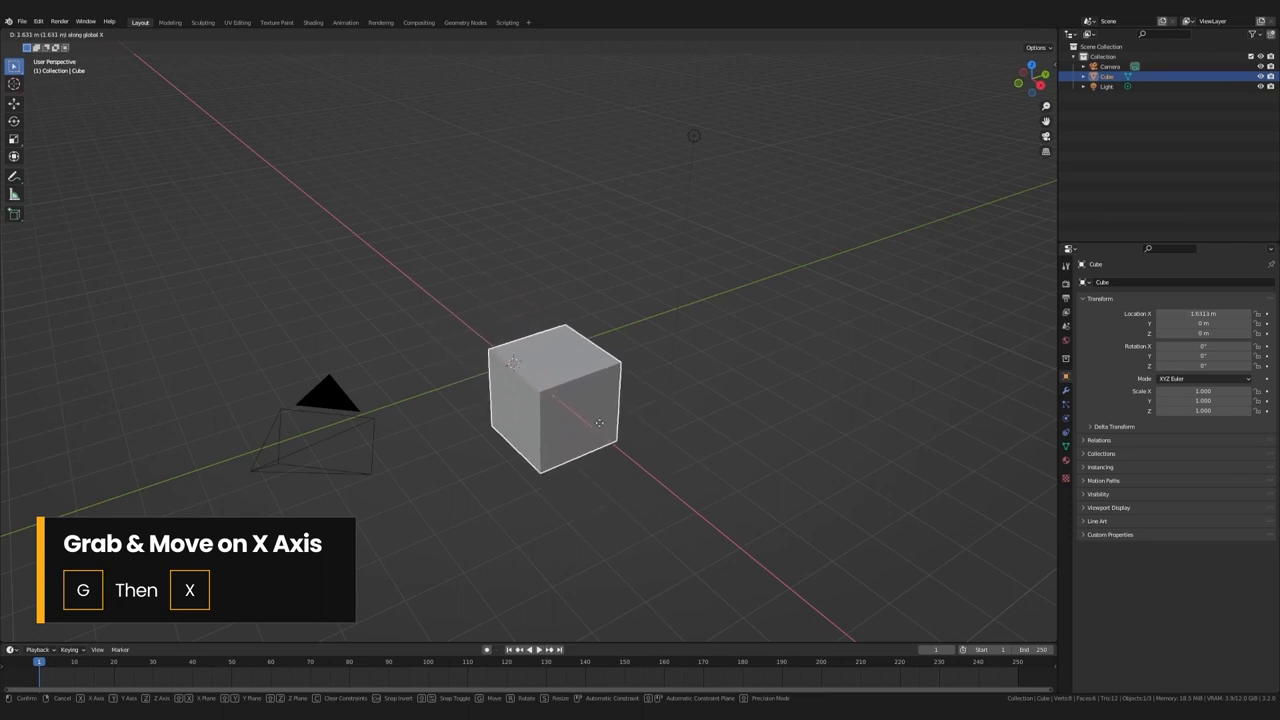
pyautogui.press('y')
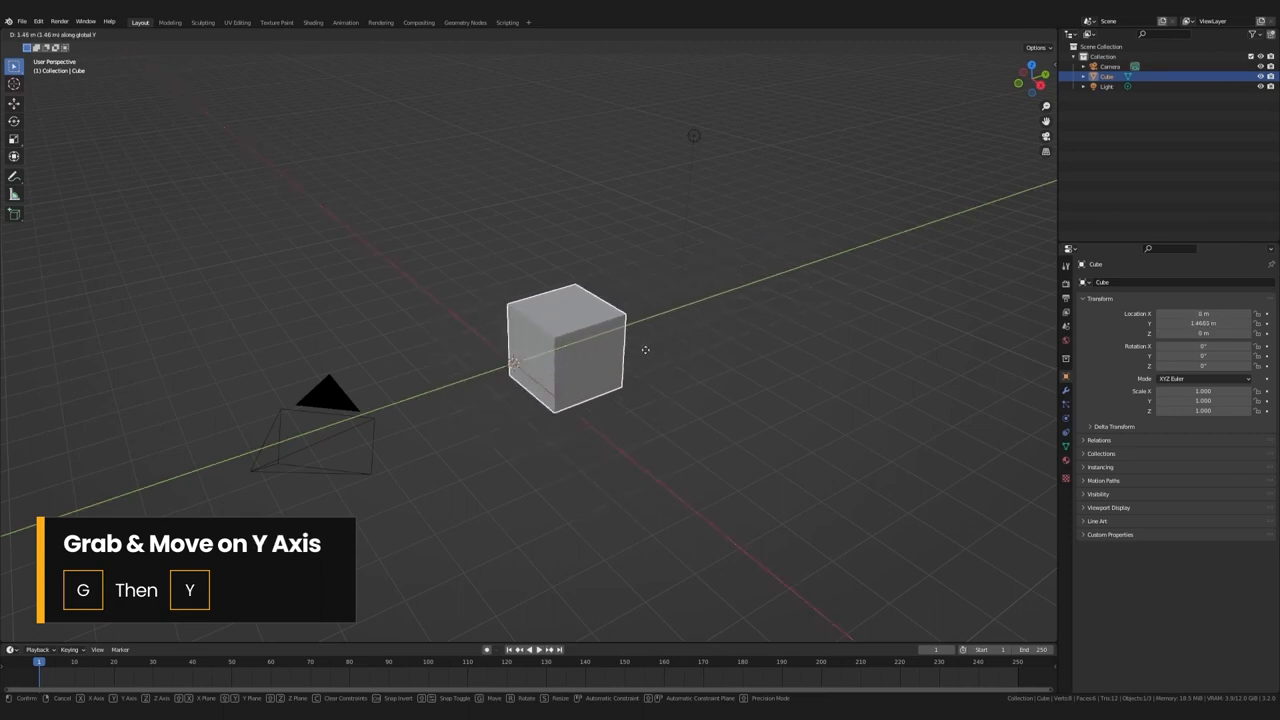
pyautogui.press('z')
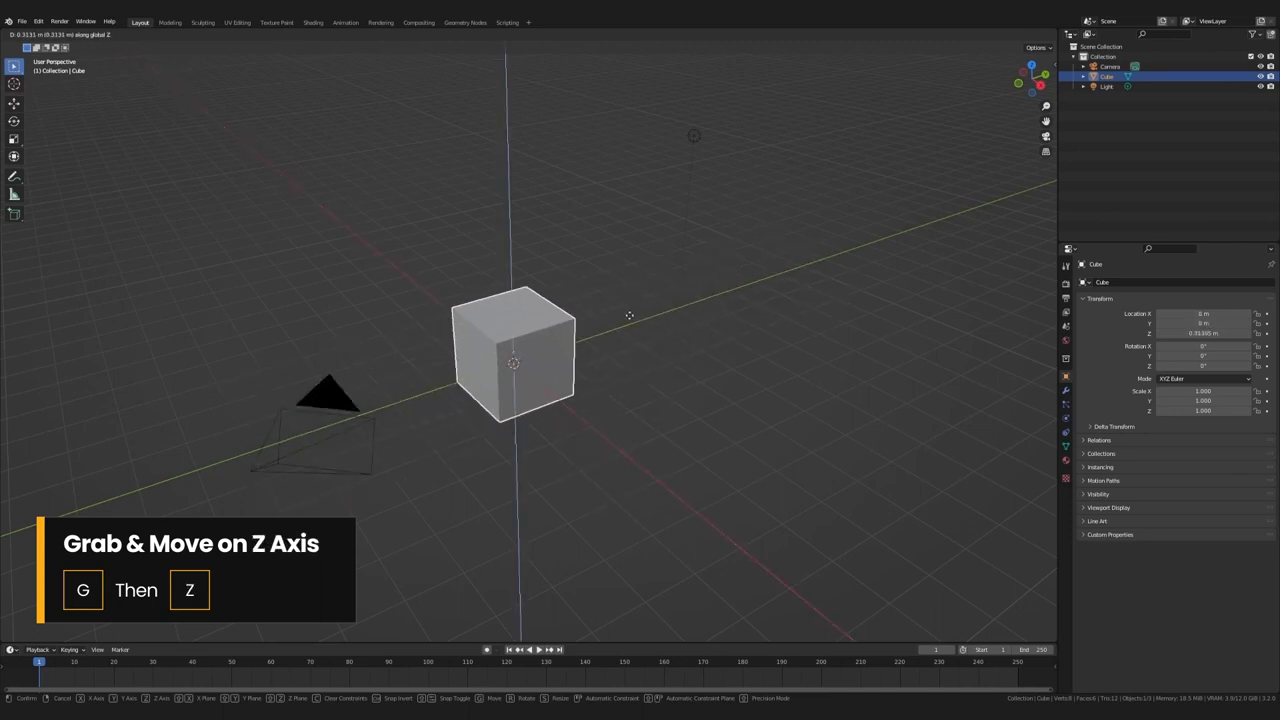
pyautogui.moveTo(614, 160)
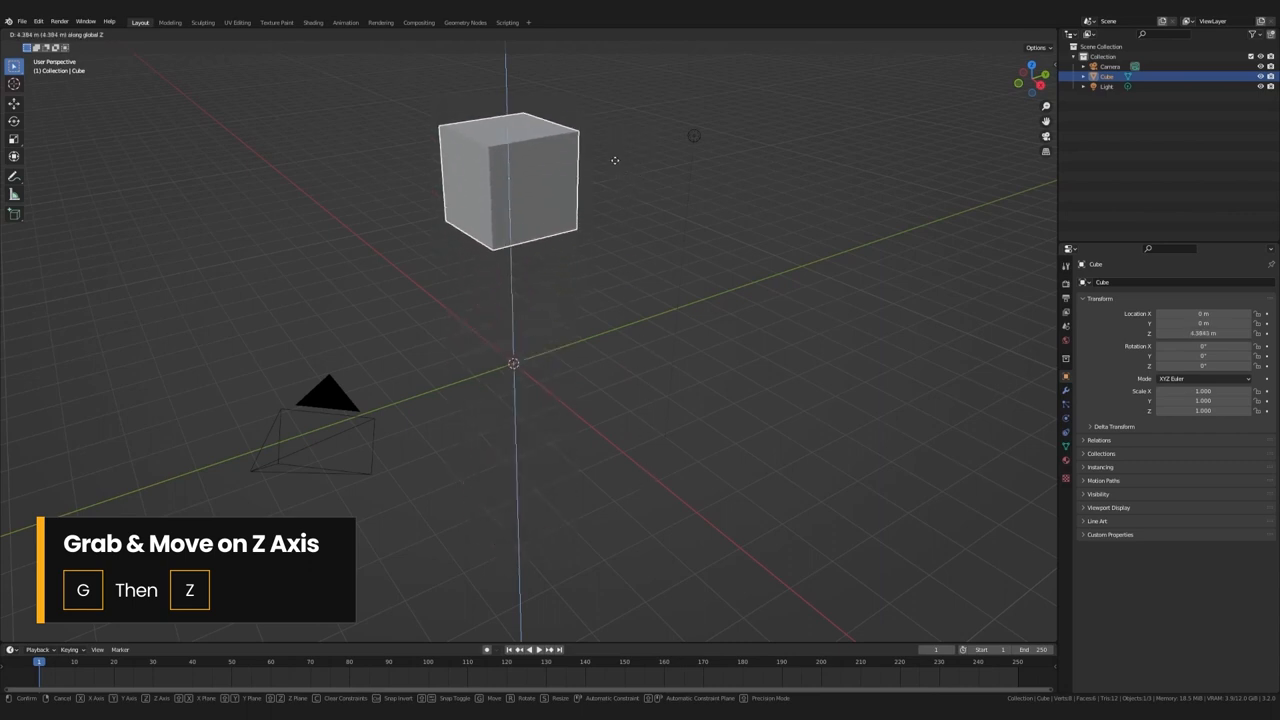
pyautogui.click(638, 340)
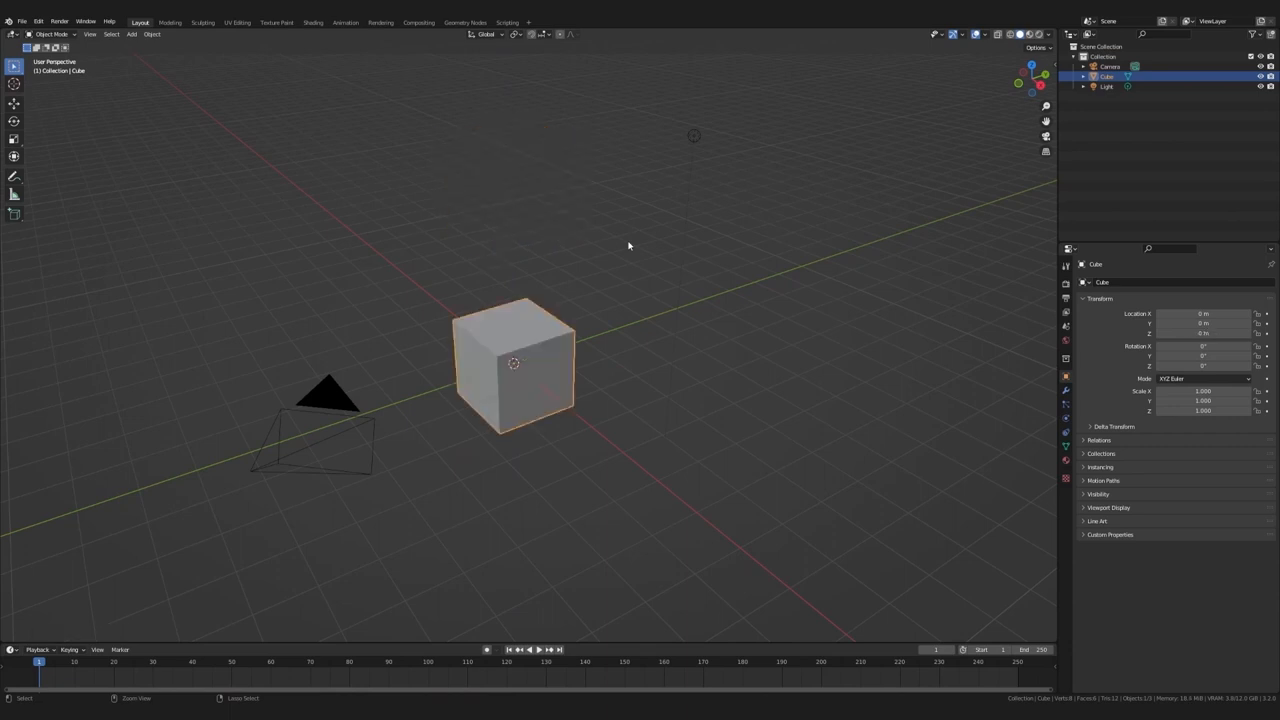
pyautogui.press('r')
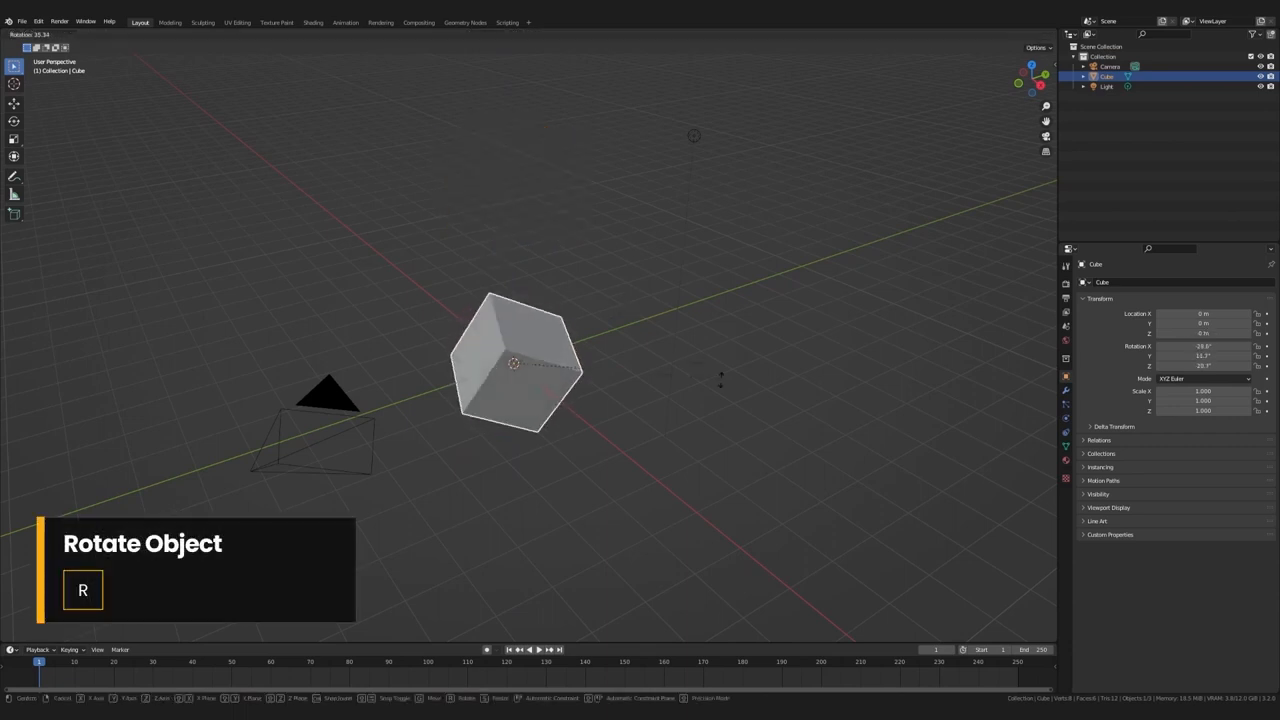
pyautogui.moveTo(604, 236)
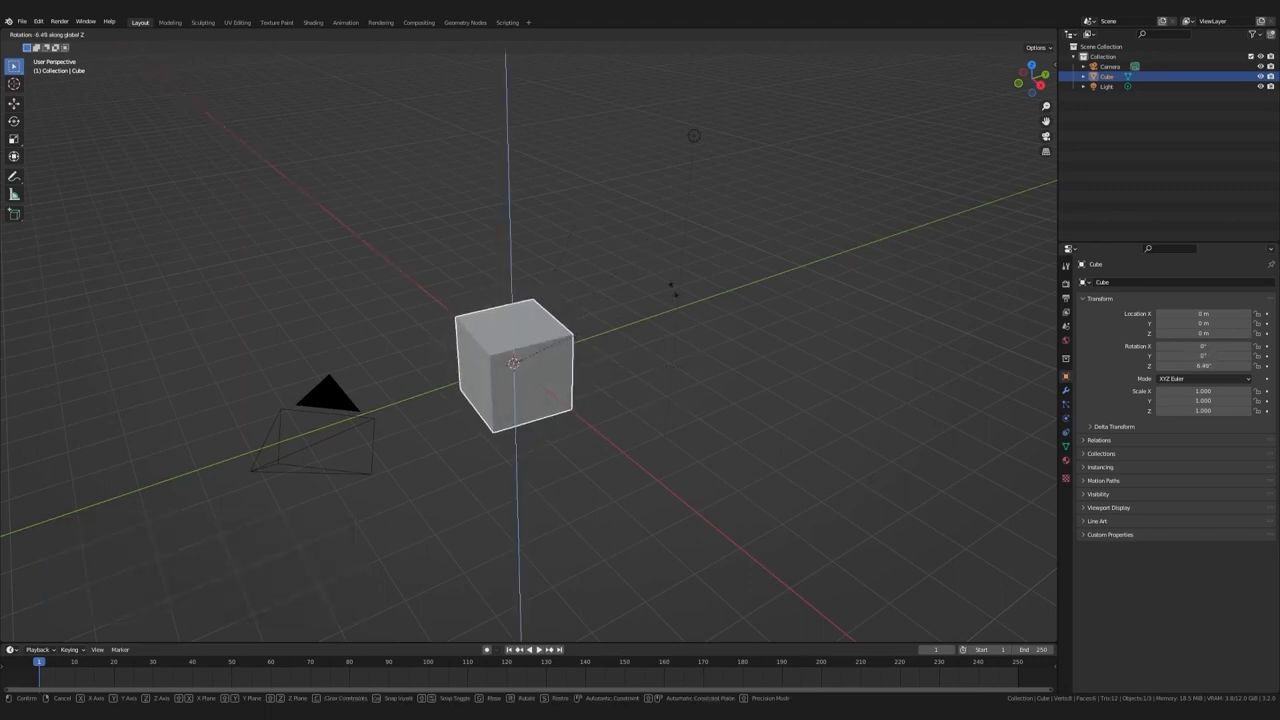
pyautogui.moveTo(680, 340)
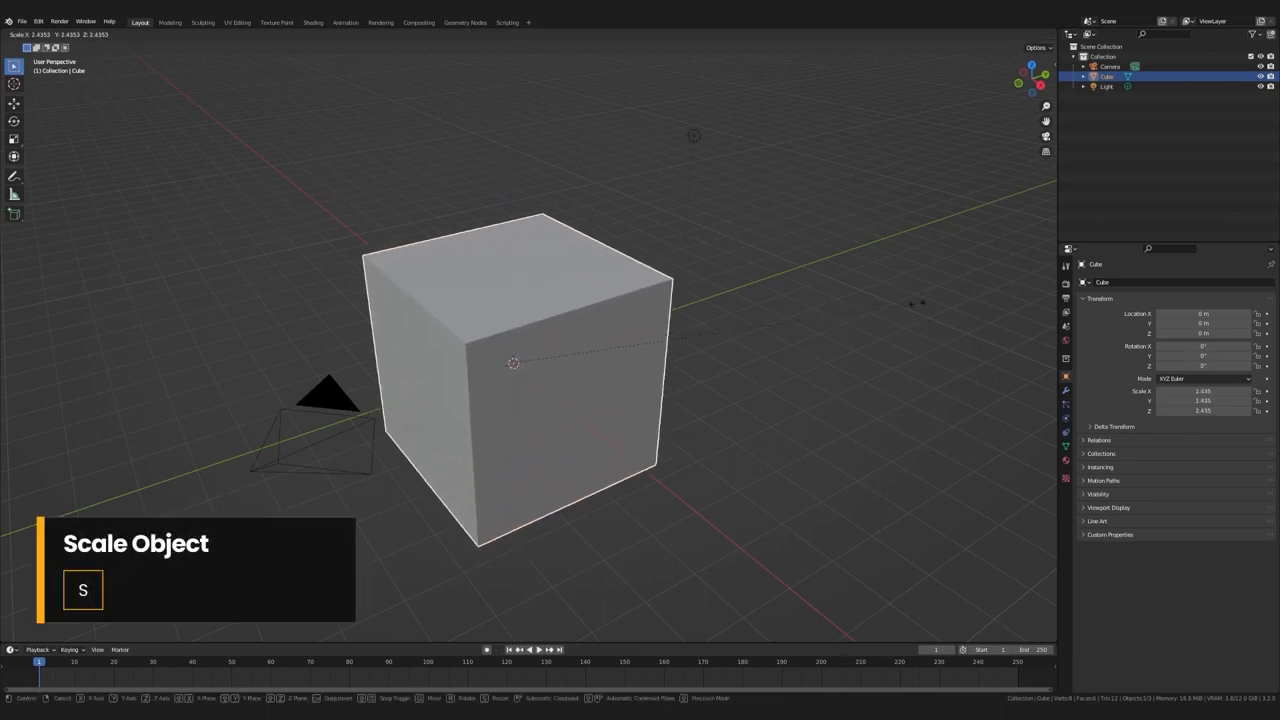
pyautogui.moveTo(776, 322)
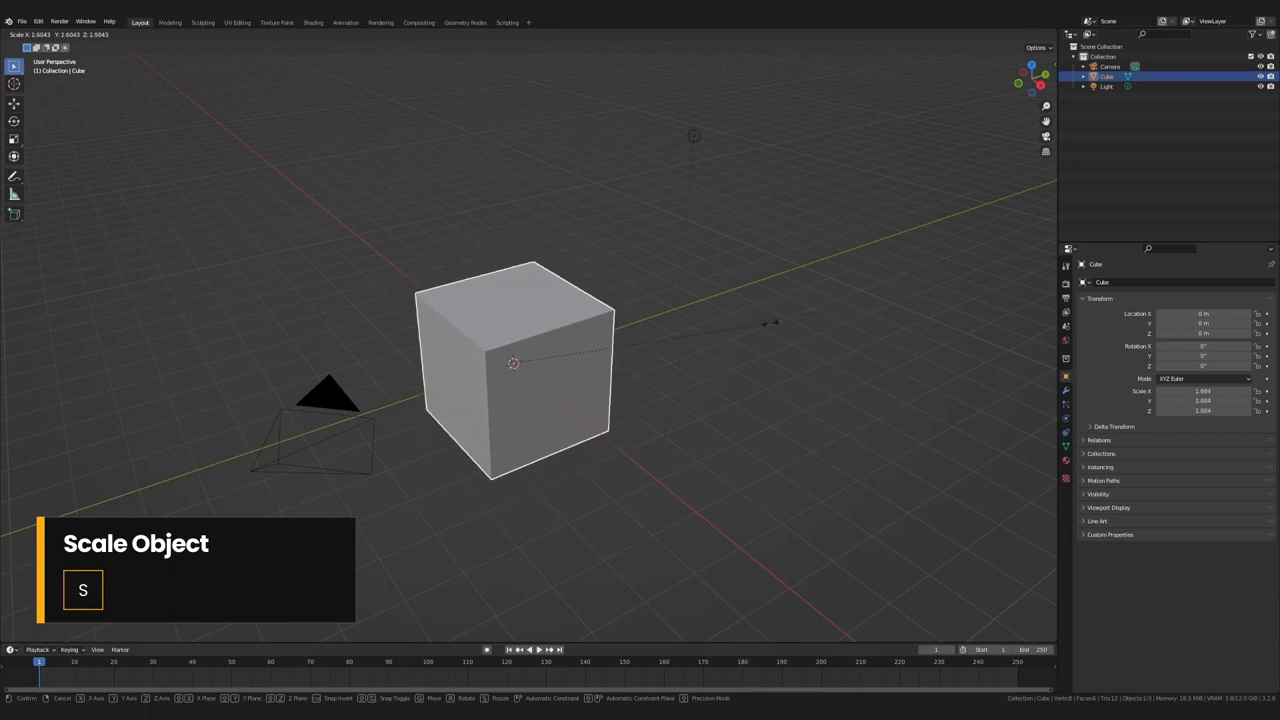
pyautogui.press('y')
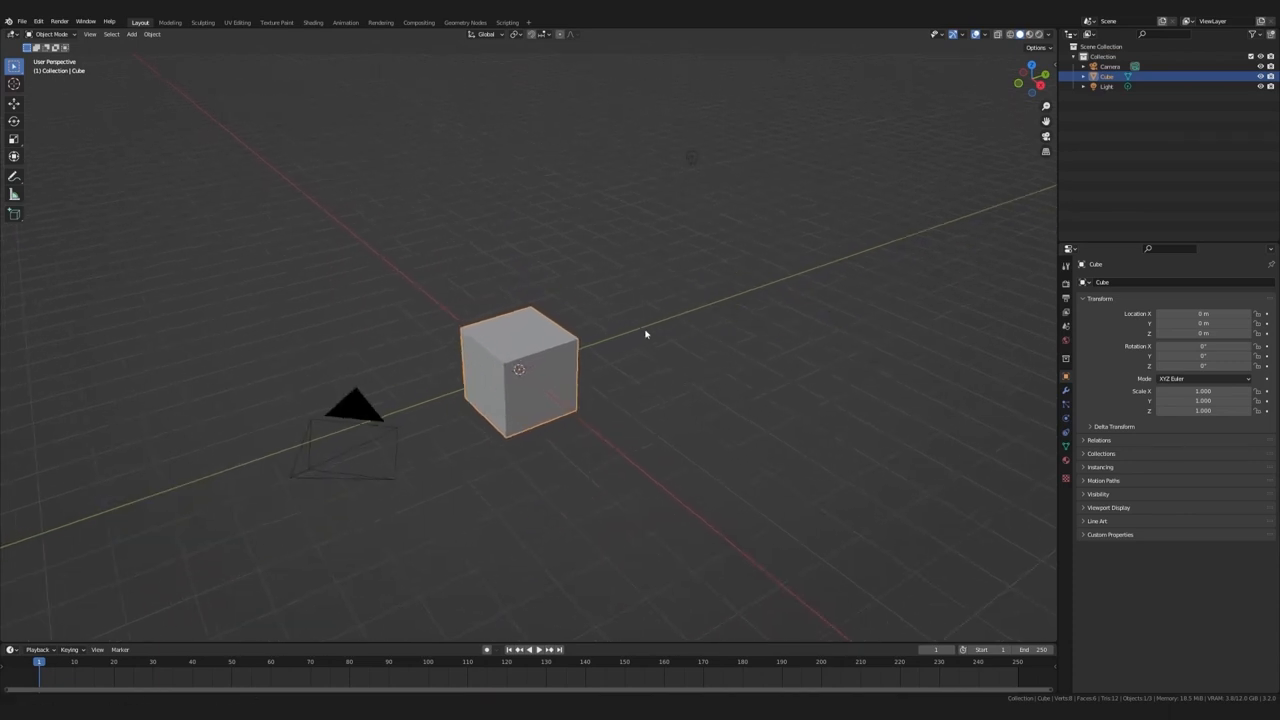
# Step: Show the header Add menu, then the Shift+A add list with Mesh > Plane
pyautogui.click(132, 34)
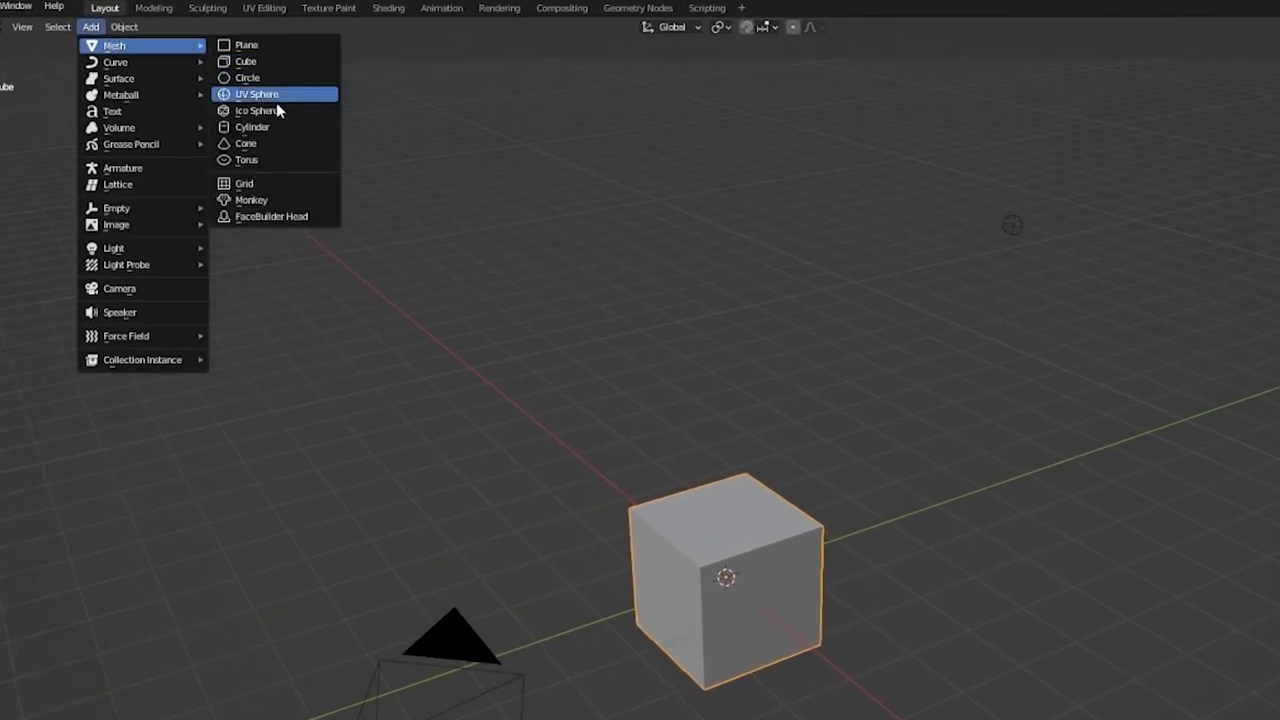
pyautogui.moveTo(276, 62)
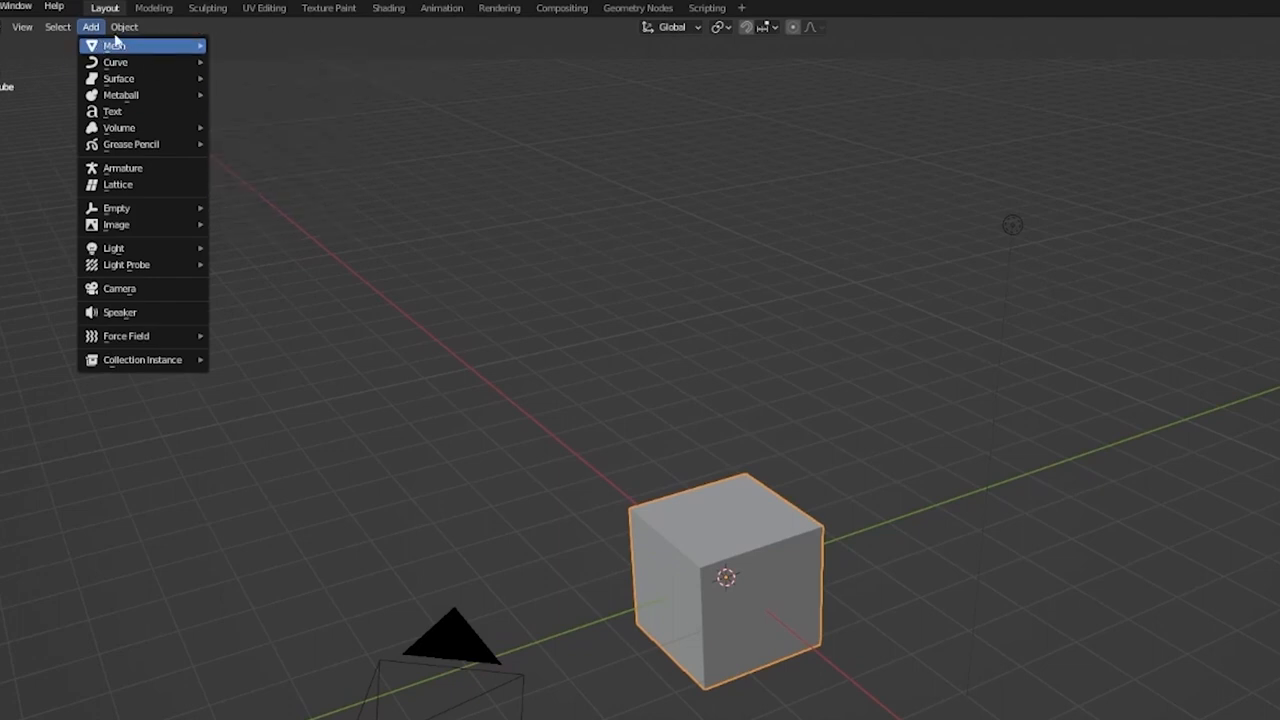
pyautogui.click(90, 28)
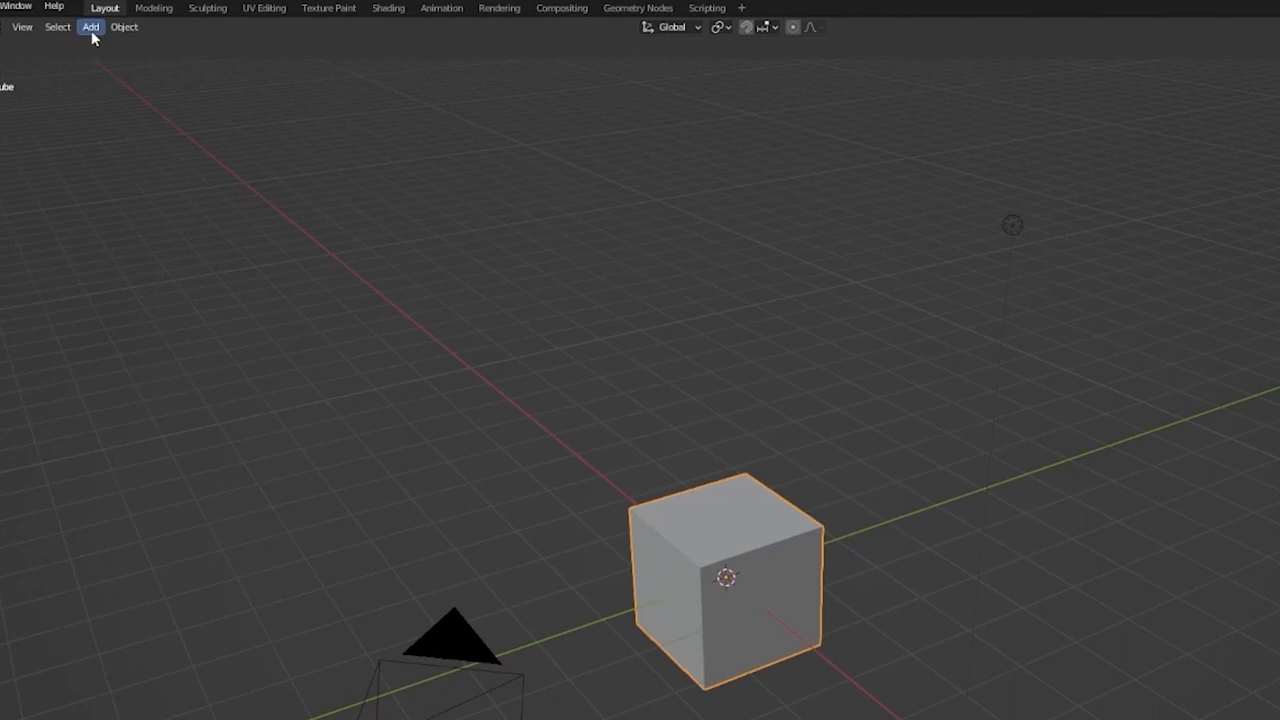
pyautogui.moveTo(90, 28)
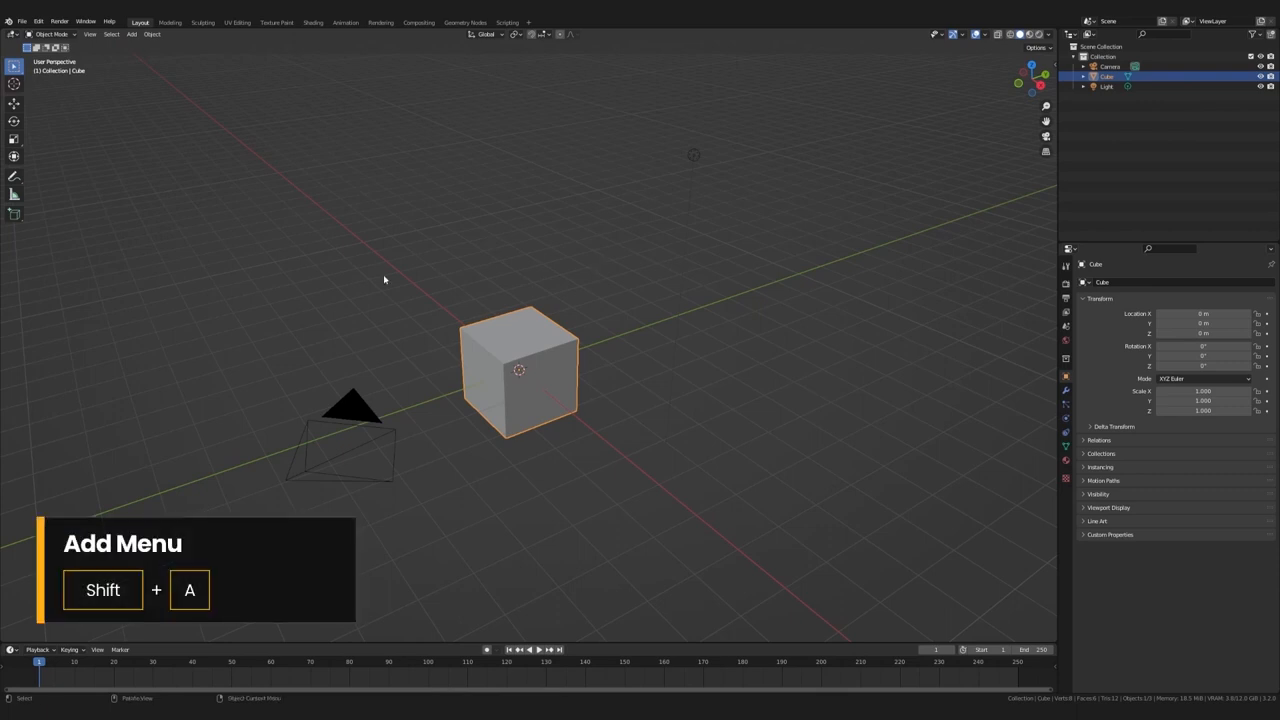
pyautogui.press('shift+a')
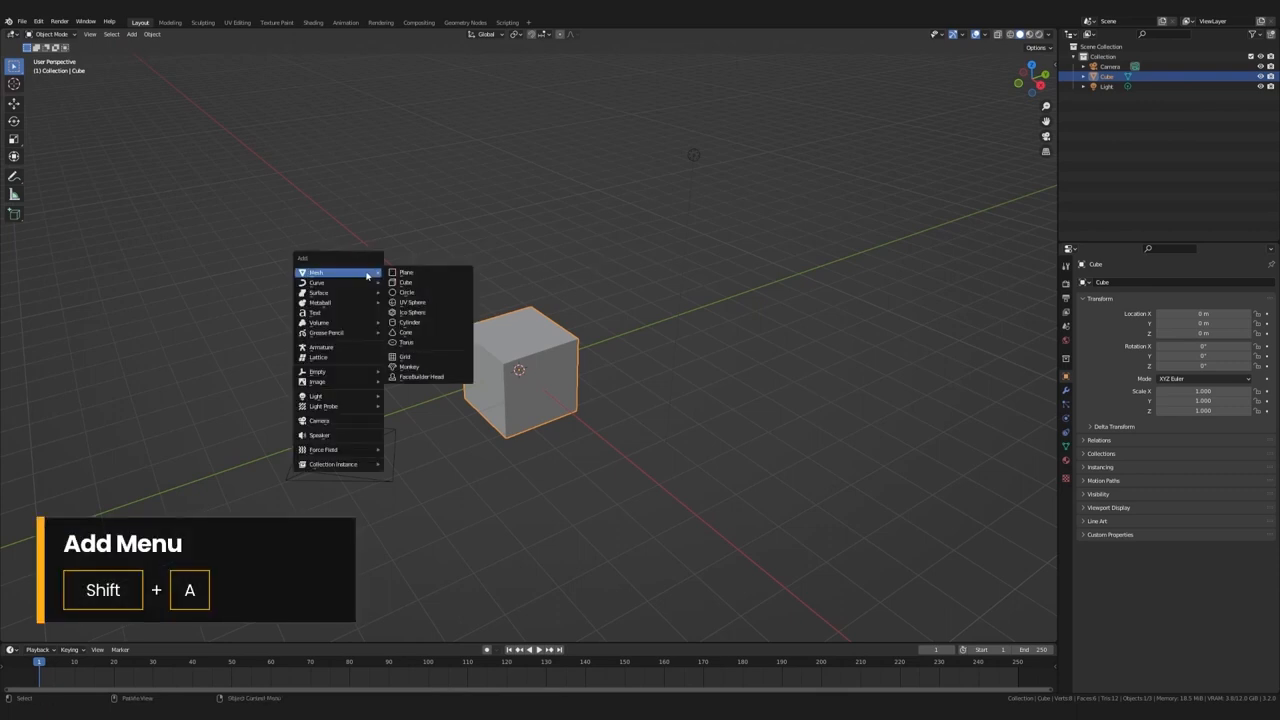
pyautogui.moveTo(410, 272)
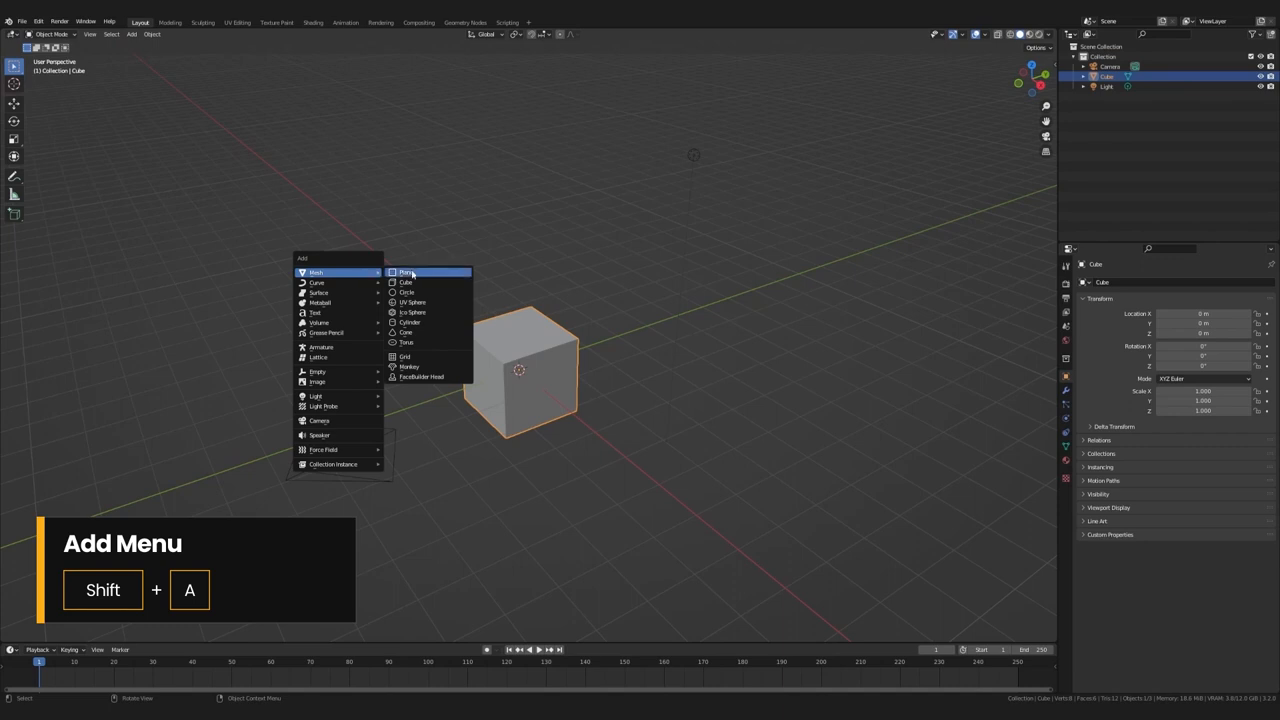
pyautogui.moveTo(410, 282)
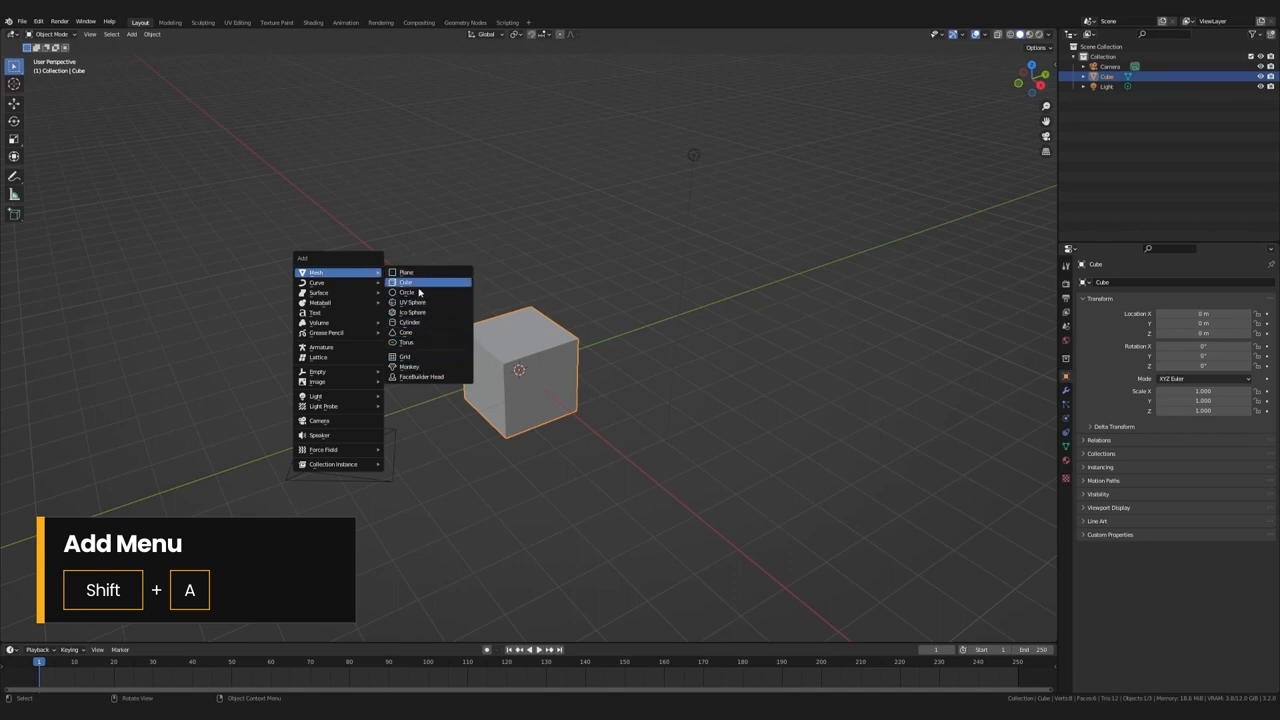
pyautogui.moveTo(406, 272)
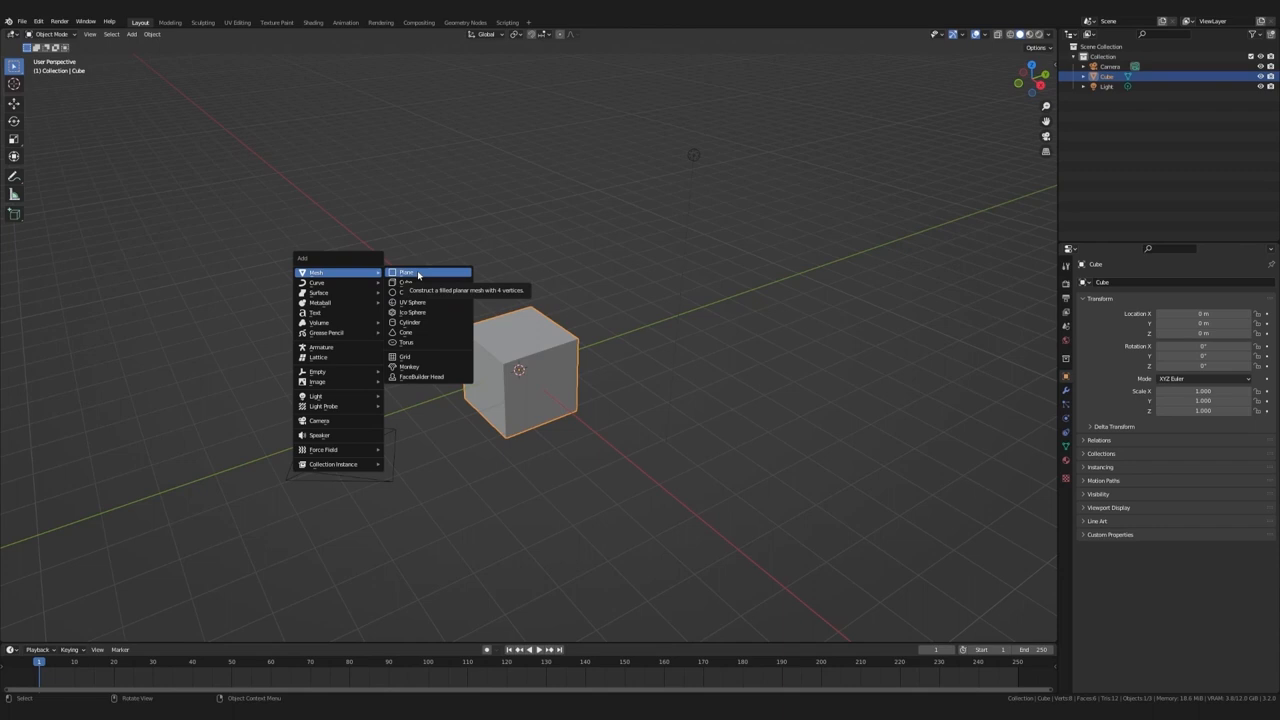
pyautogui.click(408, 272)
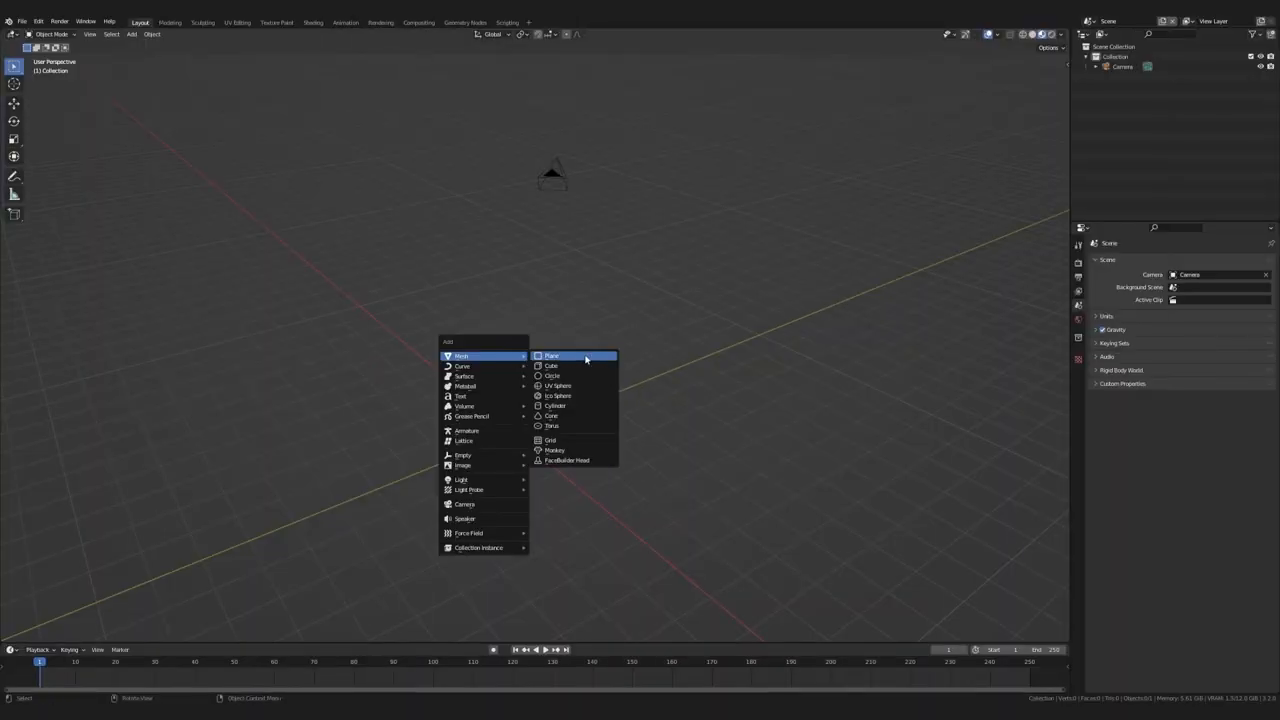
# Step: Add a plane and assign it a KB3D_MTM_Terrain material
pyautogui.click(552, 356)
pyautogui.write('terr')
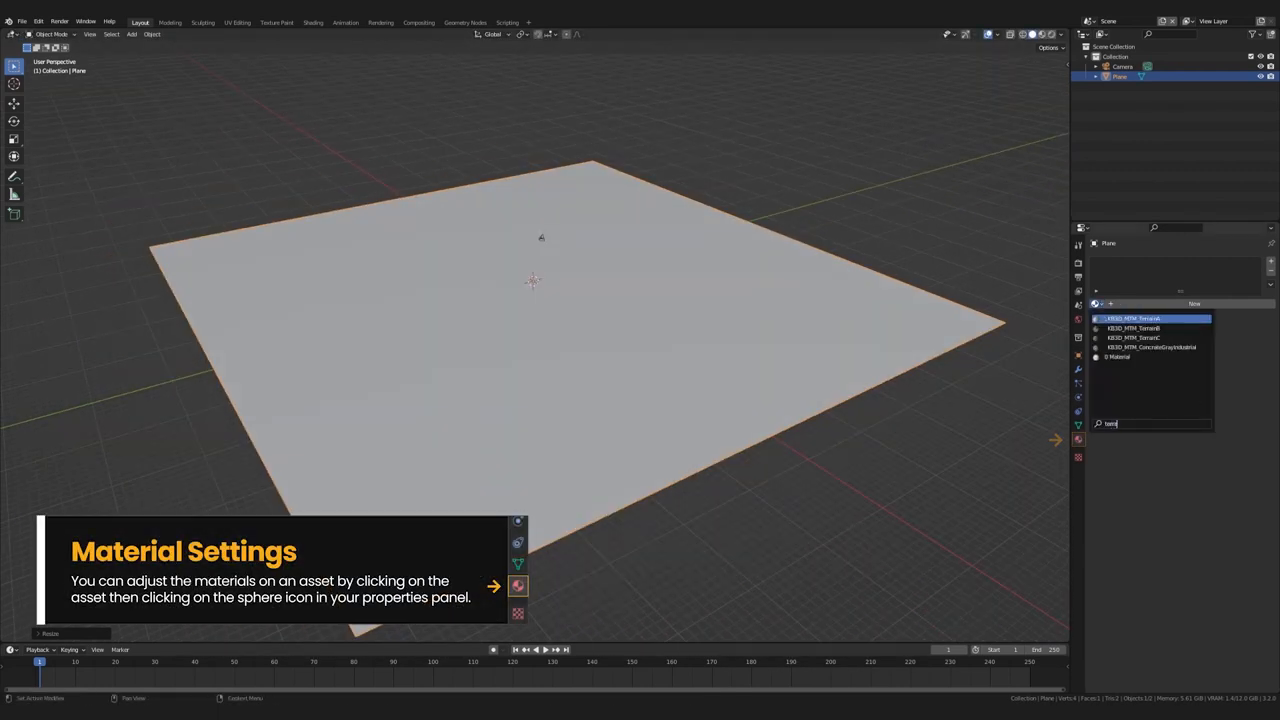
pyautogui.click(1136, 336)
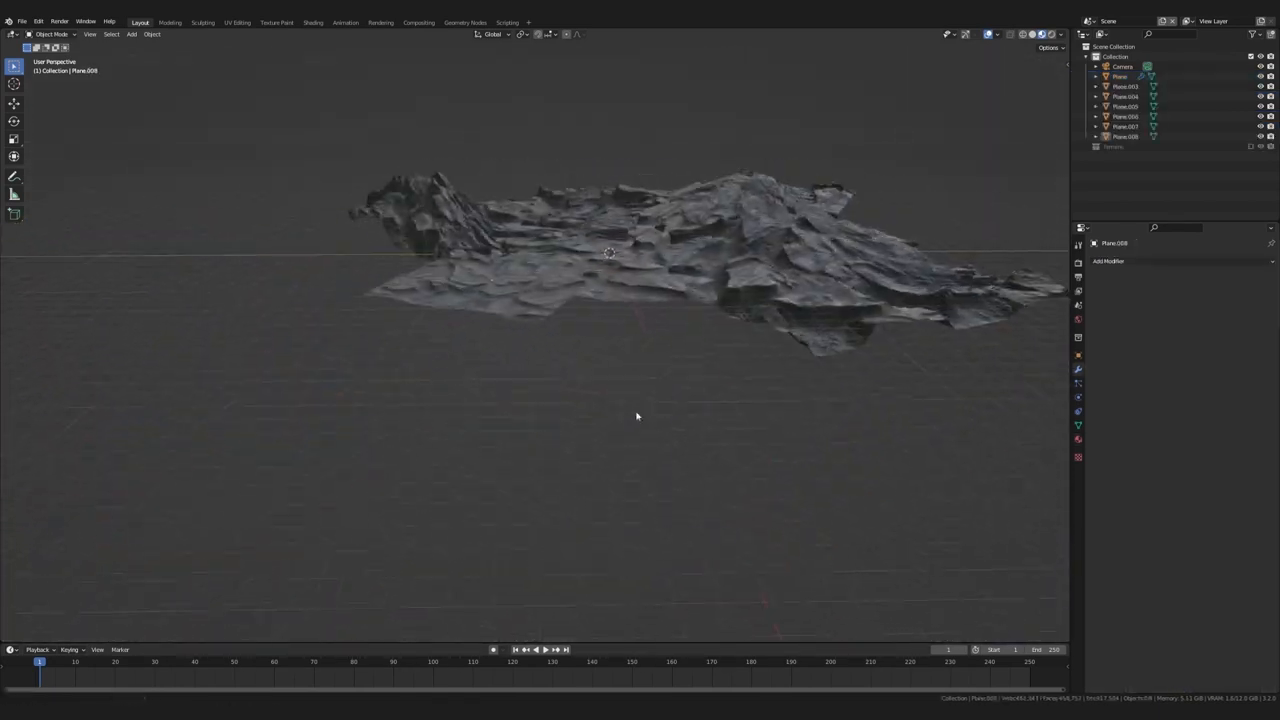
# Step: Orbit the plane in Material Preview to check its rocky terrain texture
pyautogui.moveTo(636, 416); pyautogui.dragTo(696, 436)
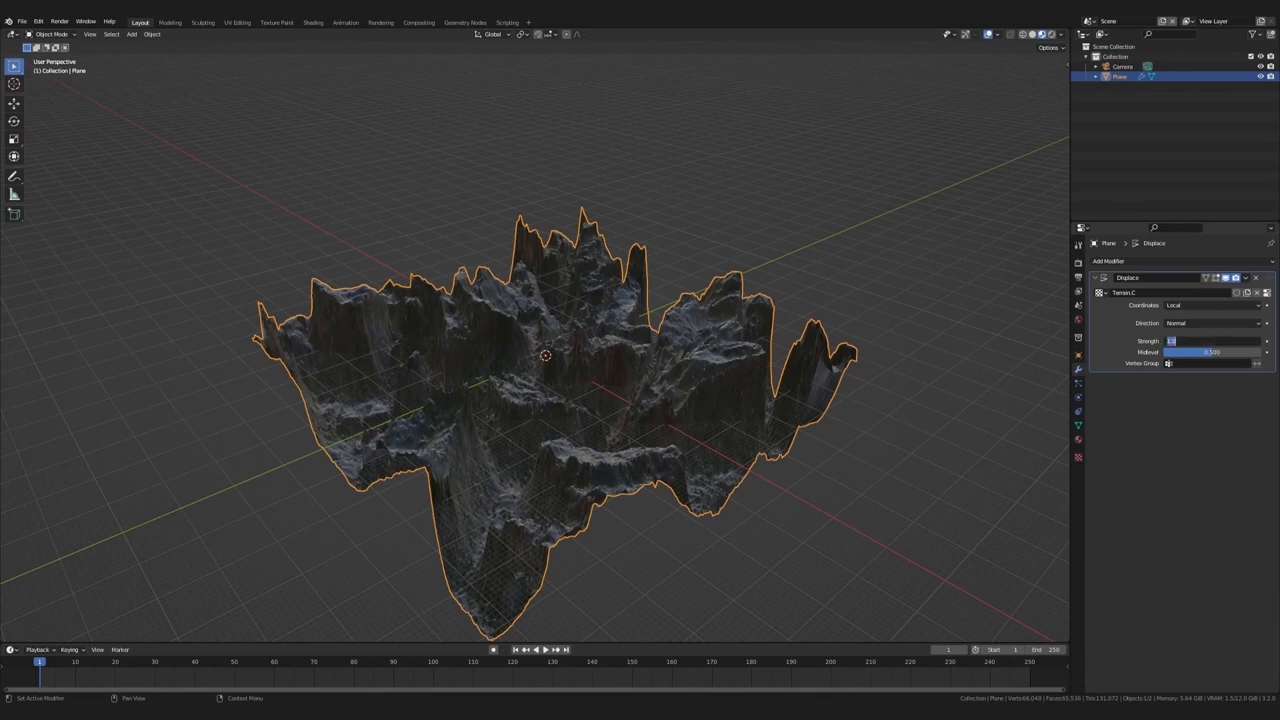
pyautogui.moveTo(1210, 340); pyautogui.dragTo(1190, 340)
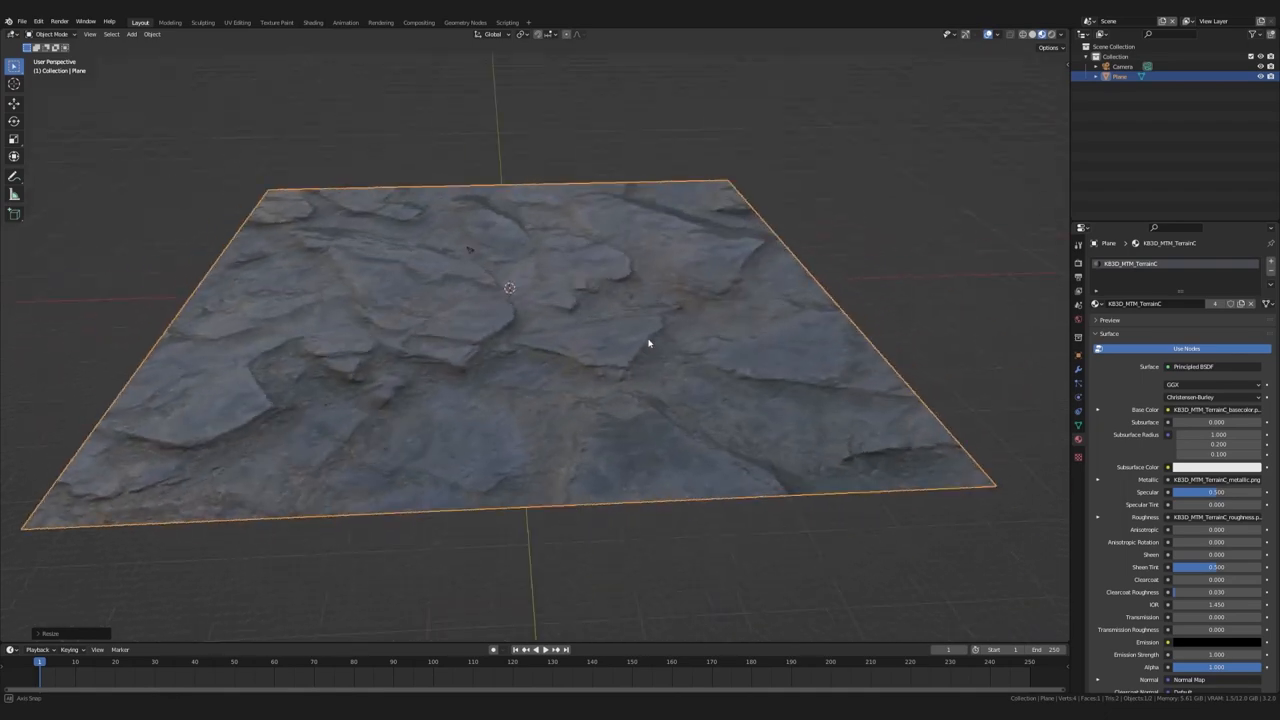
pyautogui.moveTo(648, 344); pyautogui.dragTo(676, 304)
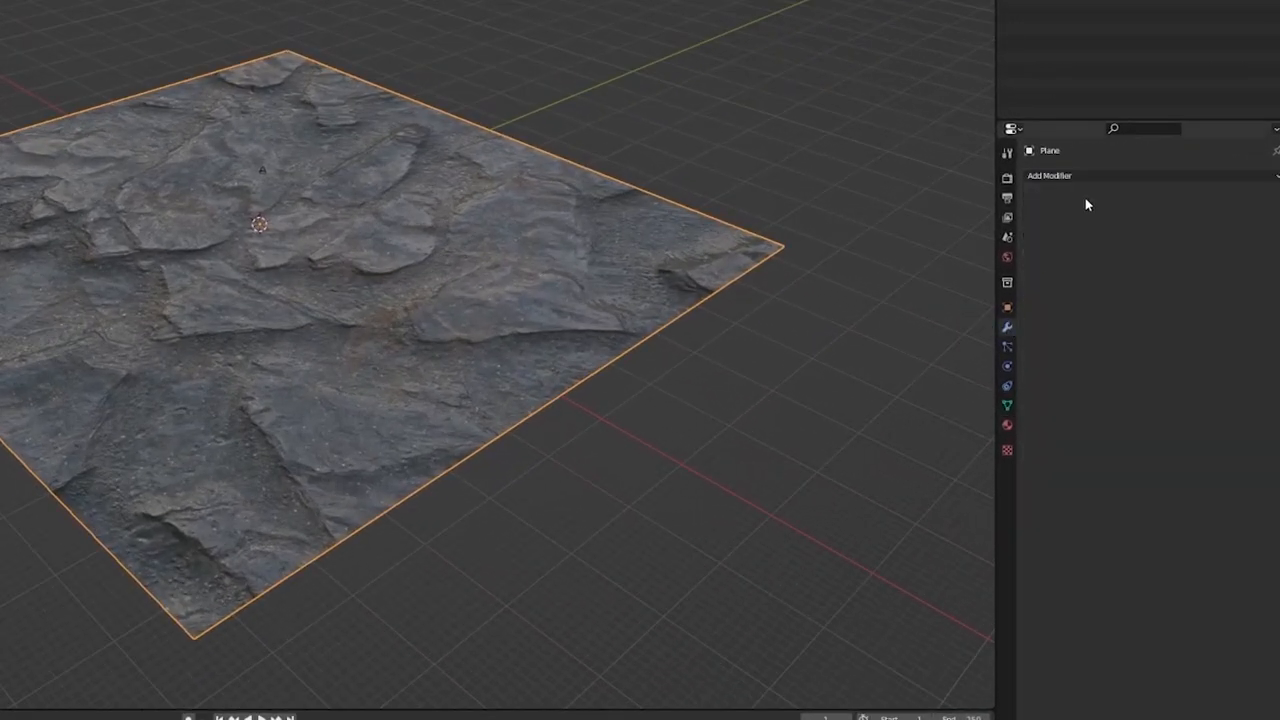
# Step: Add a Simple Subdivision Surface modifier to the plane and apply it
pyautogui.click(1048, 176)
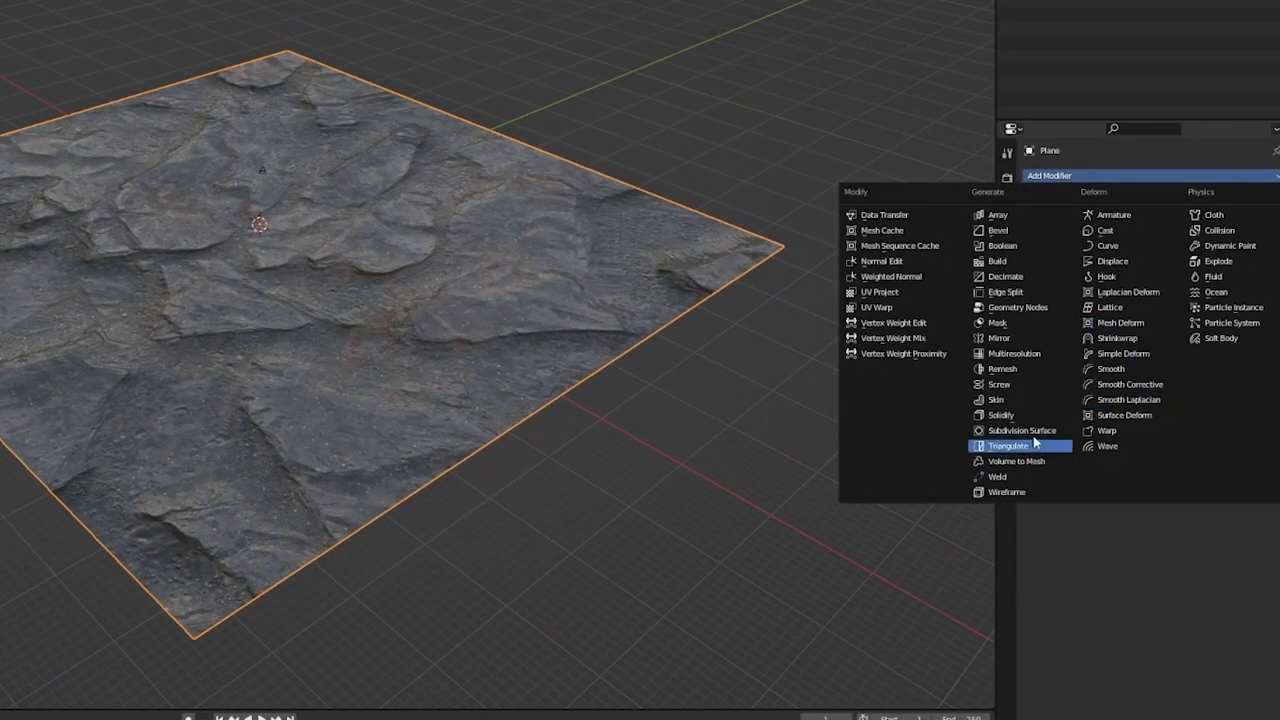
pyautogui.click(1020, 430)
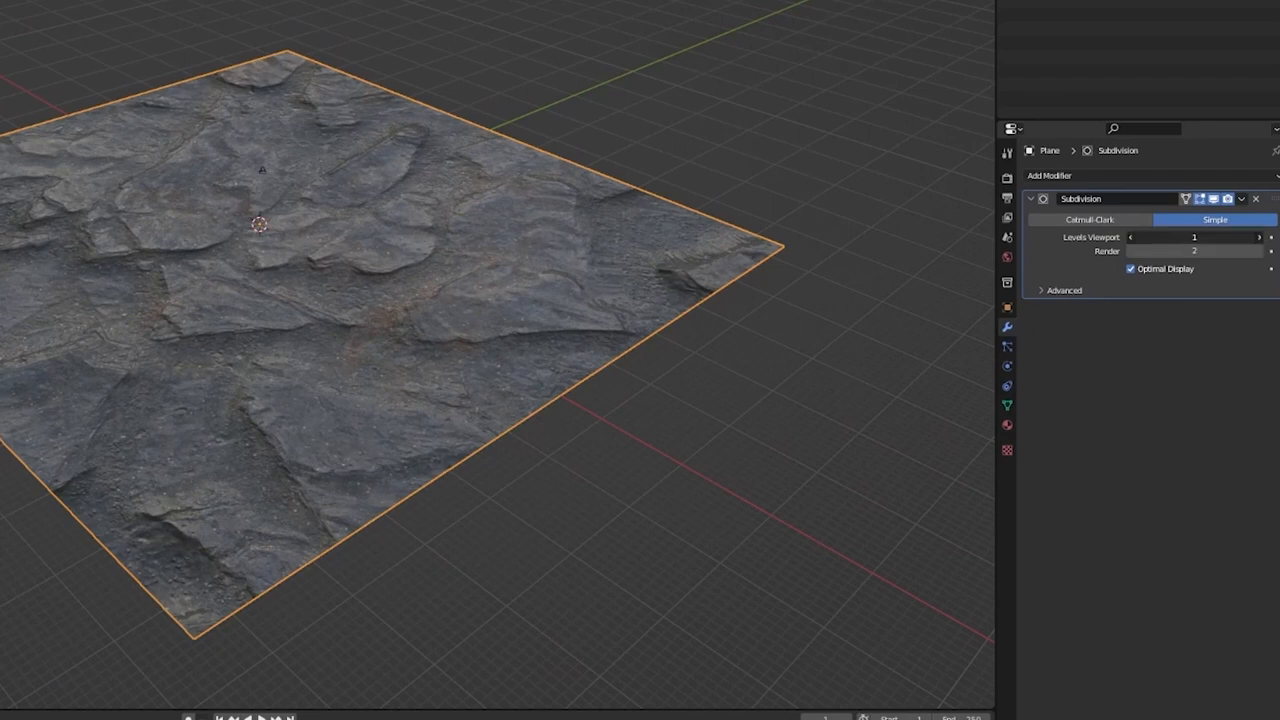
pyautogui.click(1242, 200)
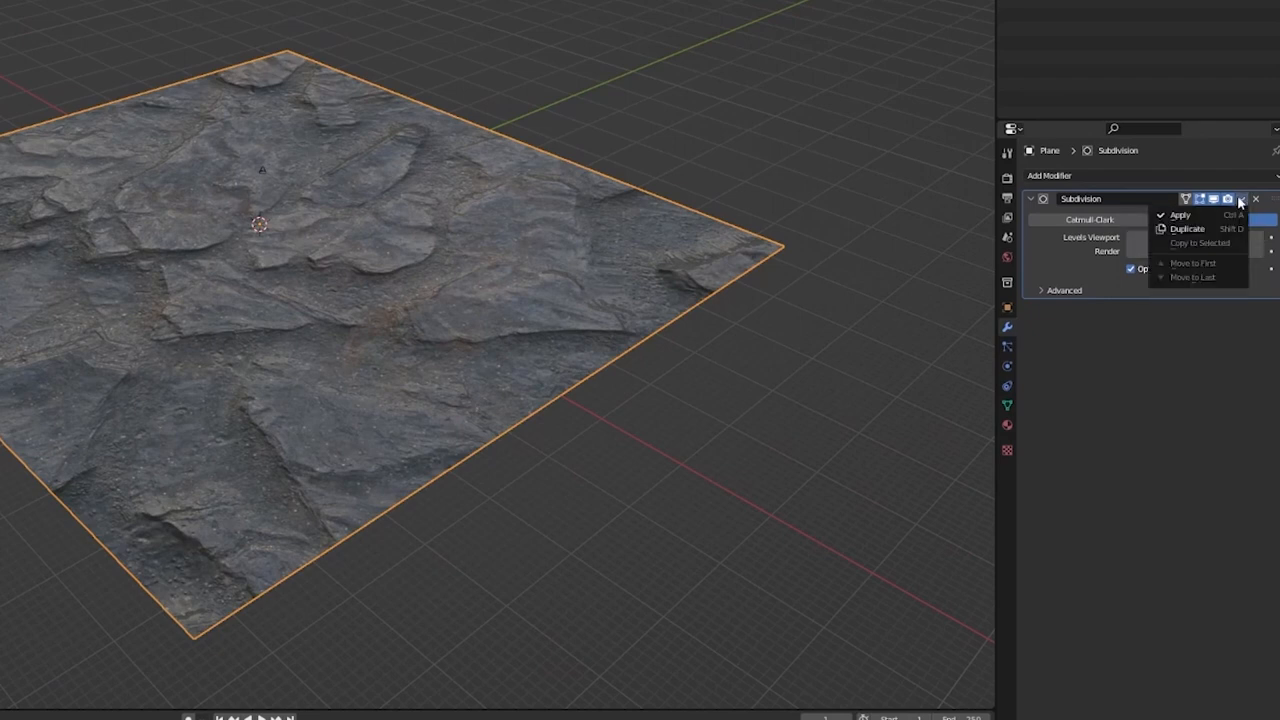
pyautogui.click(1180, 216)
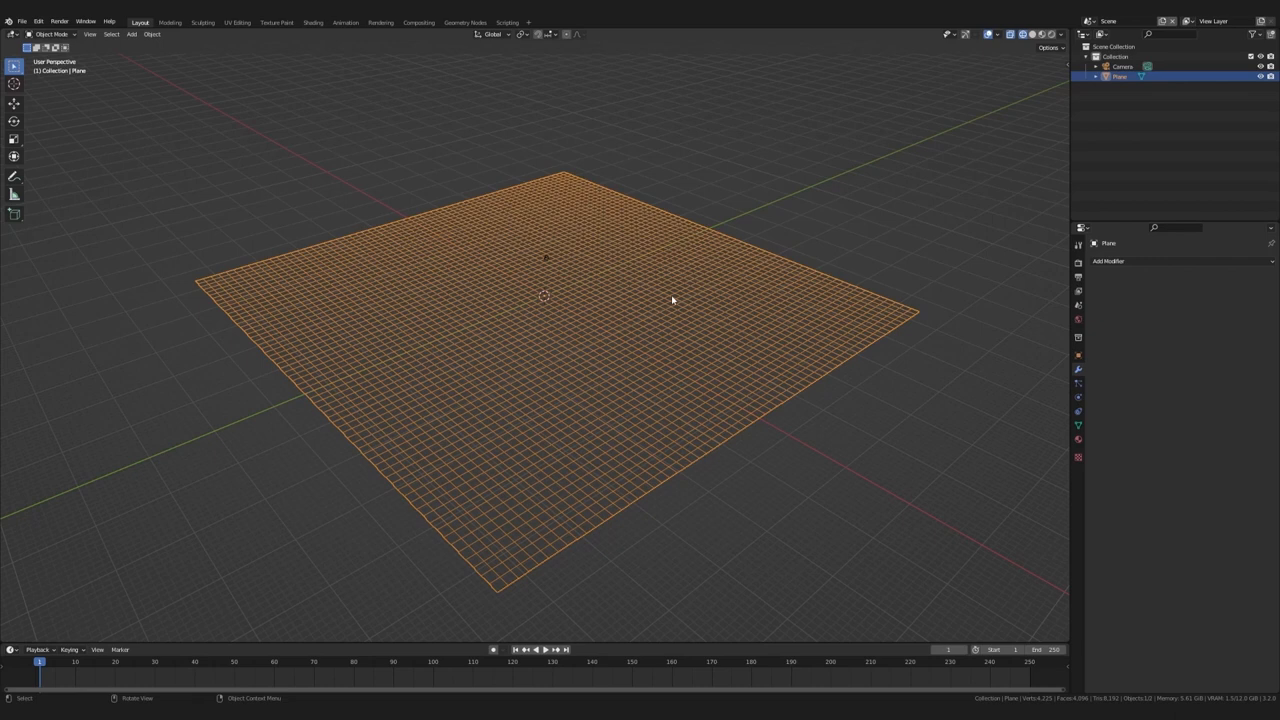
# Step: Return to Material Preview and add a second Simple Subdivision Surface modifier
pyautogui.press('z')
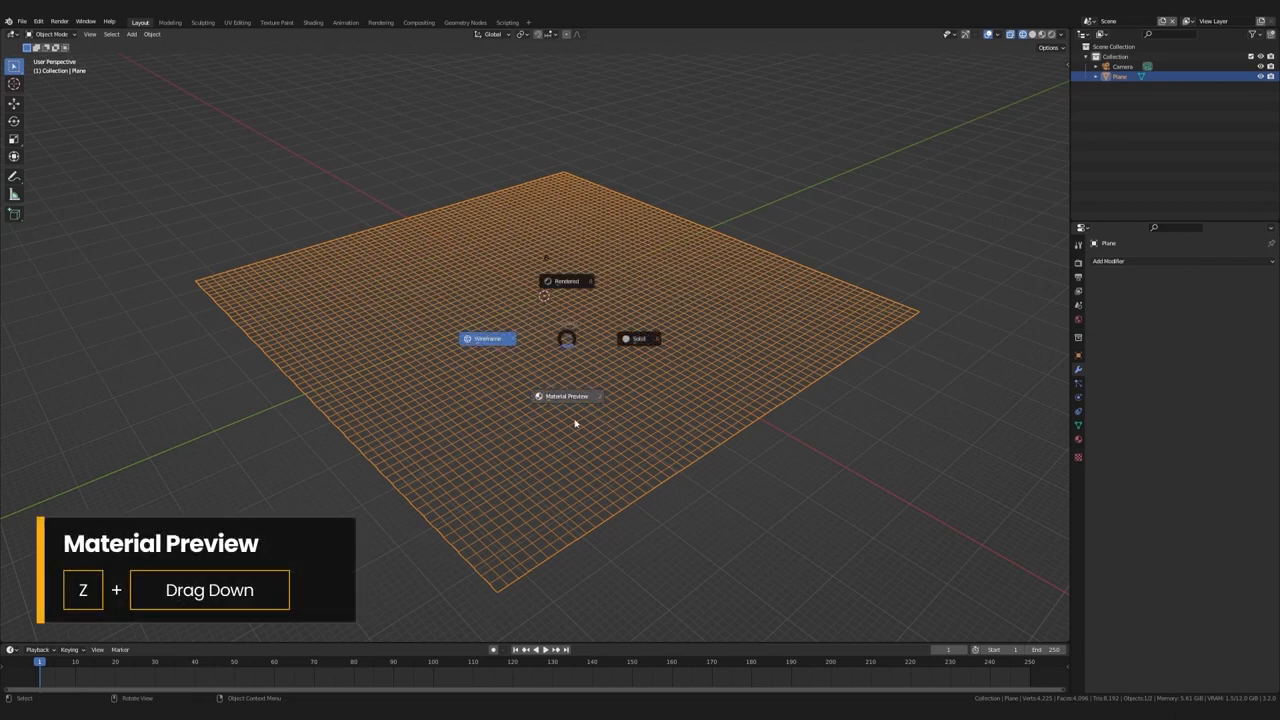
pyautogui.click(1108, 260)
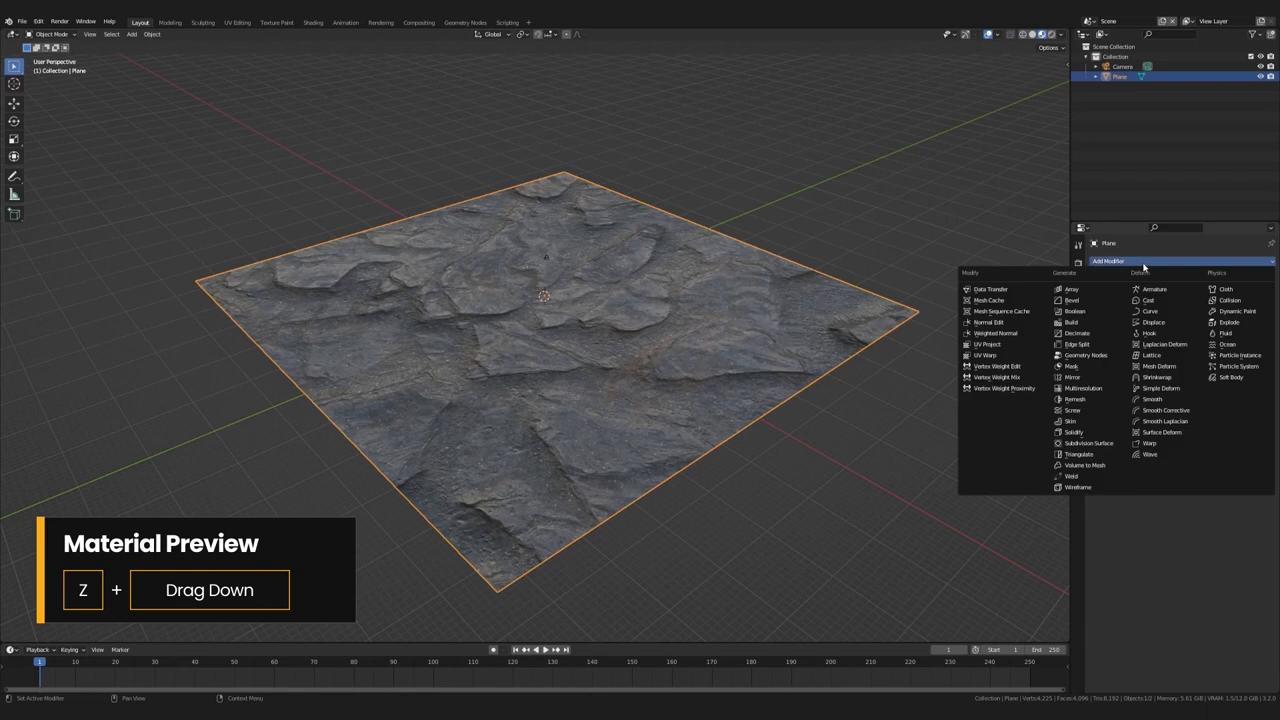
pyautogui.click(1088, 444)
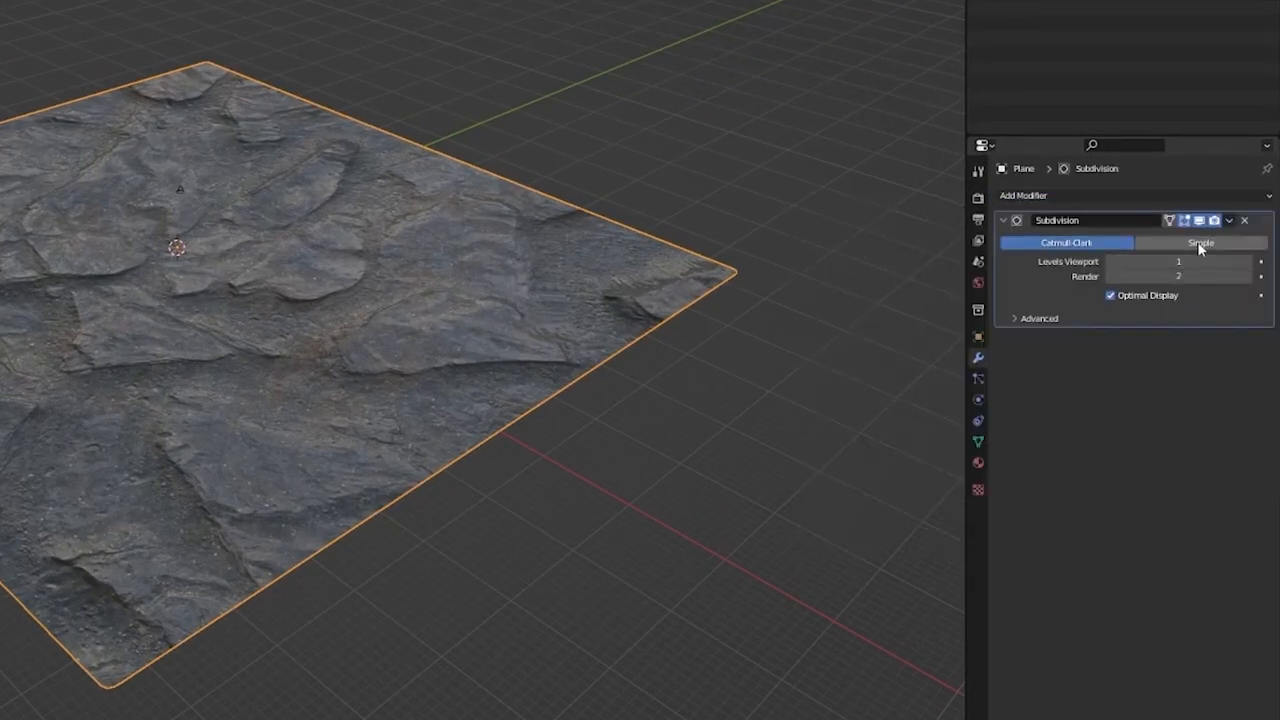
pyautogui.click(1200, 242)
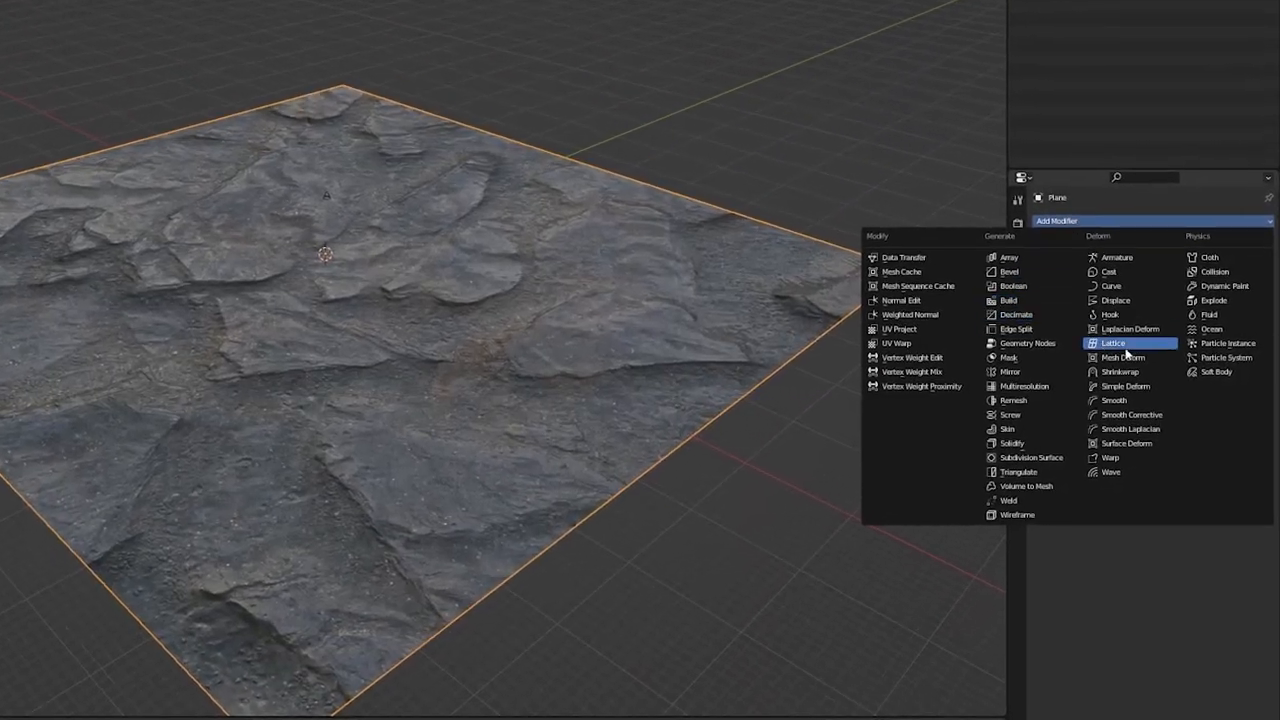
# Step: Give the ground plane a Displace modifier with a new Terrain.C texture using the KB3D terrain height PNG
pyautogui.click(1116, 300)
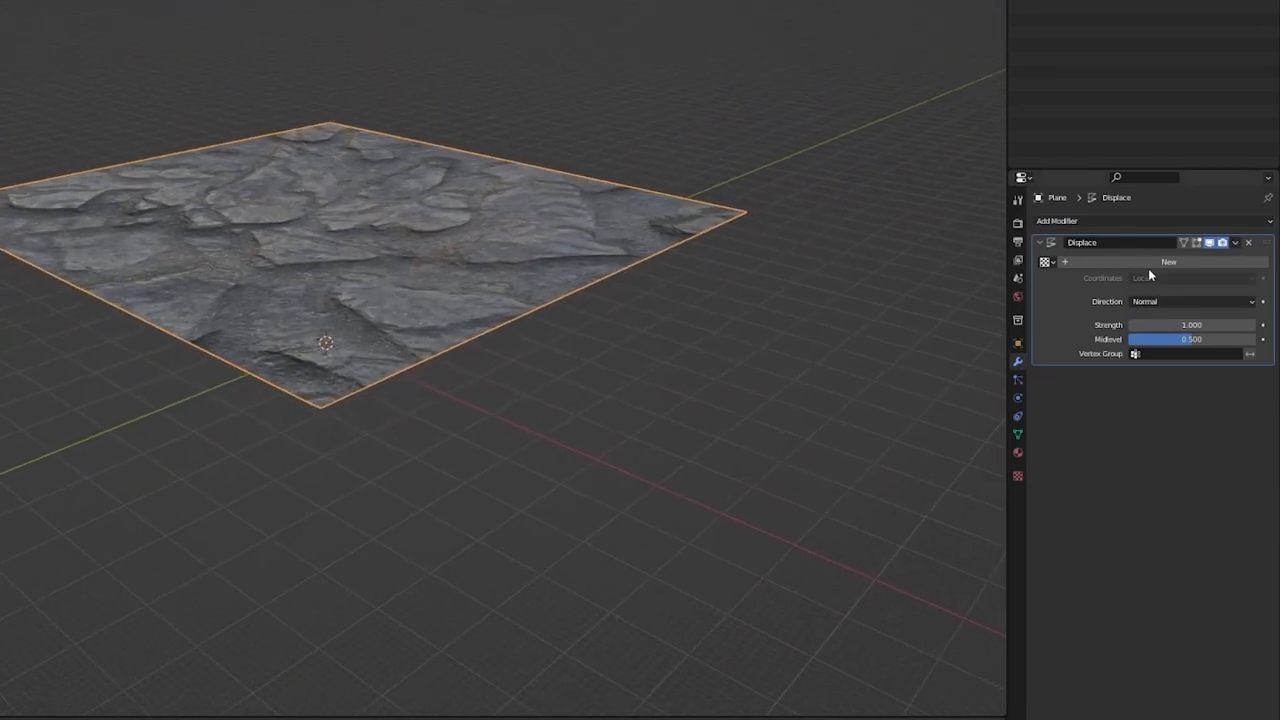
pyautogui.click(1168, 260)
pyautogui.write('Terrain')
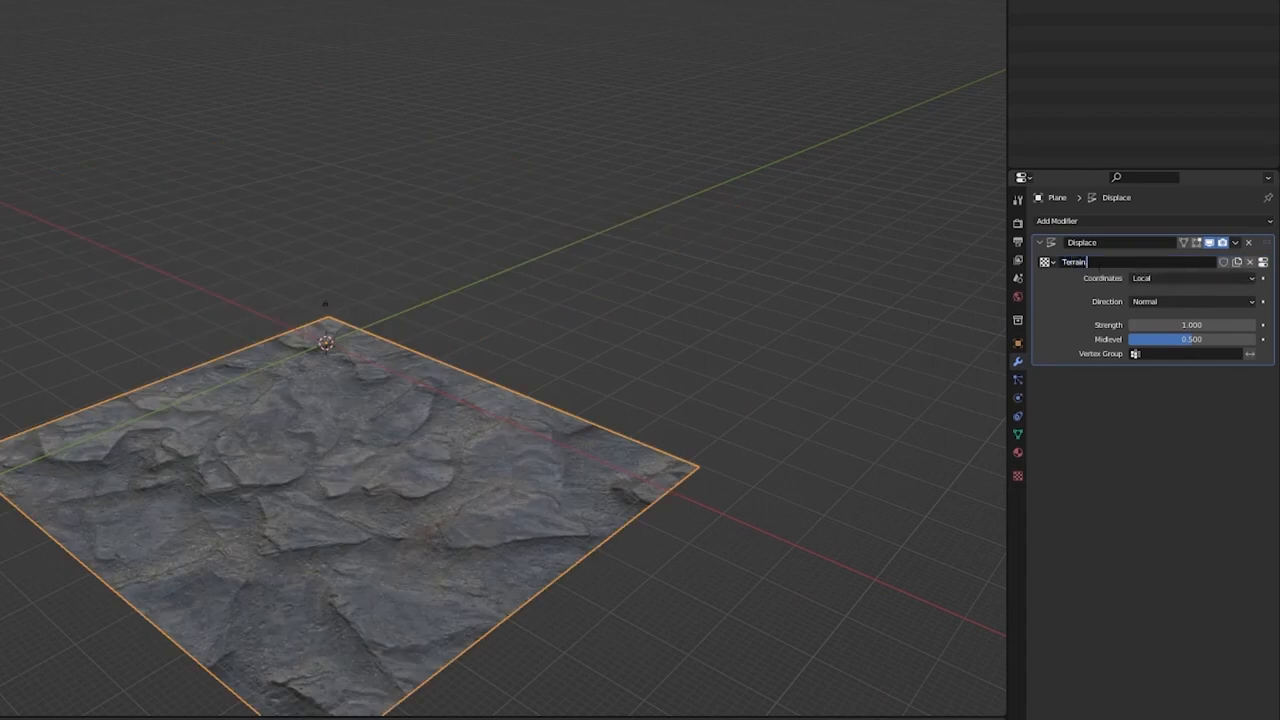
pyautogui.write('.C')
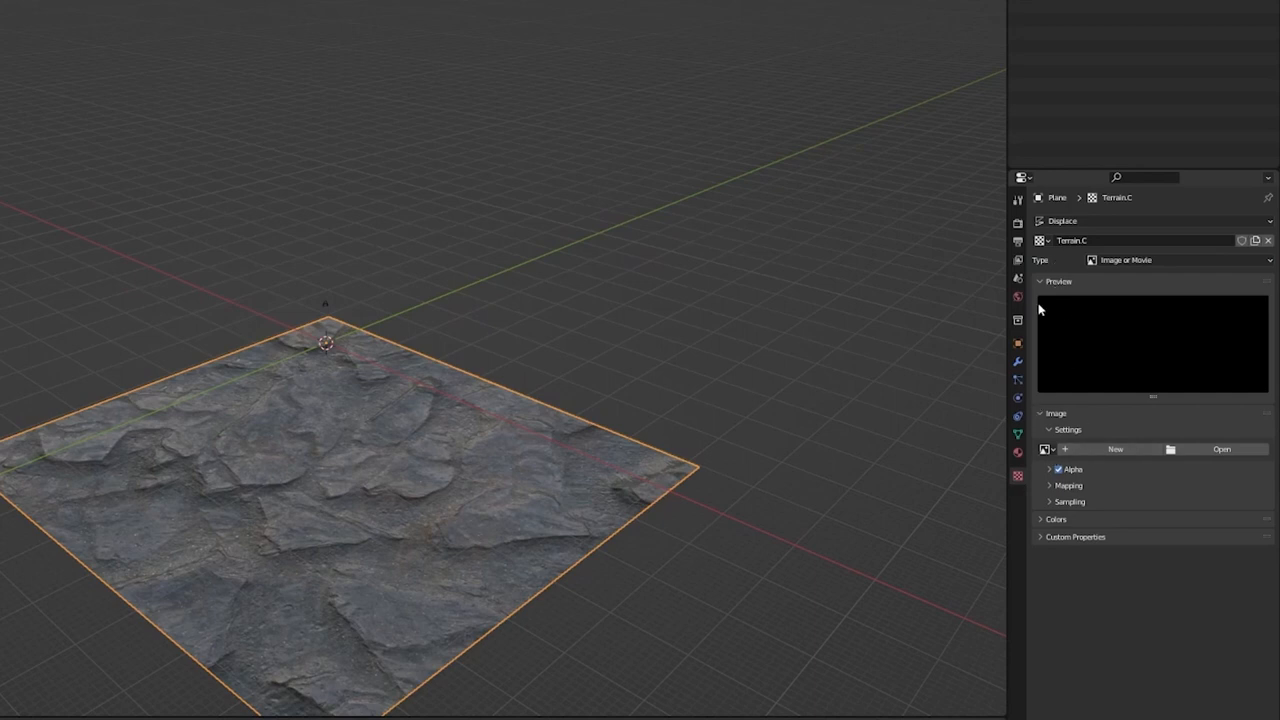
pyautogui.click(1046, 448)
pyautogui.write('terrain')
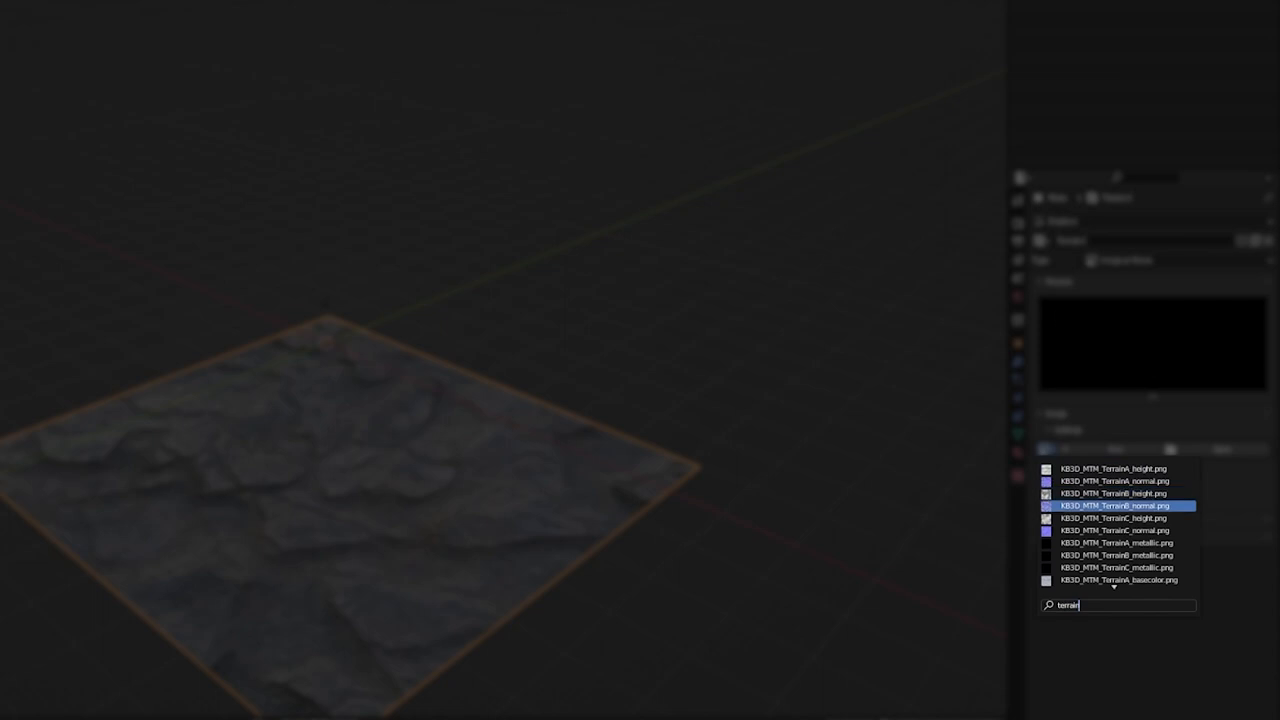
pyautogui.click(1112, 542)
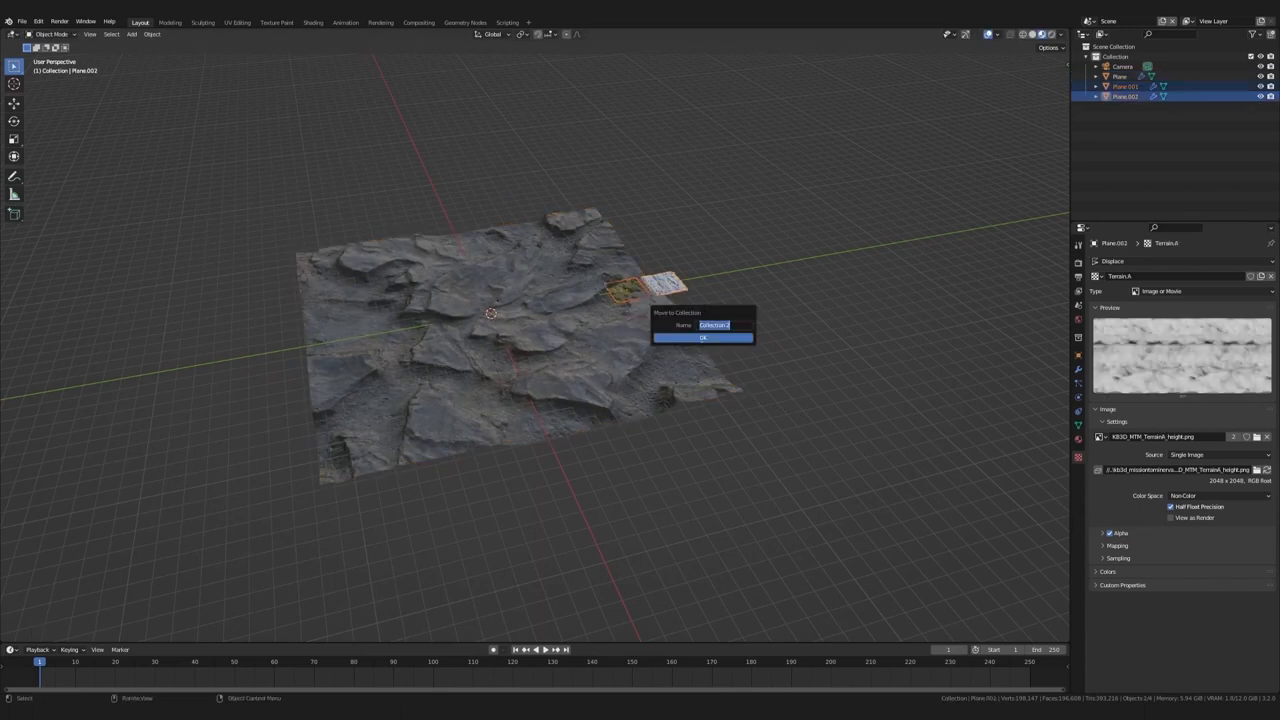
# Step: Duplicate the displaced terrain, set the copy alongside the original and apply its Displace modifier
pyautogui.click(702, 338)
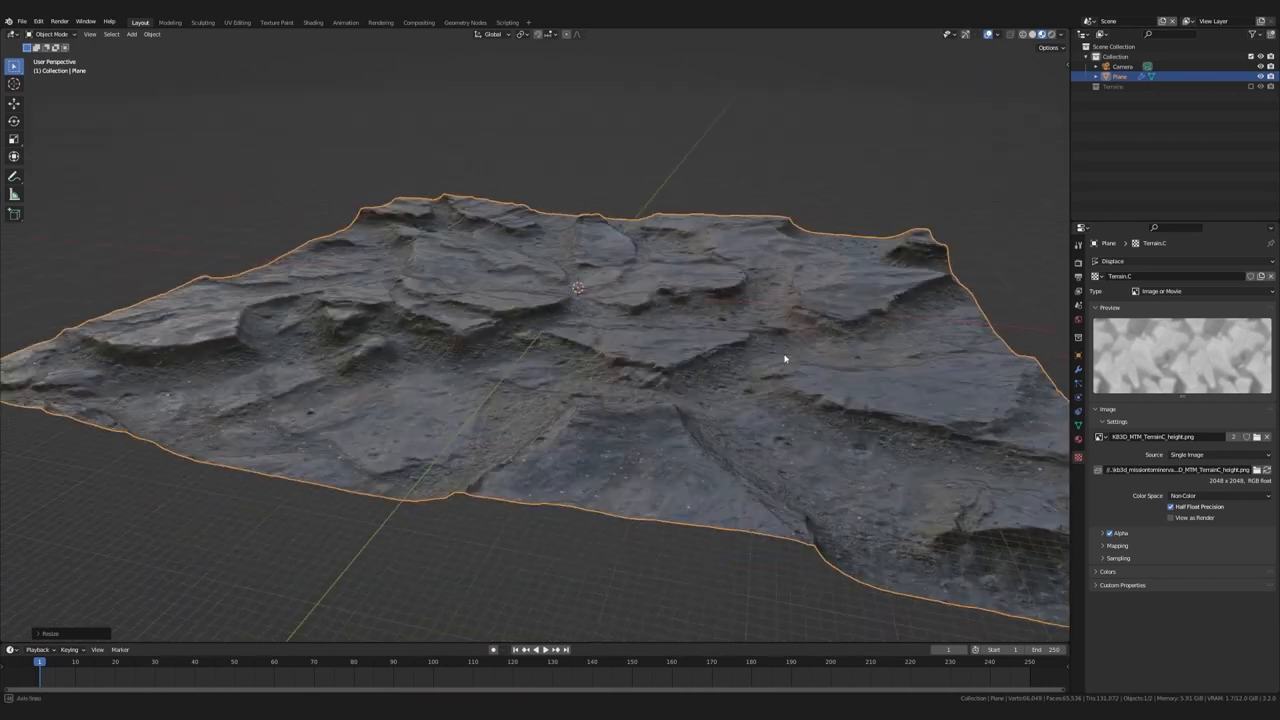
pyautogui.press('shift+d')
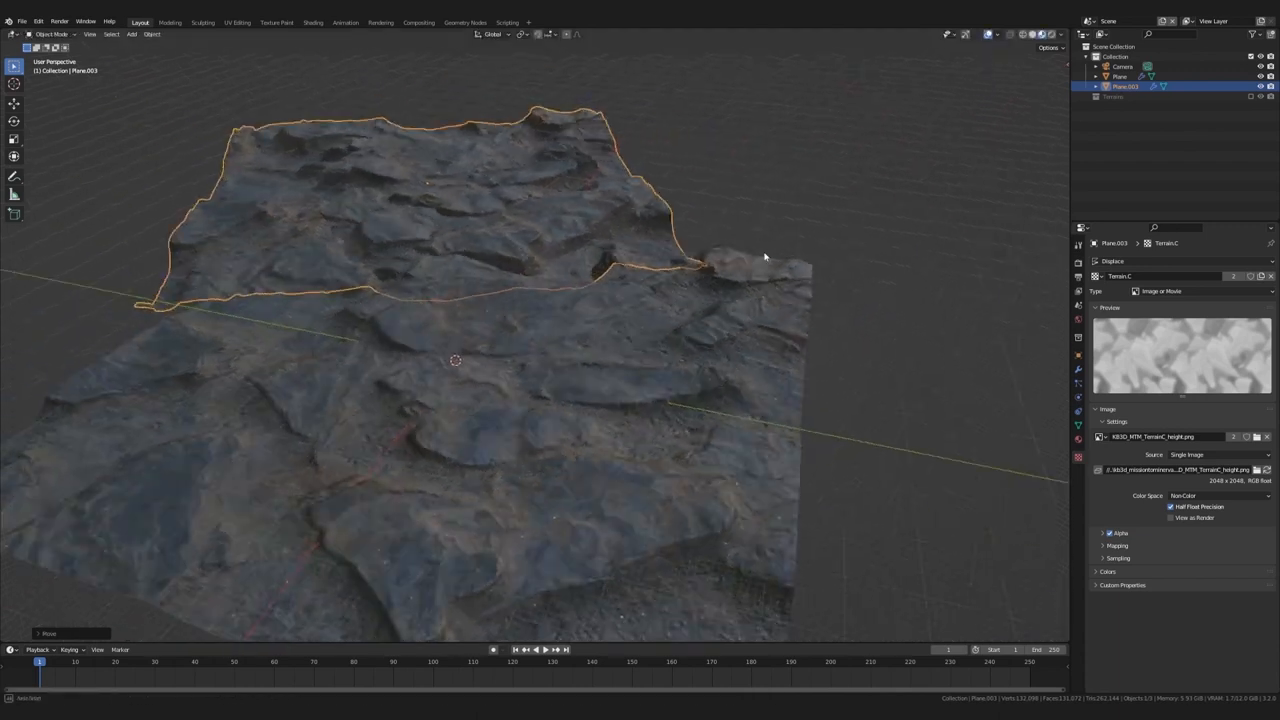
pyautogui.moveTo(764, 256); pyautogui.dragTo(680, 348)
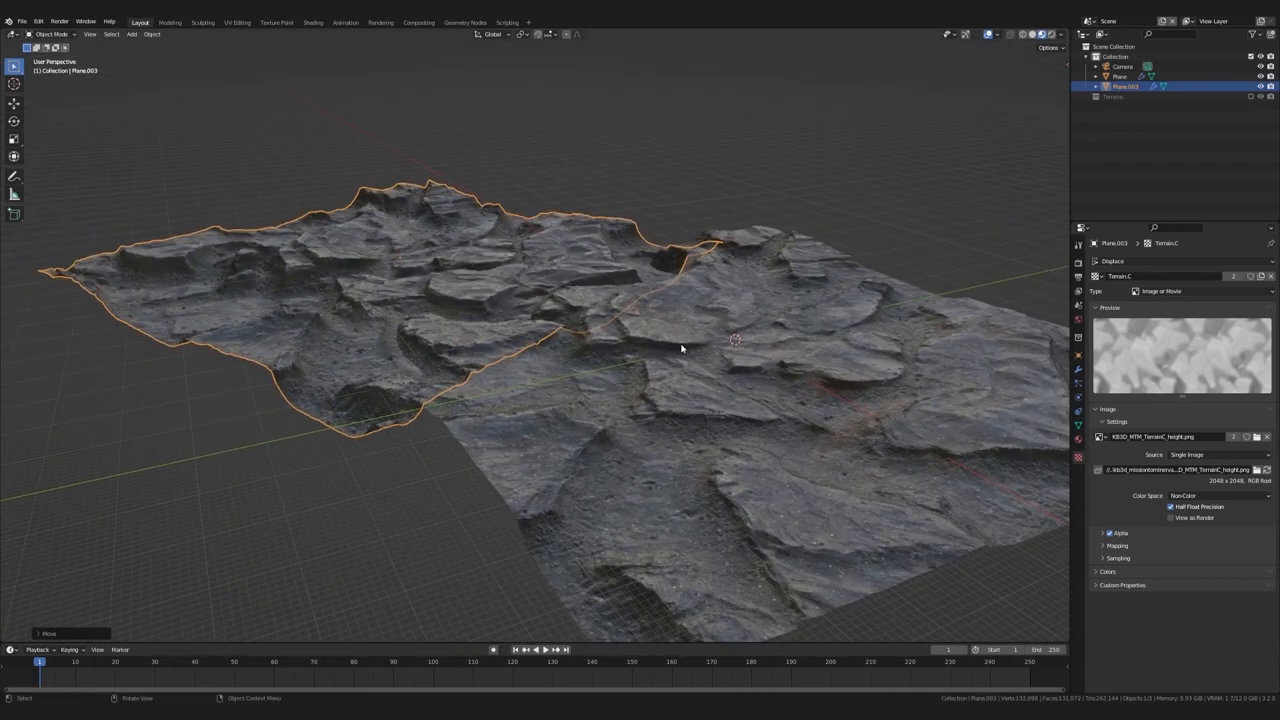
pyautogui.click(1246, 276)
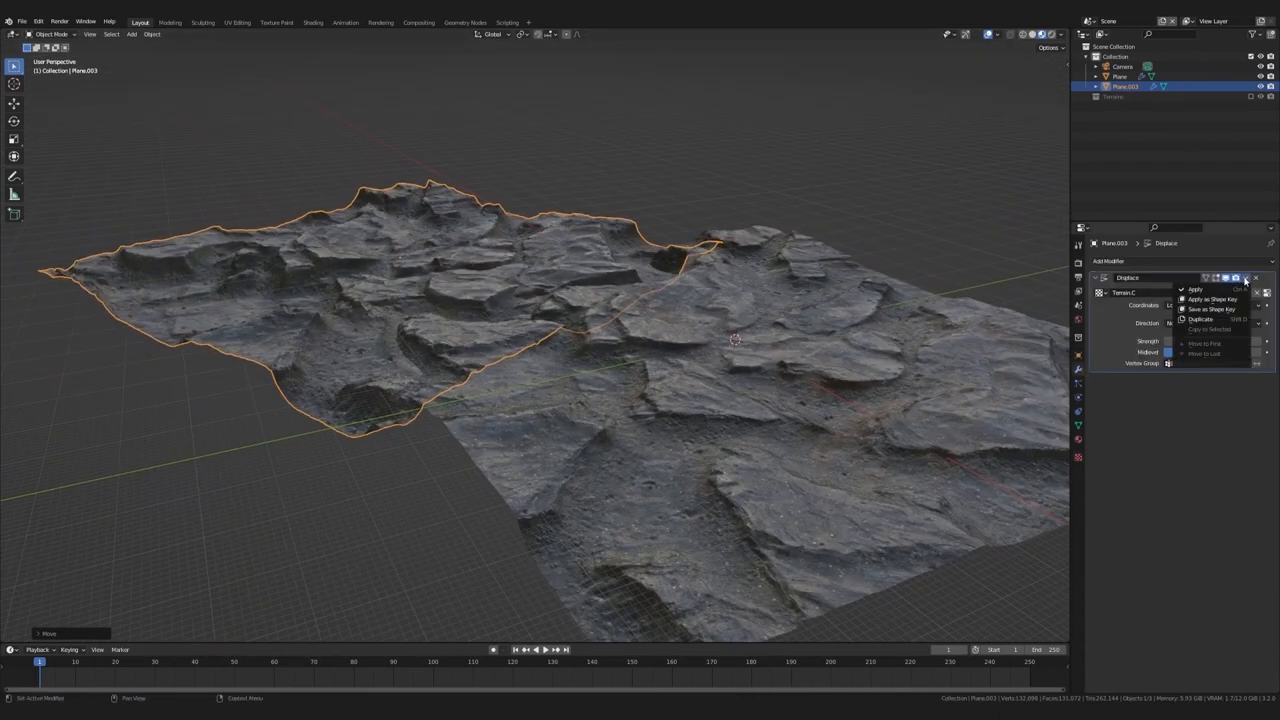
pyautogui.click(1196, 288)
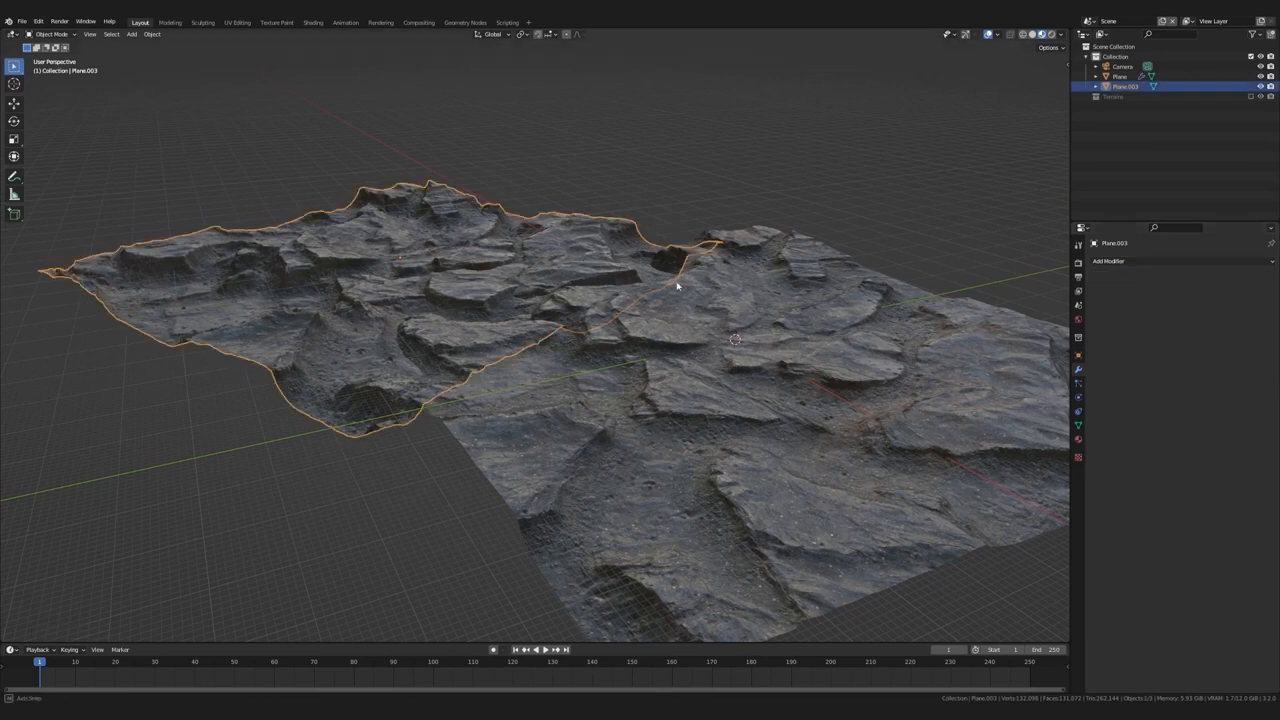
# Step: Reshape terrain vertices with Proportional Editing to merge the rock pieces and pull up a rocky peak
pyautogui.press('Tab')
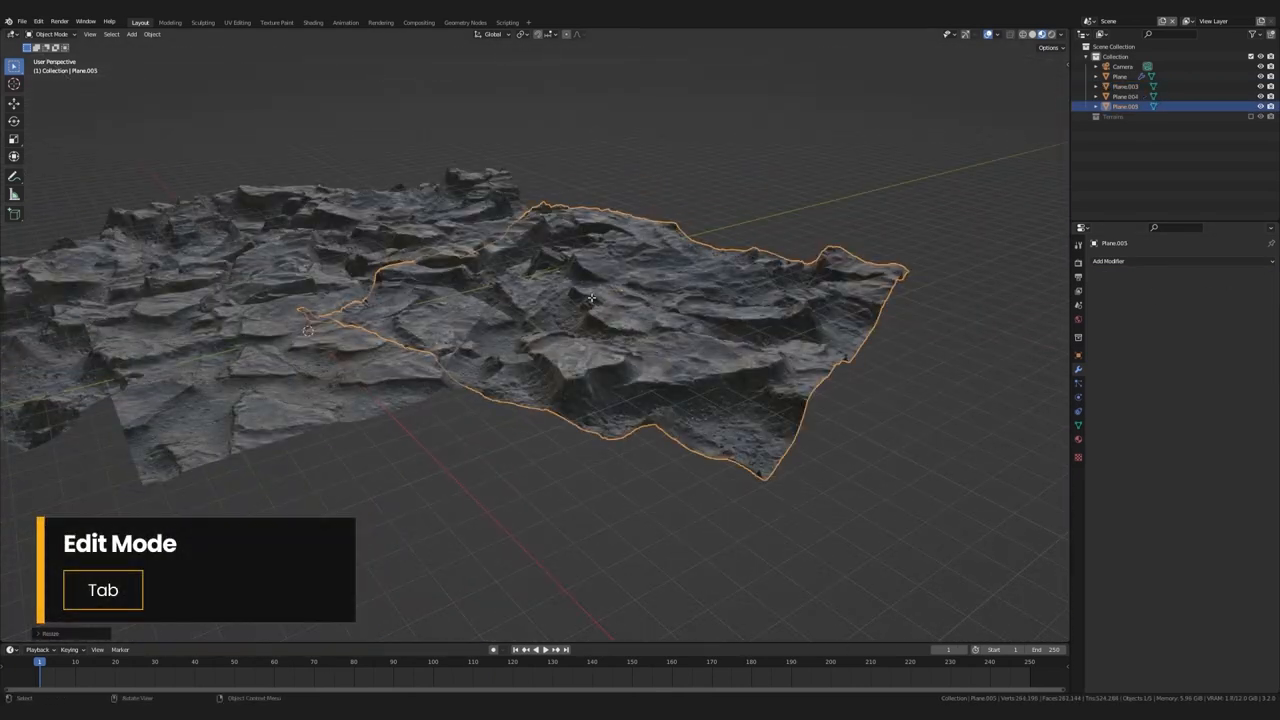
pyautogui.press('Tab')
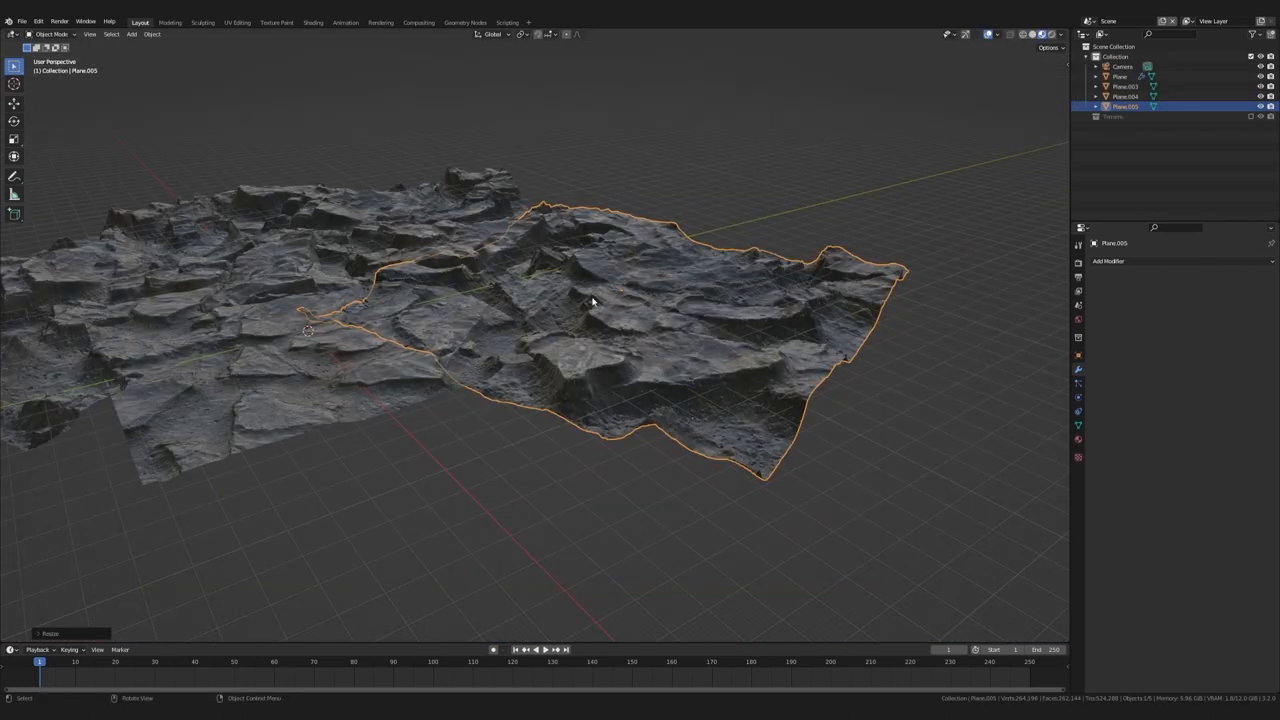
pyautogui.press('Tab')
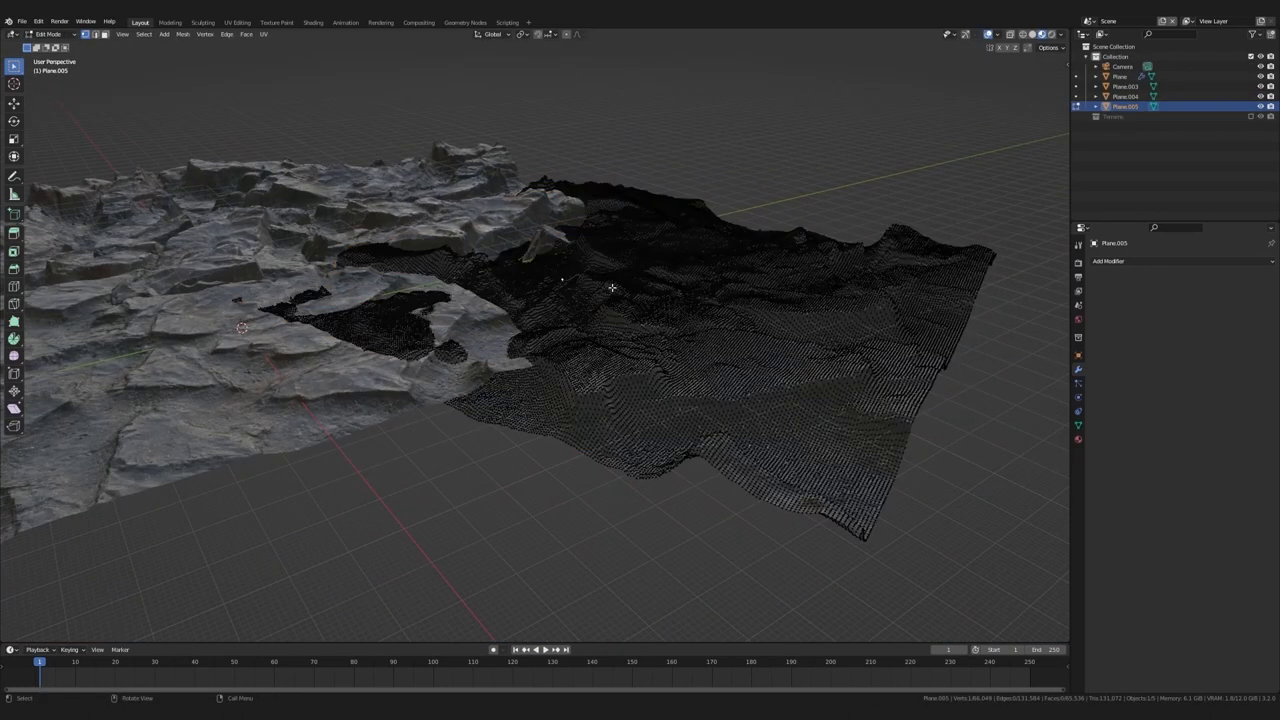
pyautogui.press('o')
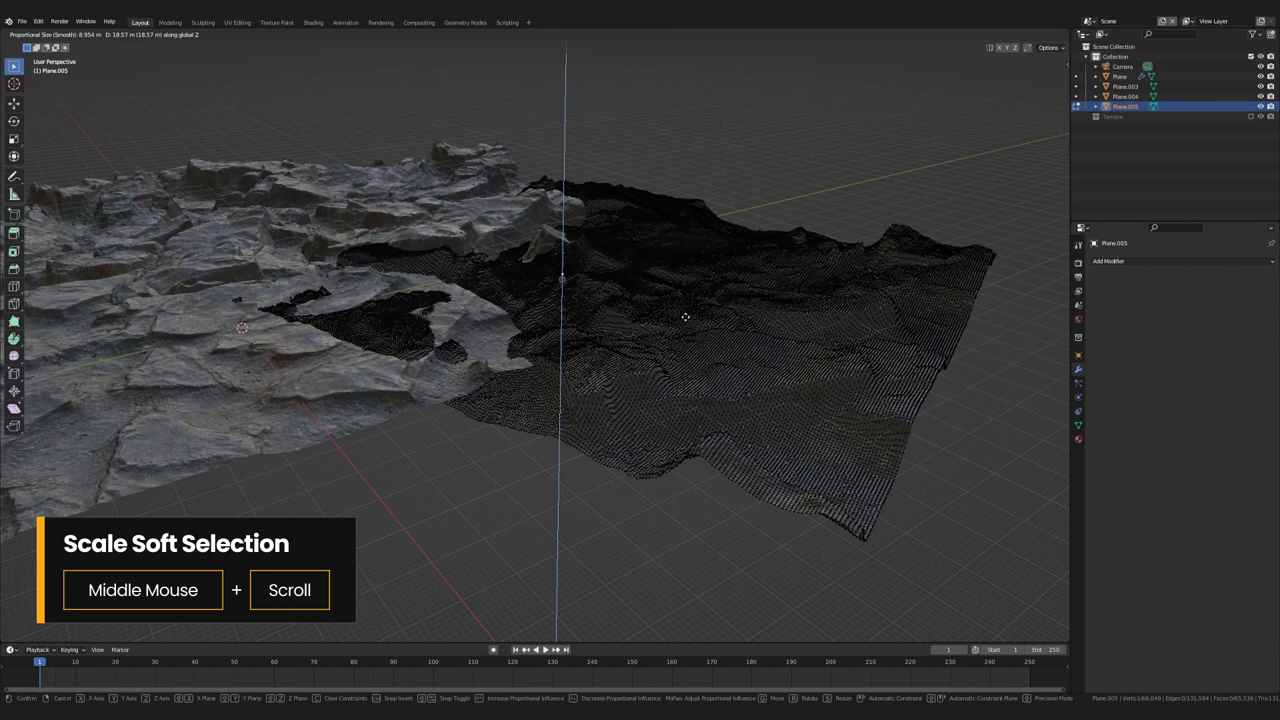
pyautogui.scroll(3)
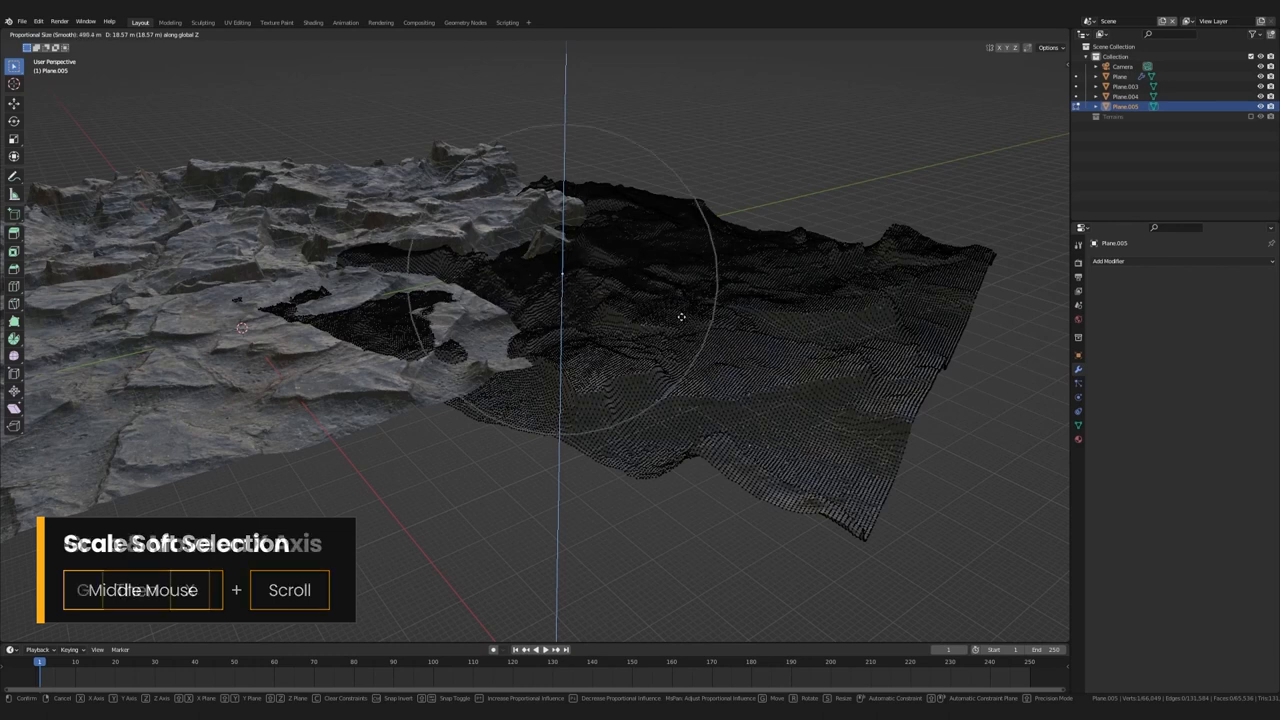
pyautogui.press('x')
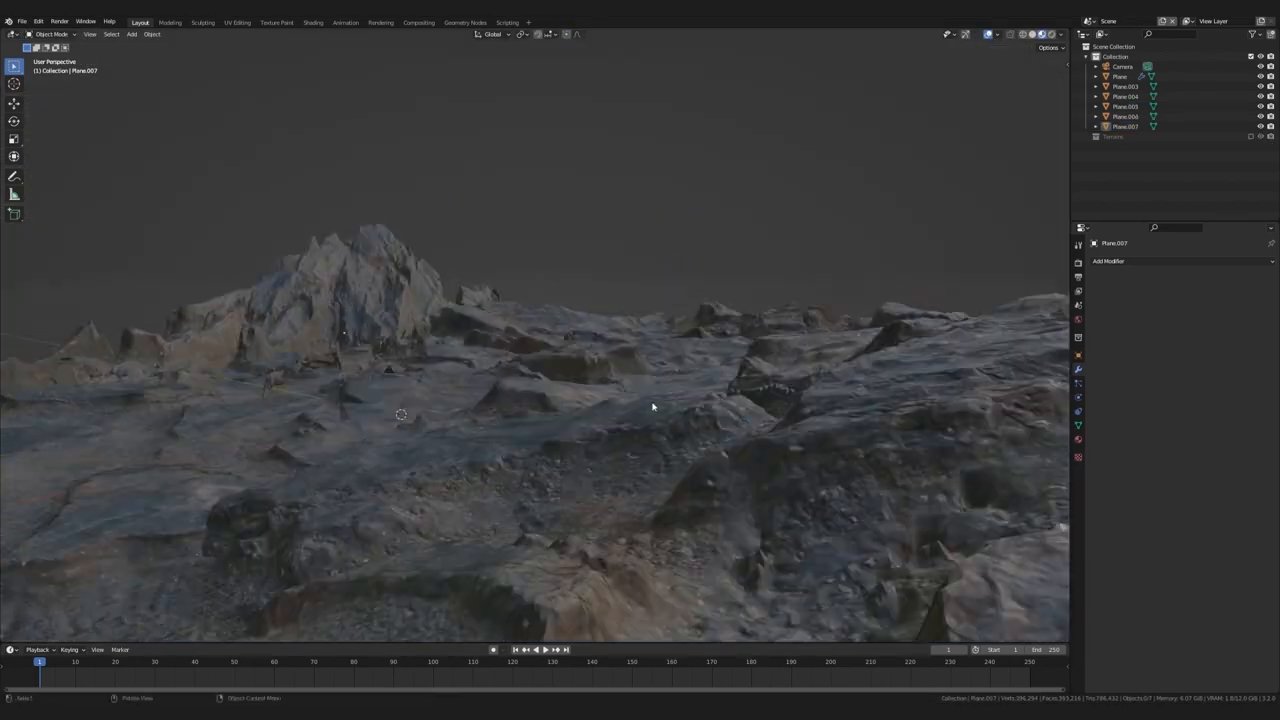
# Step: Look over the combined rocky landscape and leave Edit Mode before loading the kit file
pyautogui.moveTo(652, 408); pyautogui.dragTo(520, 312)
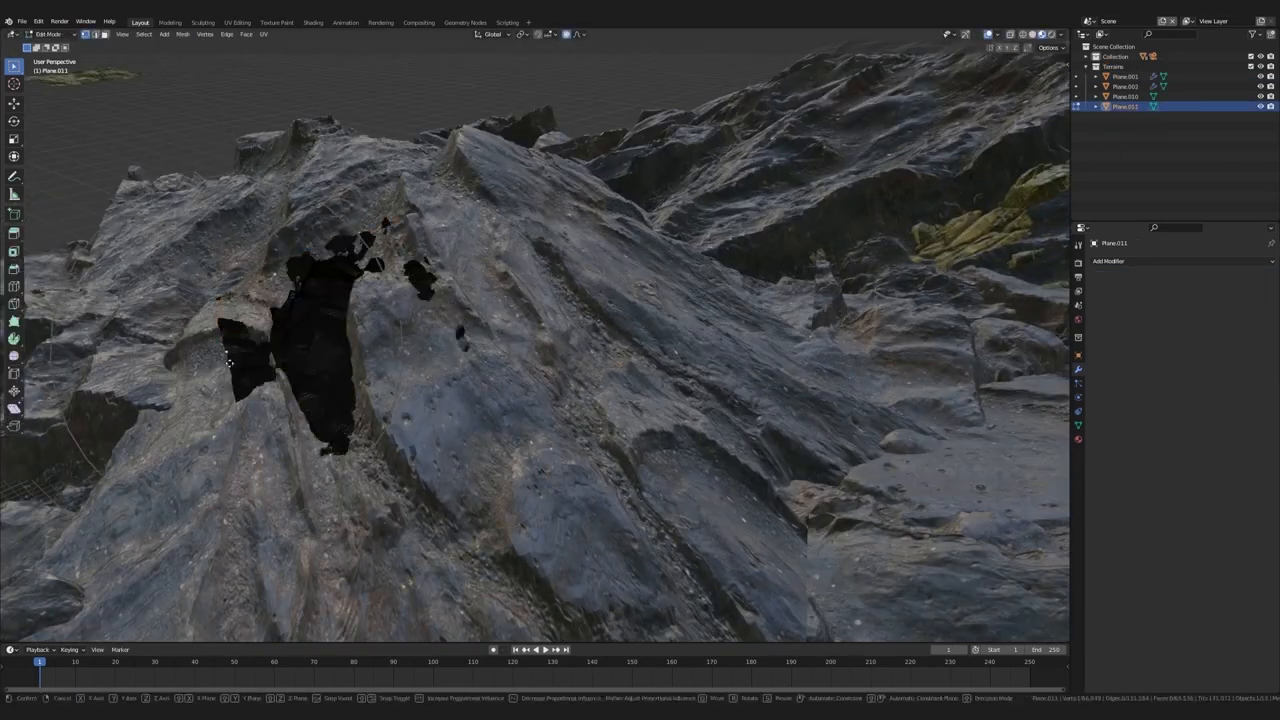
pyautogui.press('Tab')
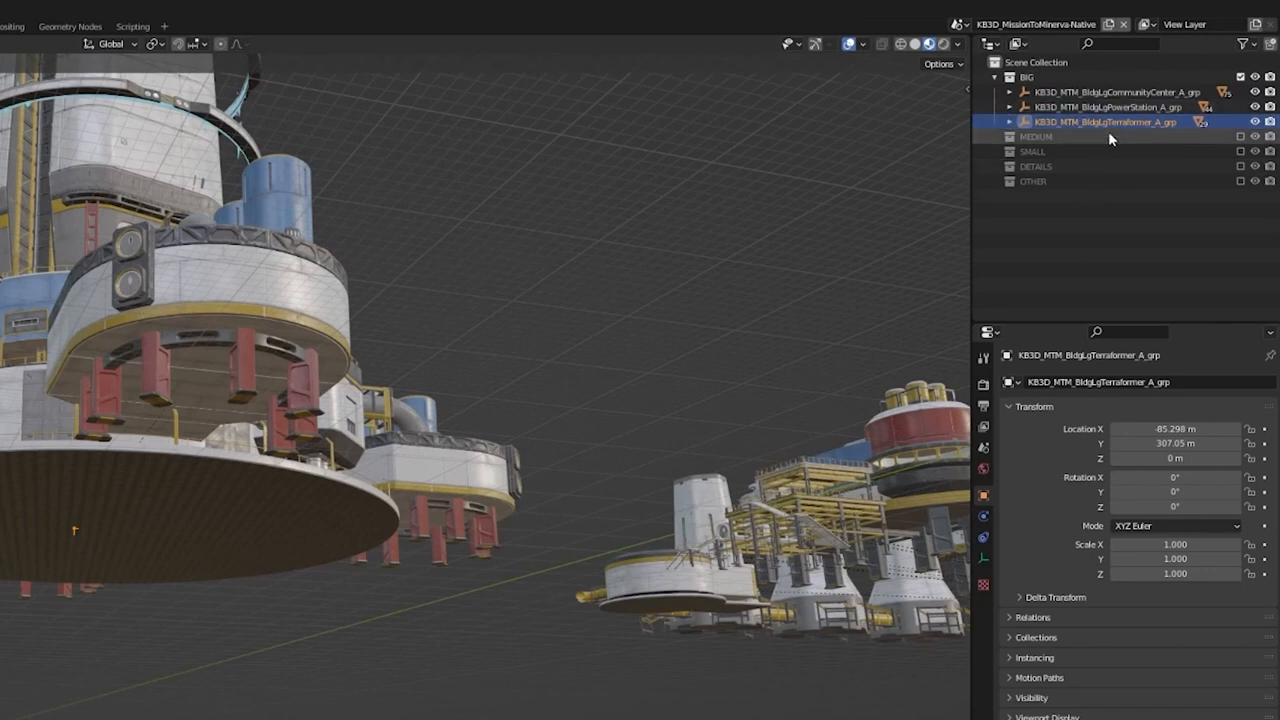
# Step: Move the Terraformer's full hierarchy into a new PowerPlant collection and select all its objects
pyautogui.rightClick(1108, 122)
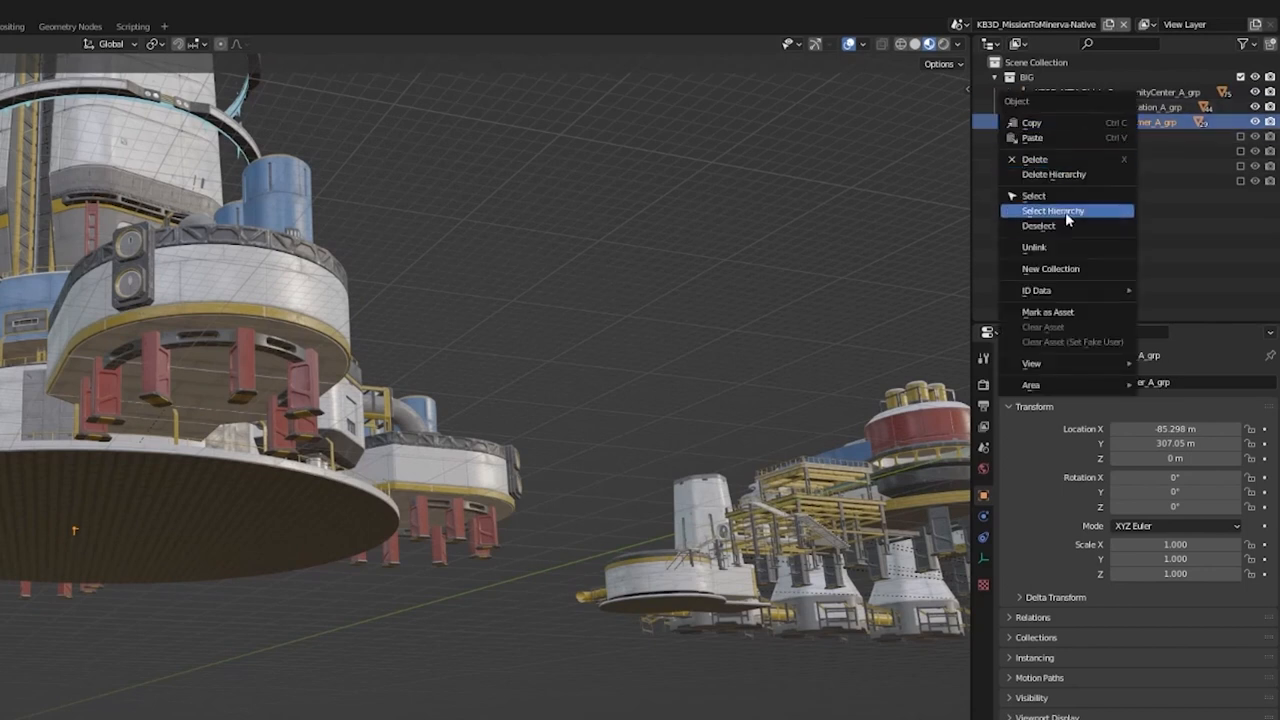
pyautogui.click(1052, 210)
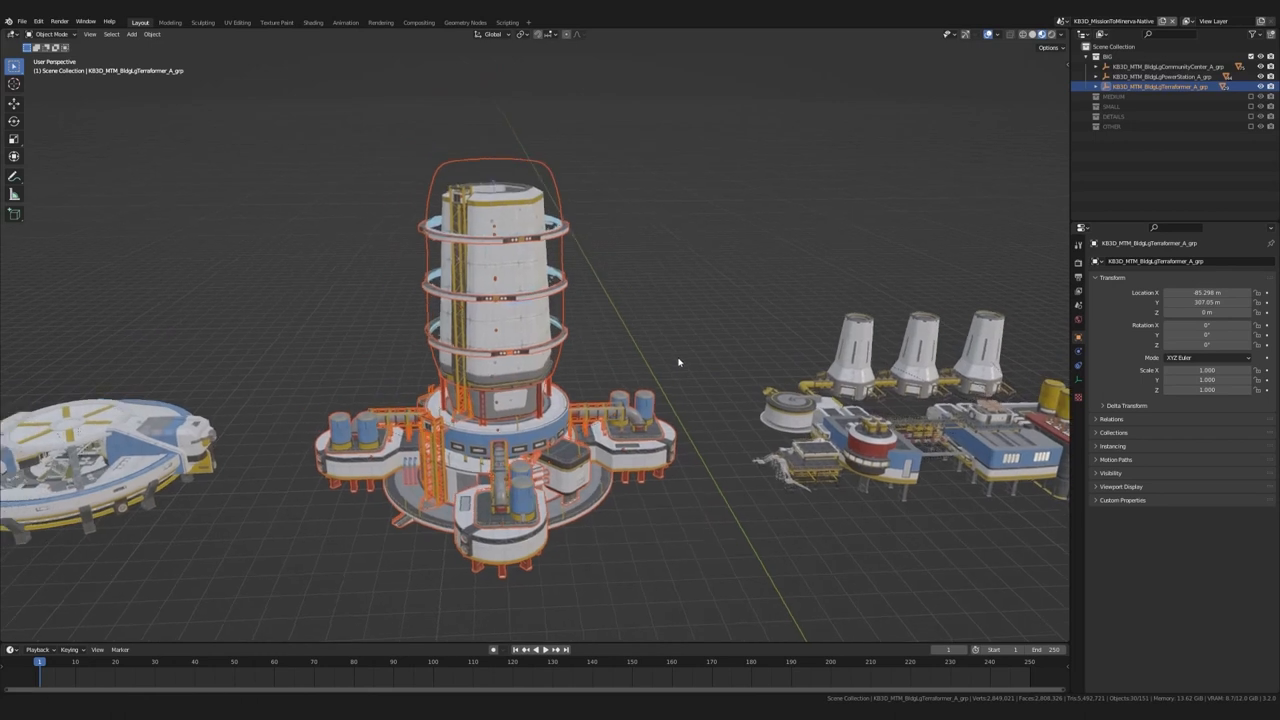
pyautogui.moveTo(678, 362); pyautogui.dragTo(608, 132)
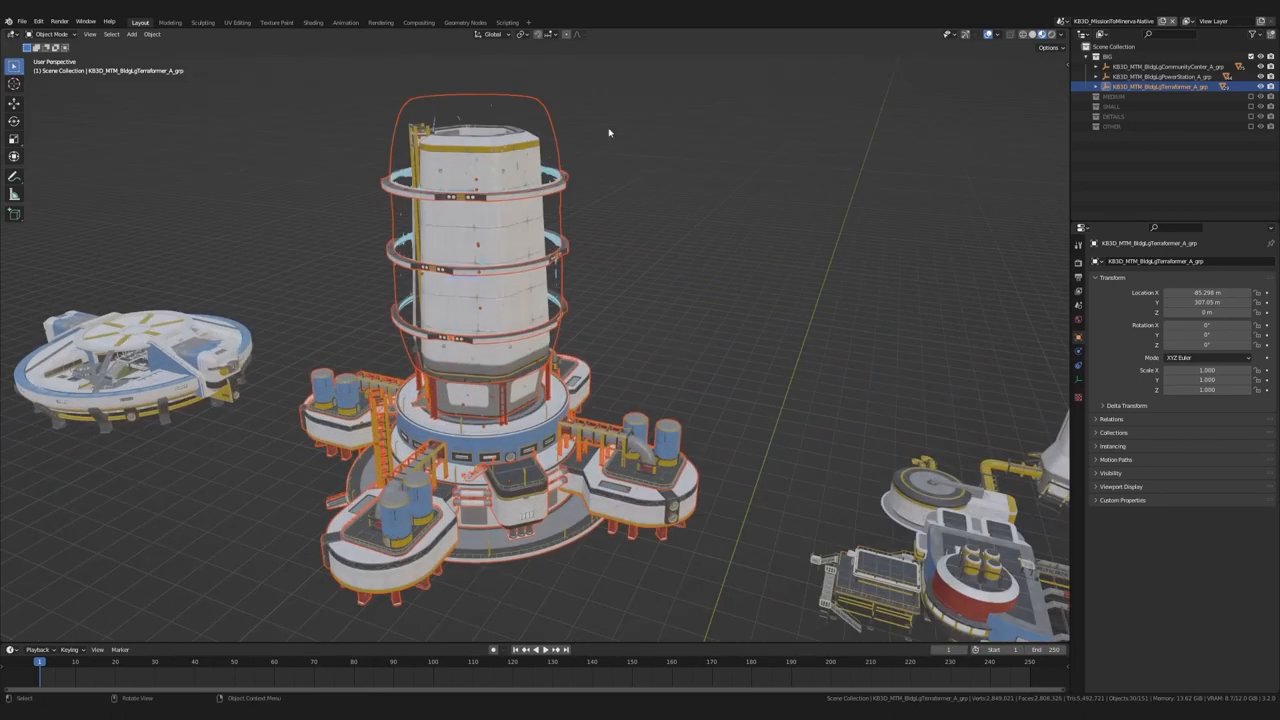
pyautogui.press('m')
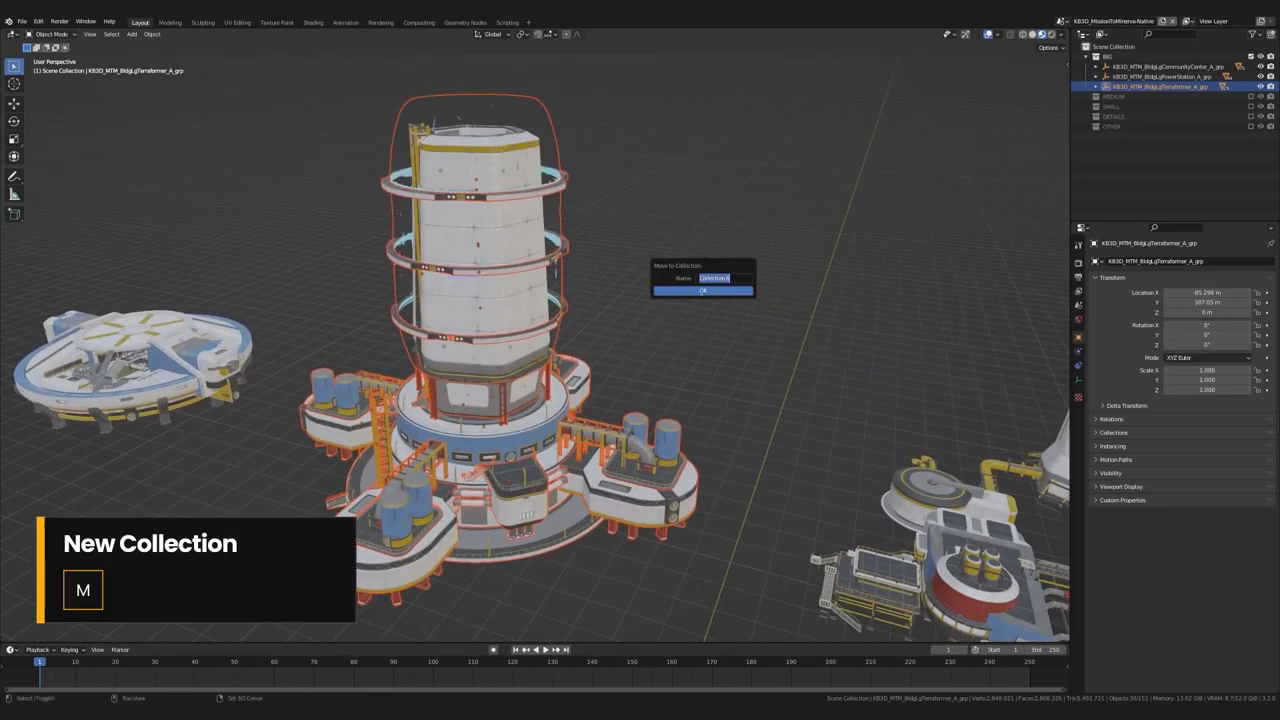
pyautogui.click(702, 290)
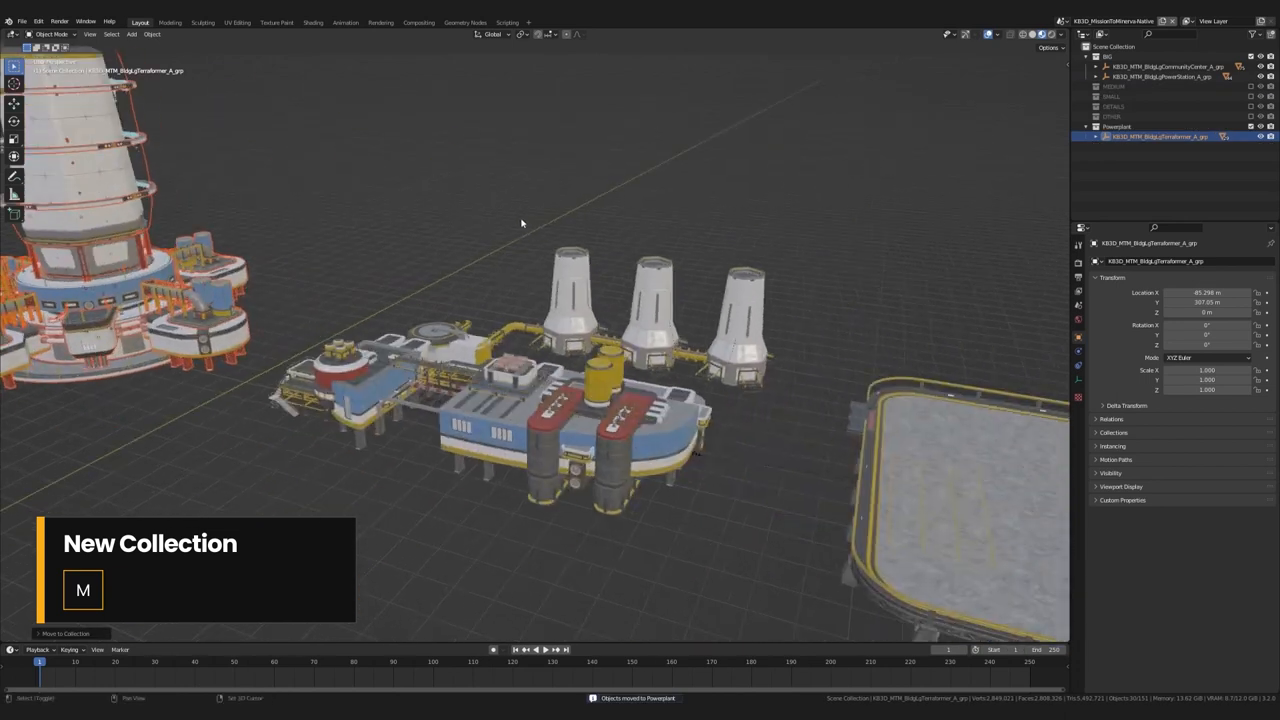
pyautogui.rightClick(1116, 126)
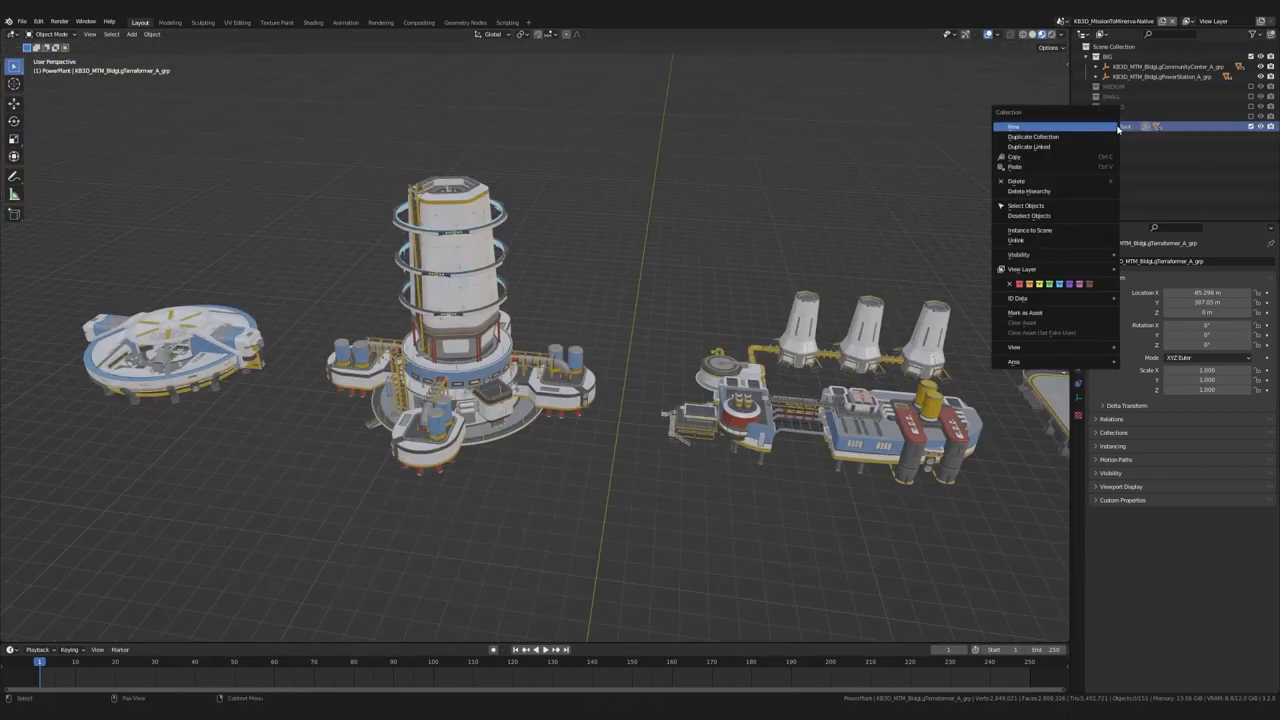
pyautogui.moveTo(1028, 230)
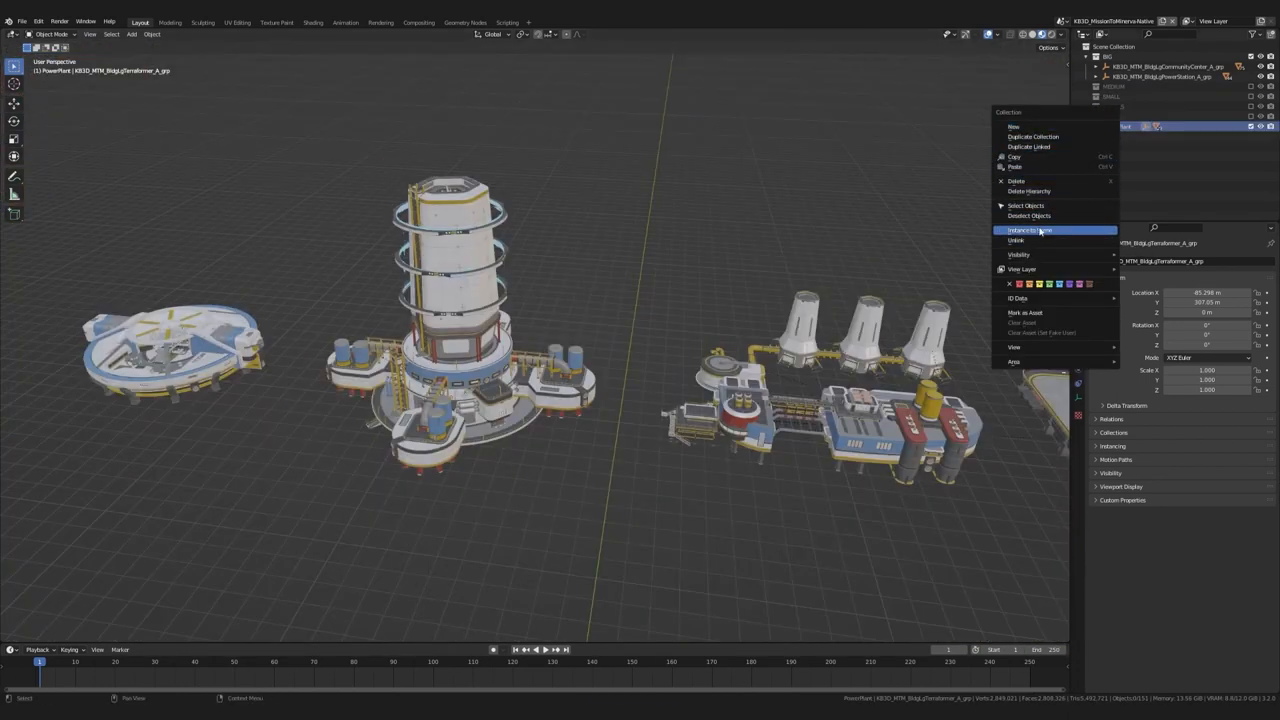
pyautogui.click(1028, 230)
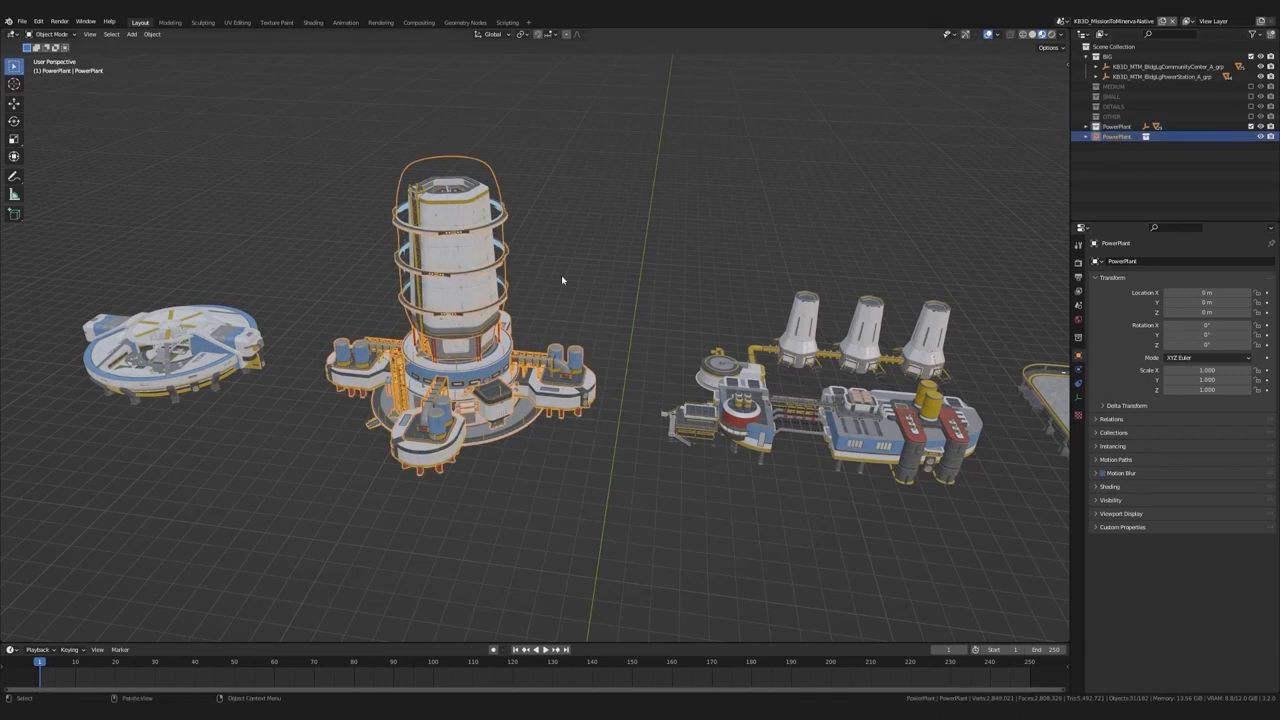
pyautogui.moveTo(610, 276)
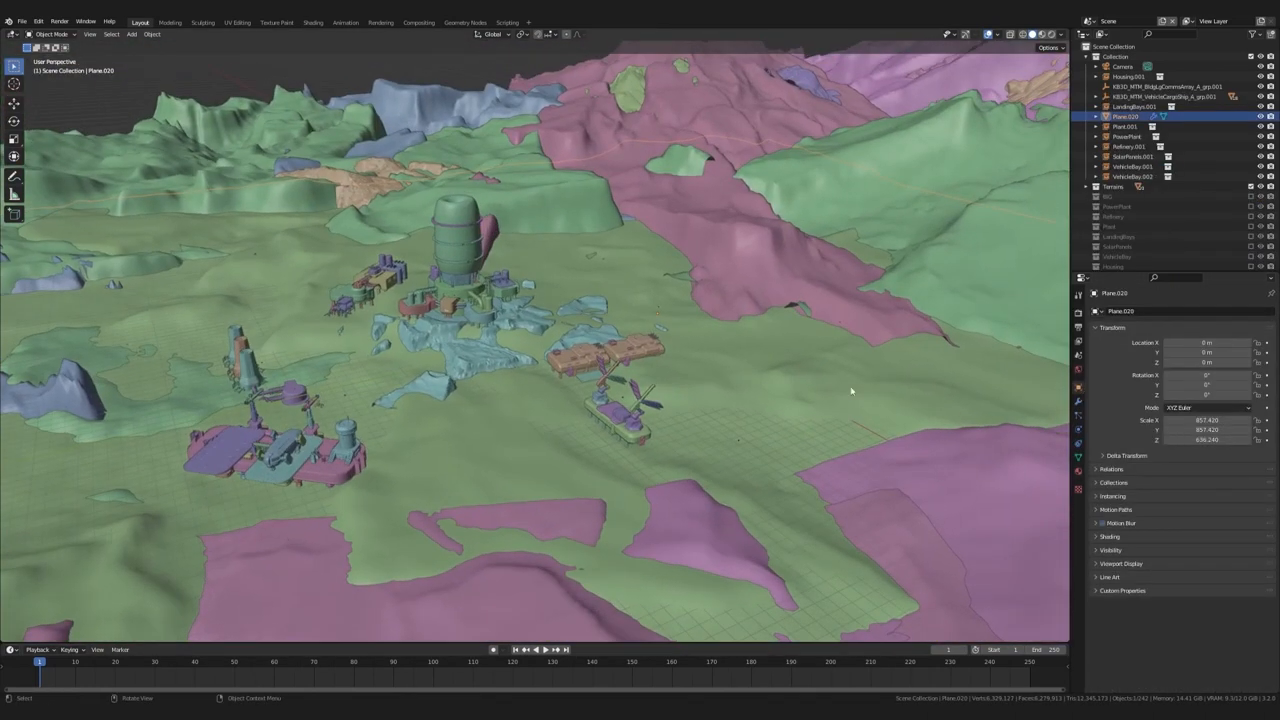
# Step: Duplicate and spread the building and pipeline collections across the rocky terrain
pyautogui.moveTo(850, 390); pyautogui.dragTo(650, 440)
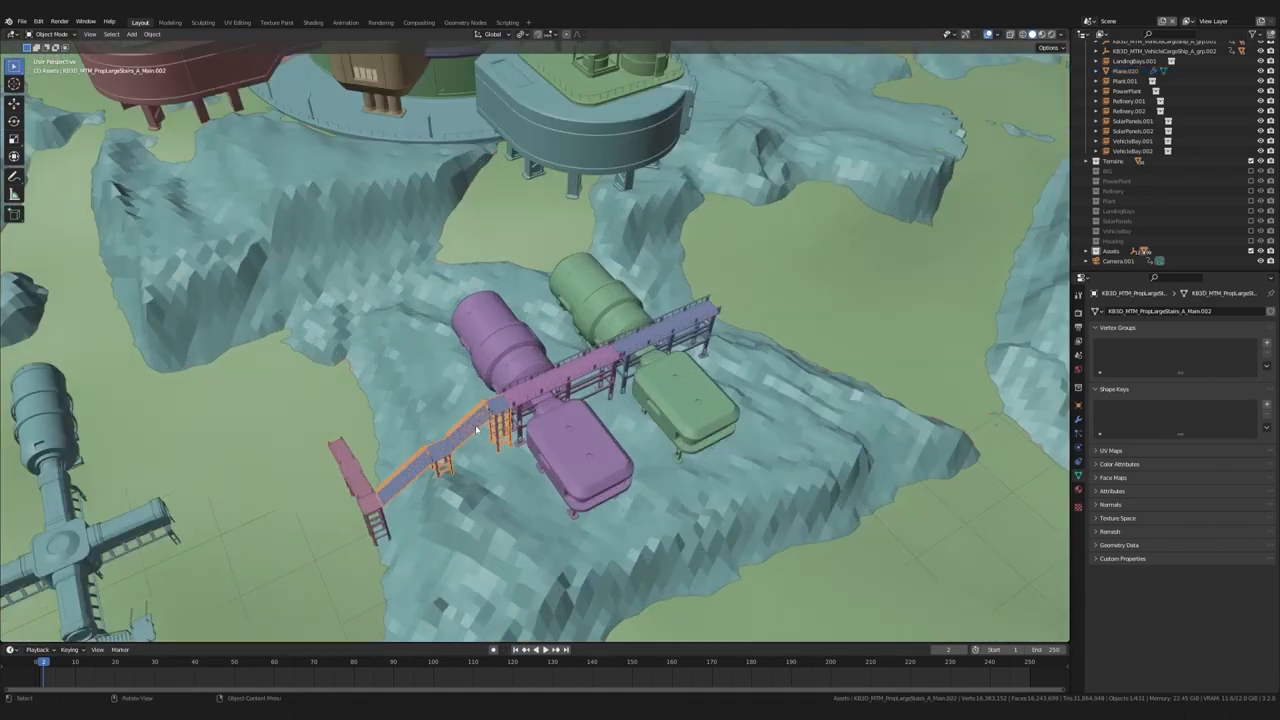
pyautogui.press('shift+d')
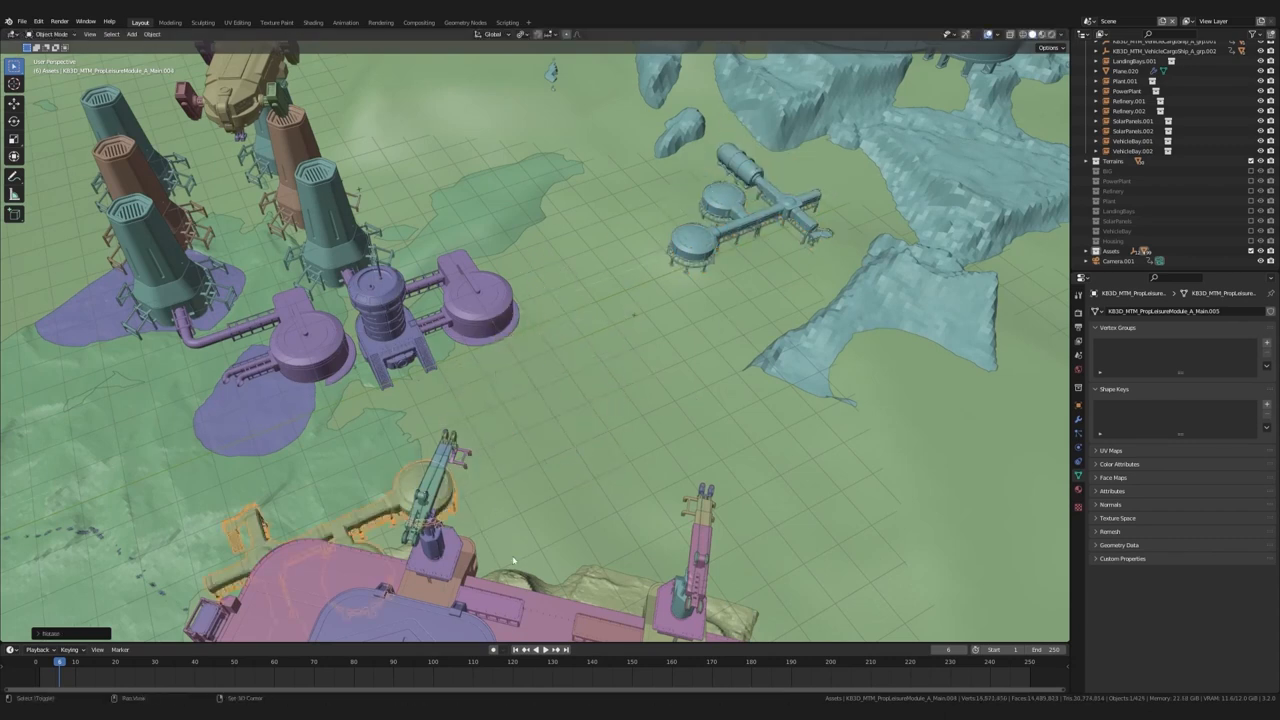
pyautogui.click(312, 22)
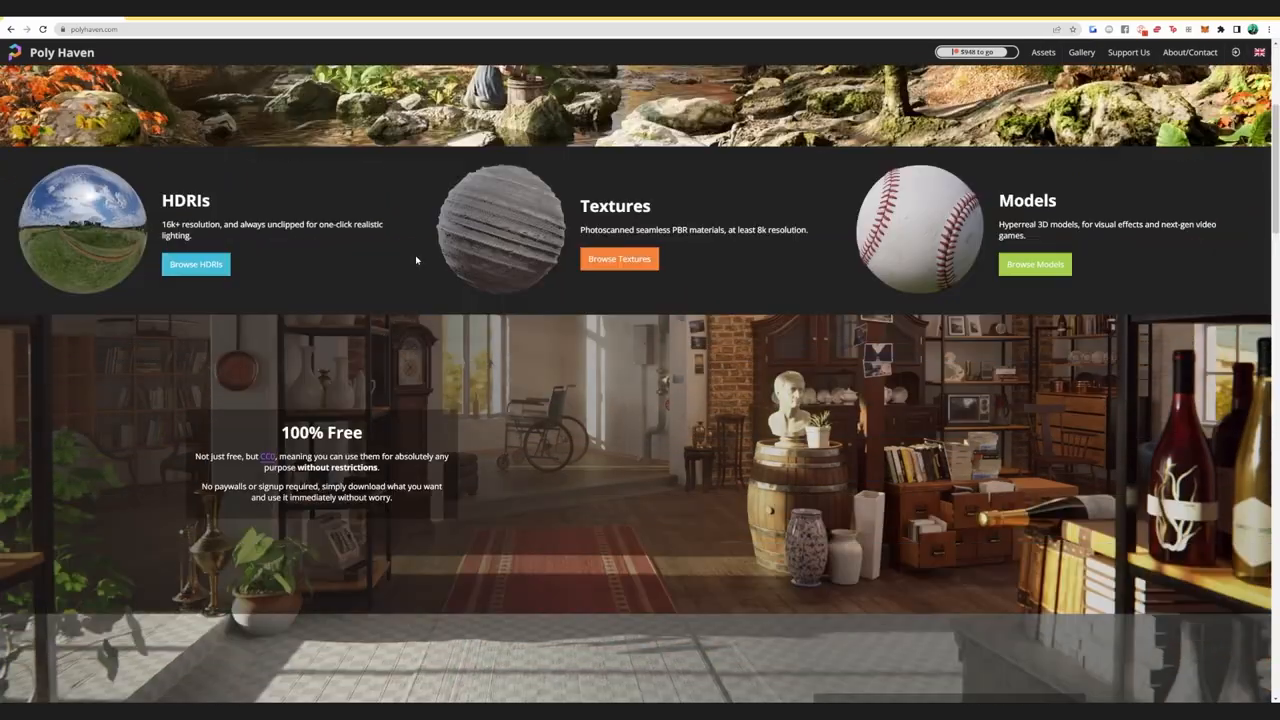
# Step: Browse Poly Haven's free HDRI collection for a sunset sky
pyautogui.click(196, 264)
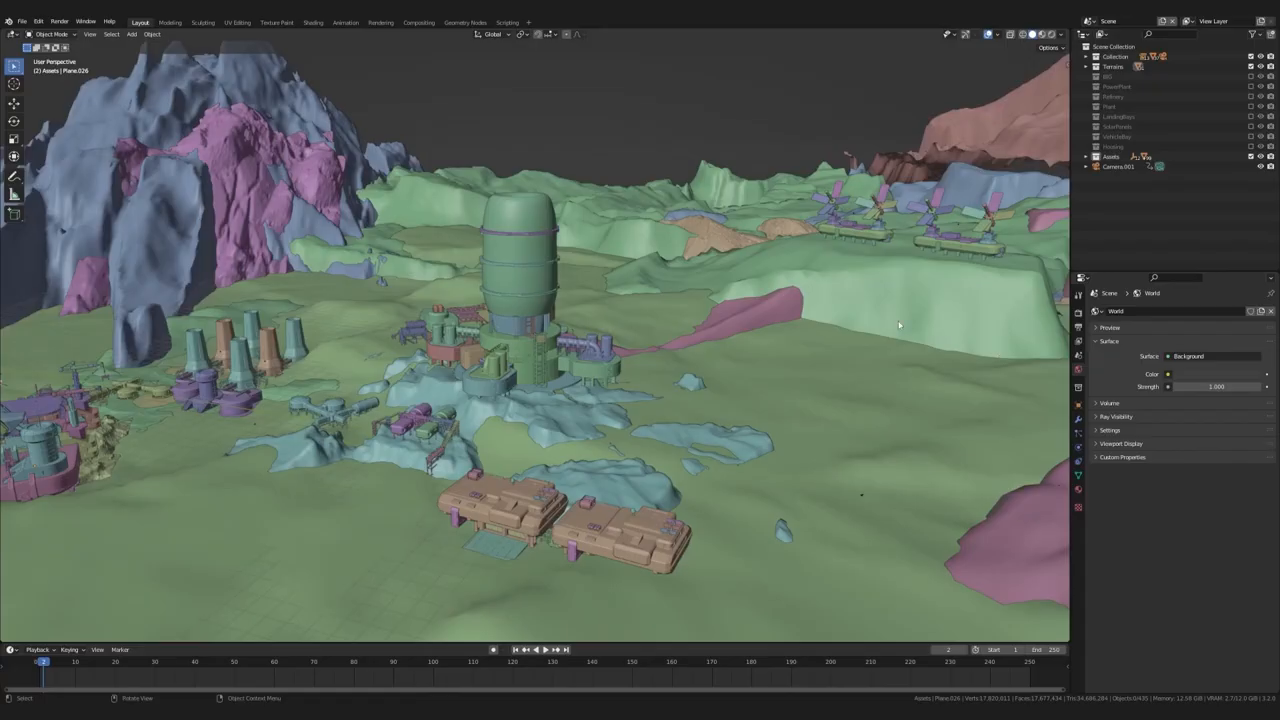
pyautogui.moveTo(312, 22)
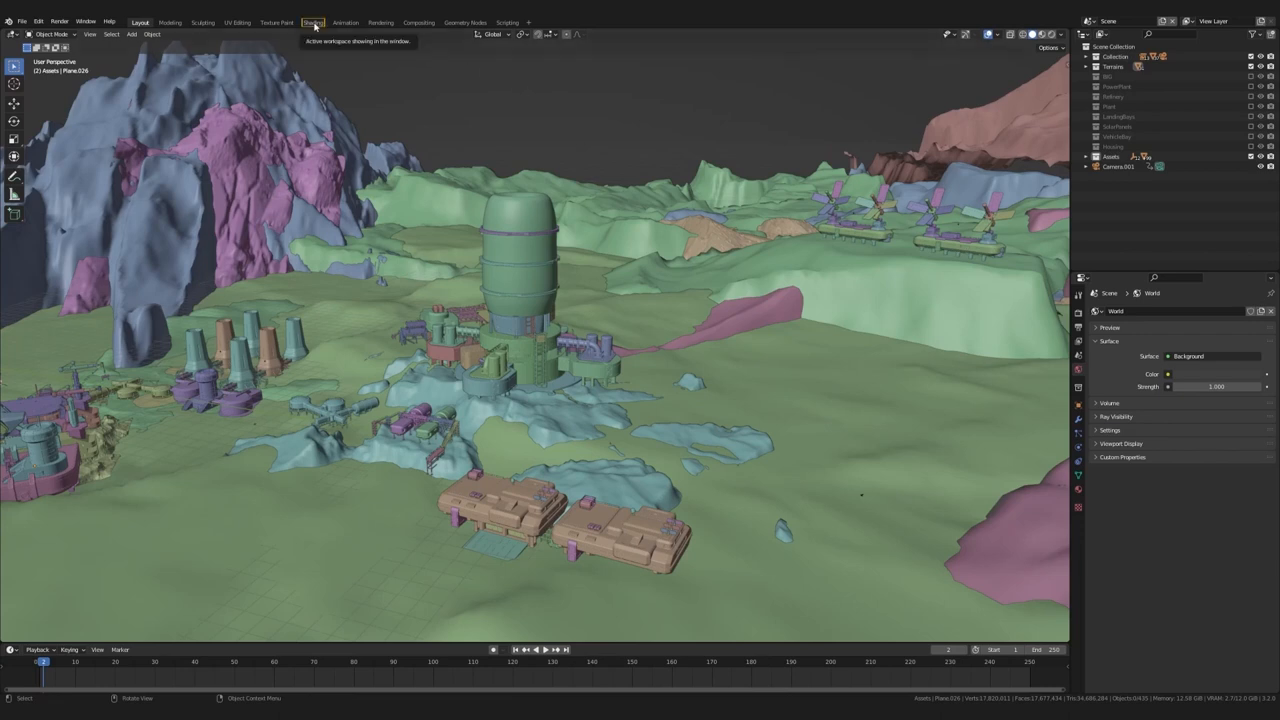
# Step: In the Shading workspace, load the downloaded .exr HDRI into the world's Environment Texture node
pyautogui.click(312, 22)
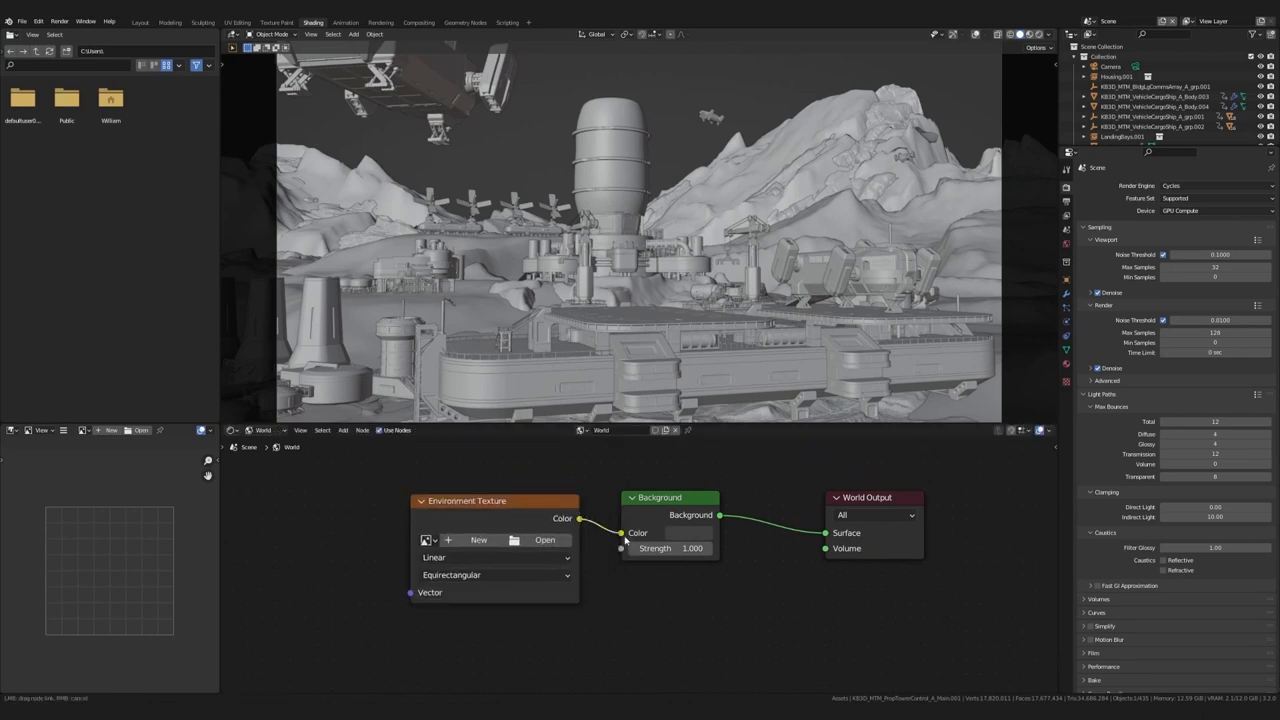
pyautogui.click(544, 540)
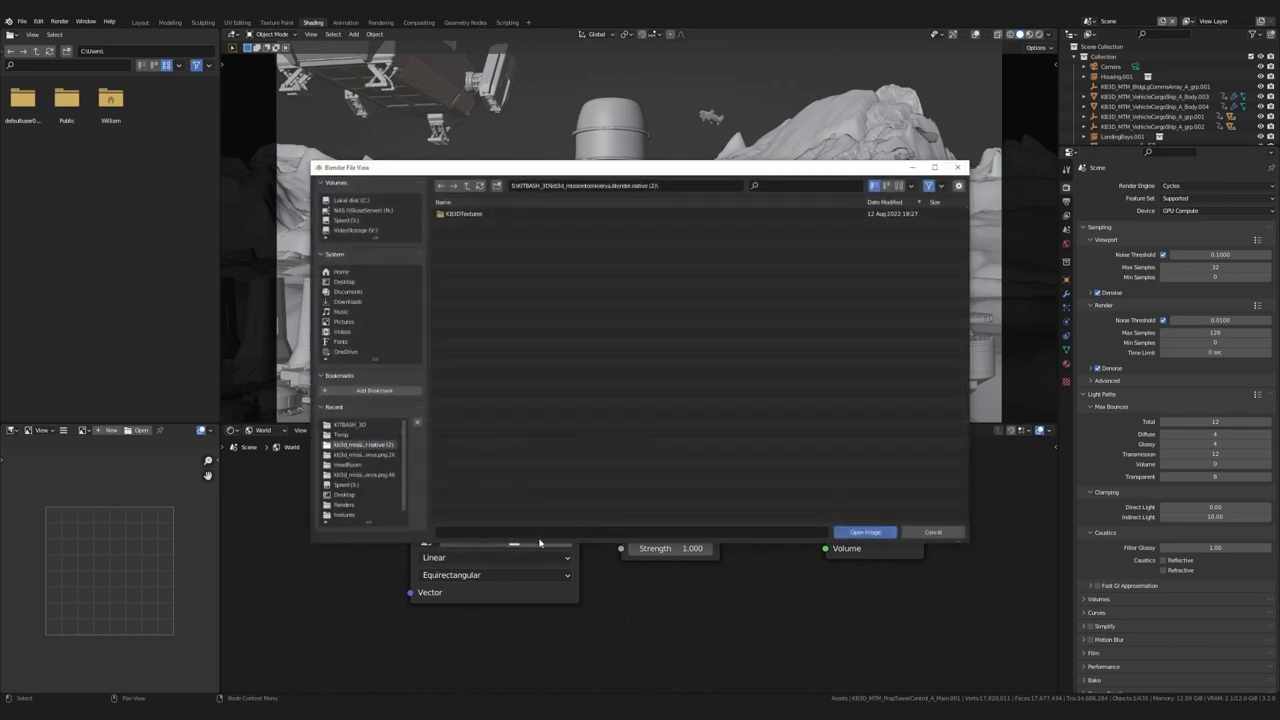
pyautogui.click(468, 184)
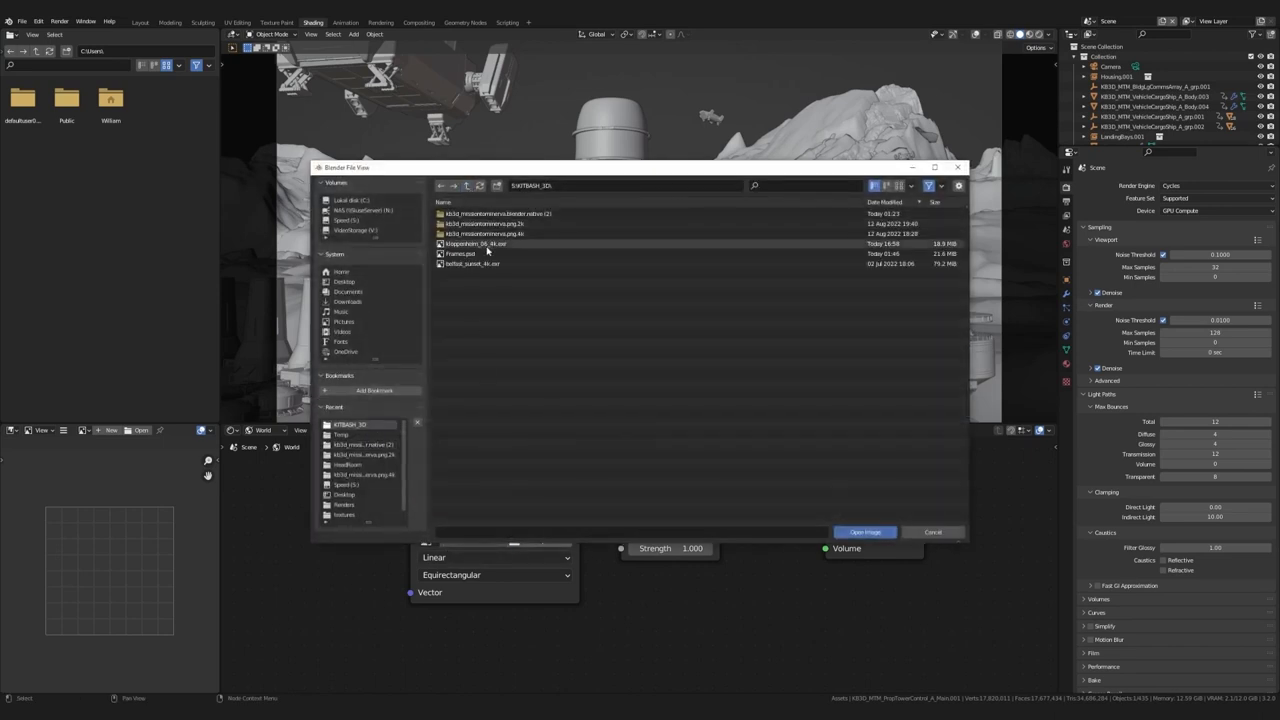
pyautogui.click(864, 532)
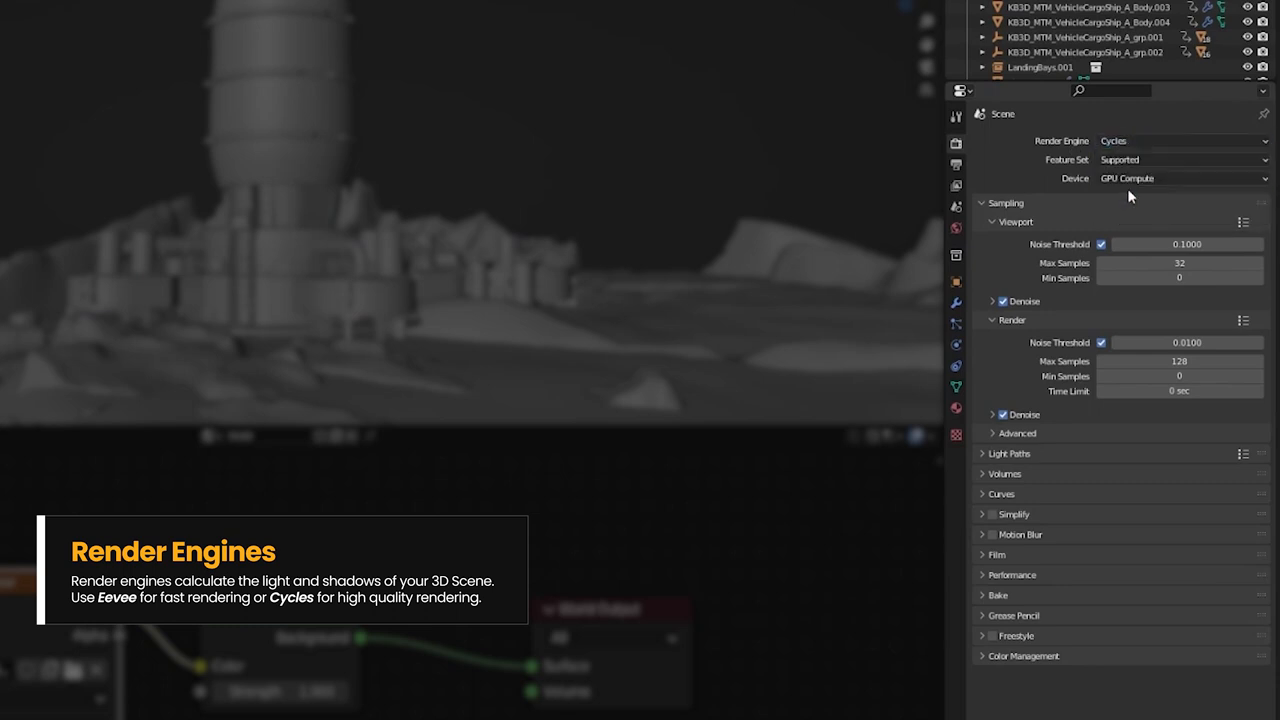
pyautogui.moveTo(1140, 188)
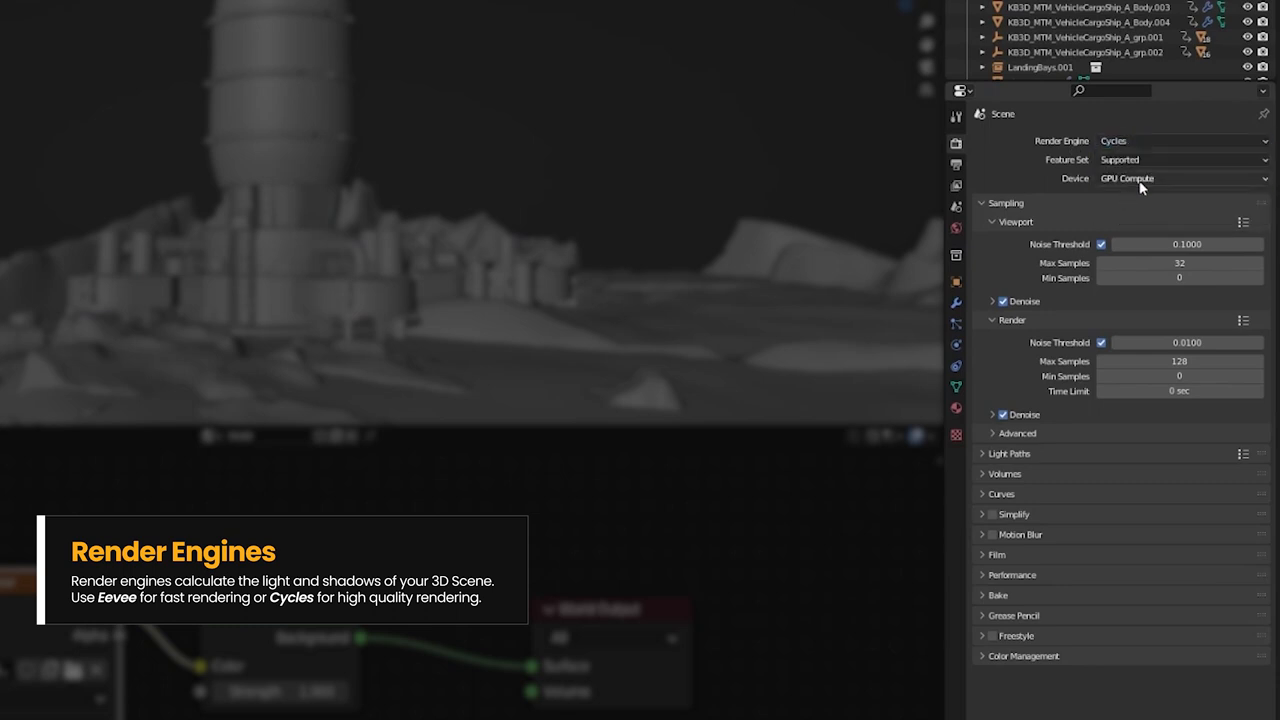
pyautogui.moveTo(1142, 220)
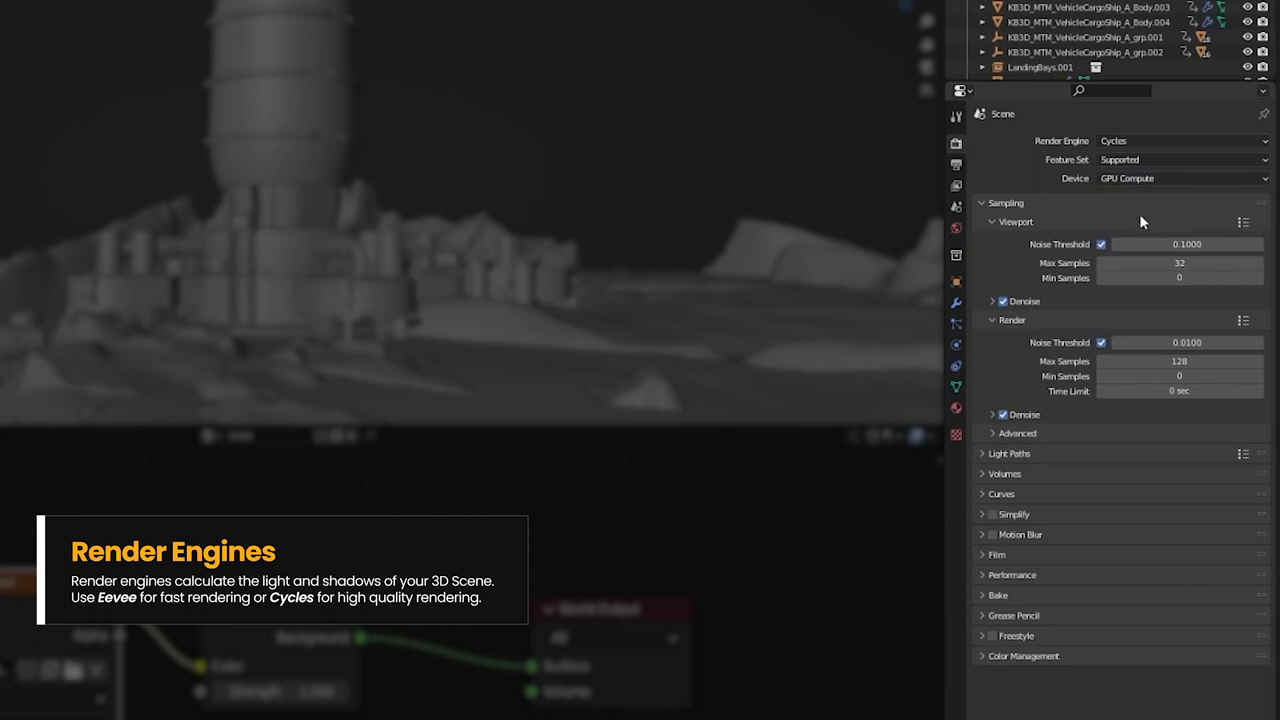
pyautogui.moveTo(1042, 556)
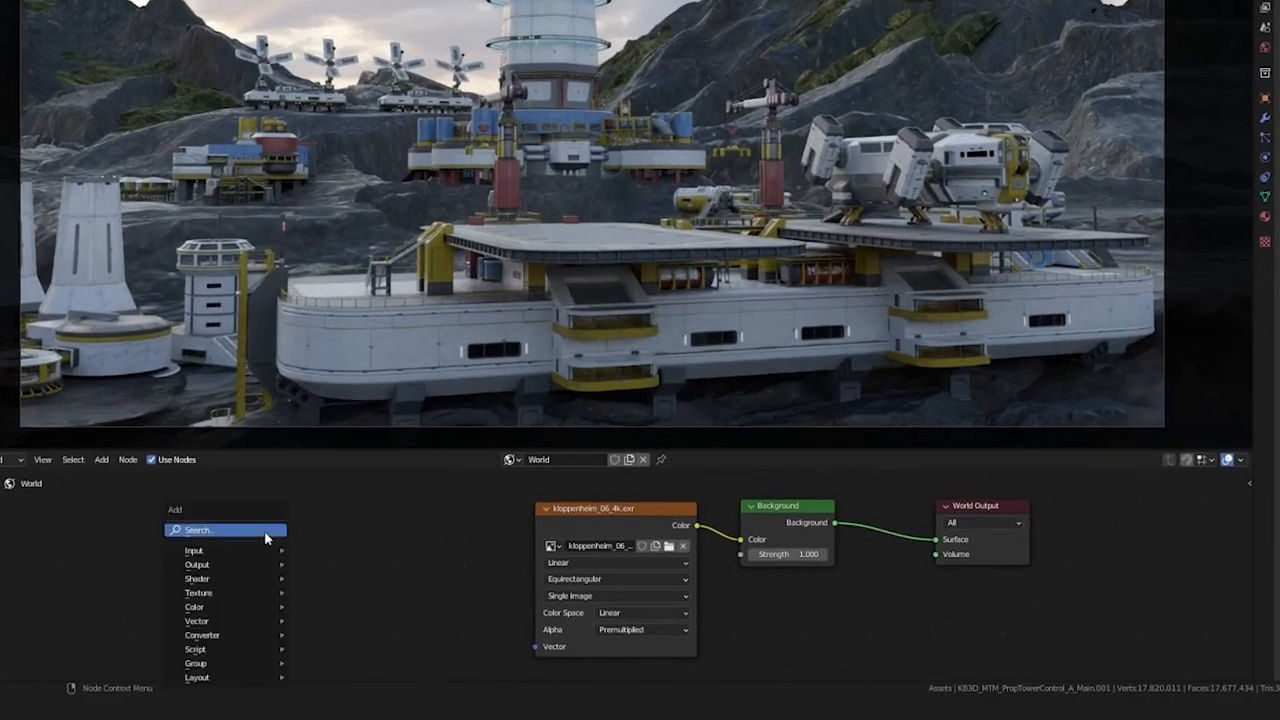
# Step: Add Texture Coordinate and Mapping nodes to the HDRI and set a Z rotation of 50
pyautogui.write('tx')
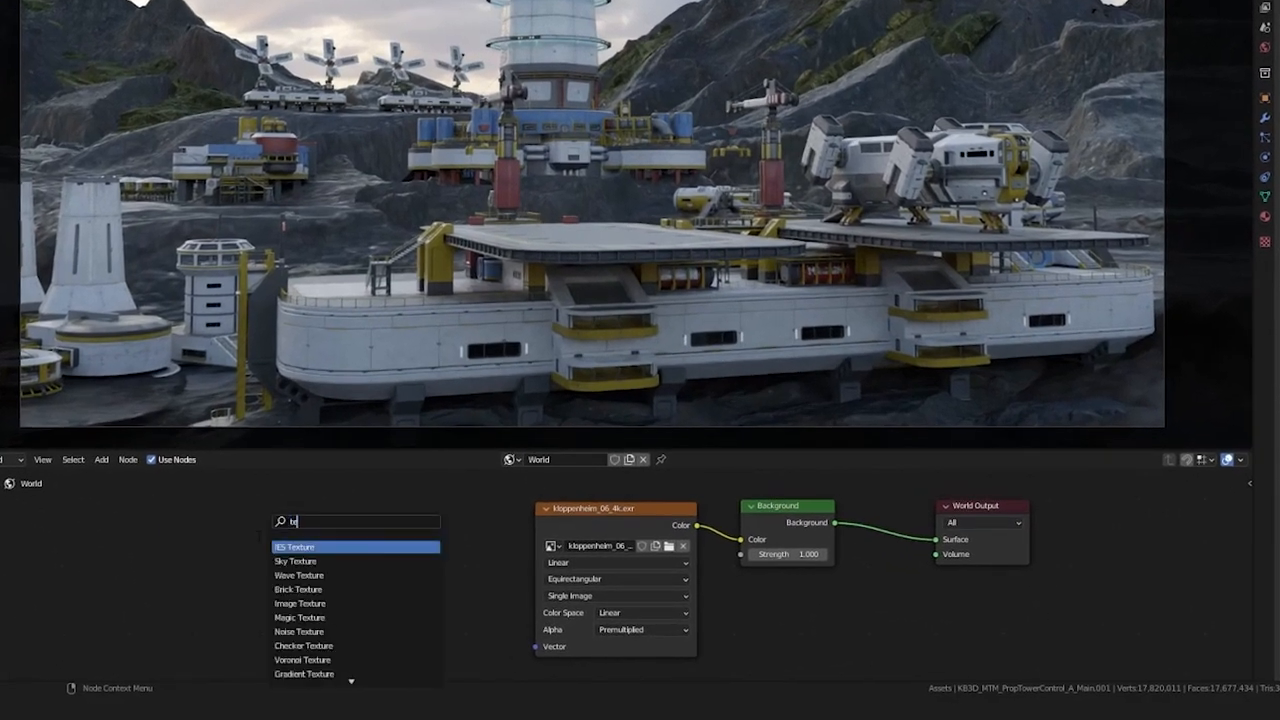
pyautogui.write('exture coo')
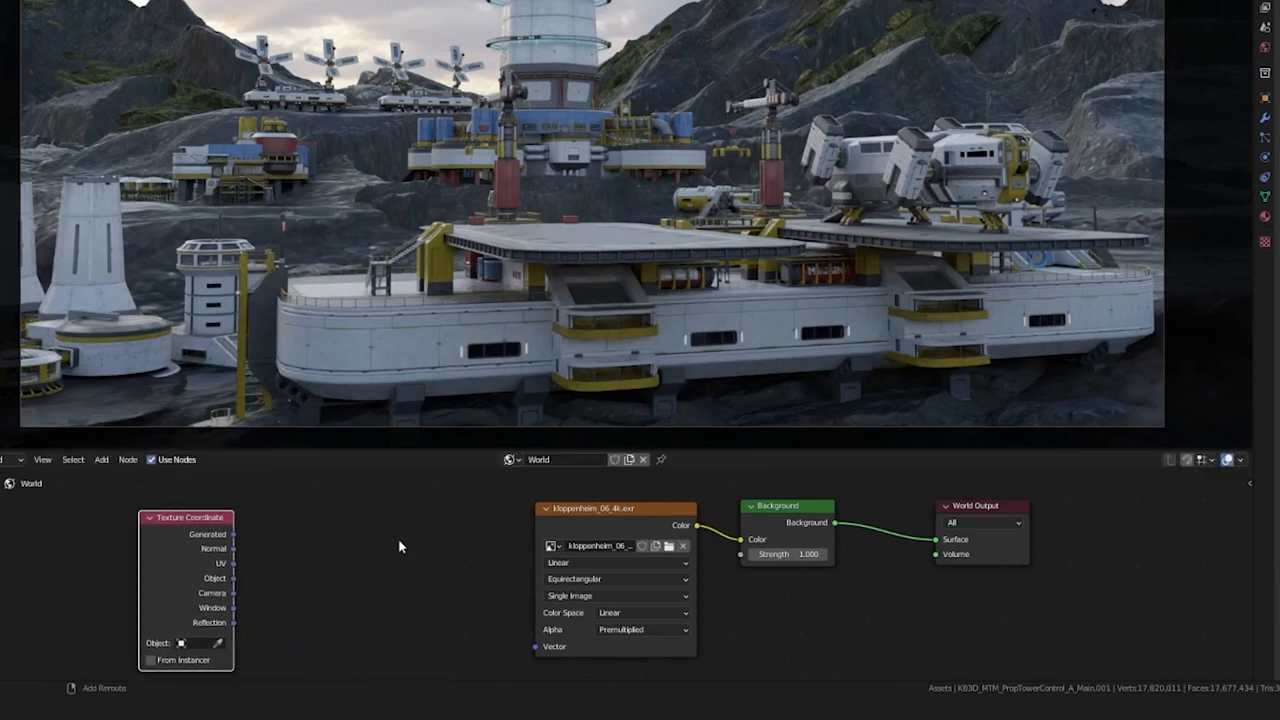
pyautogui.write('mapp')
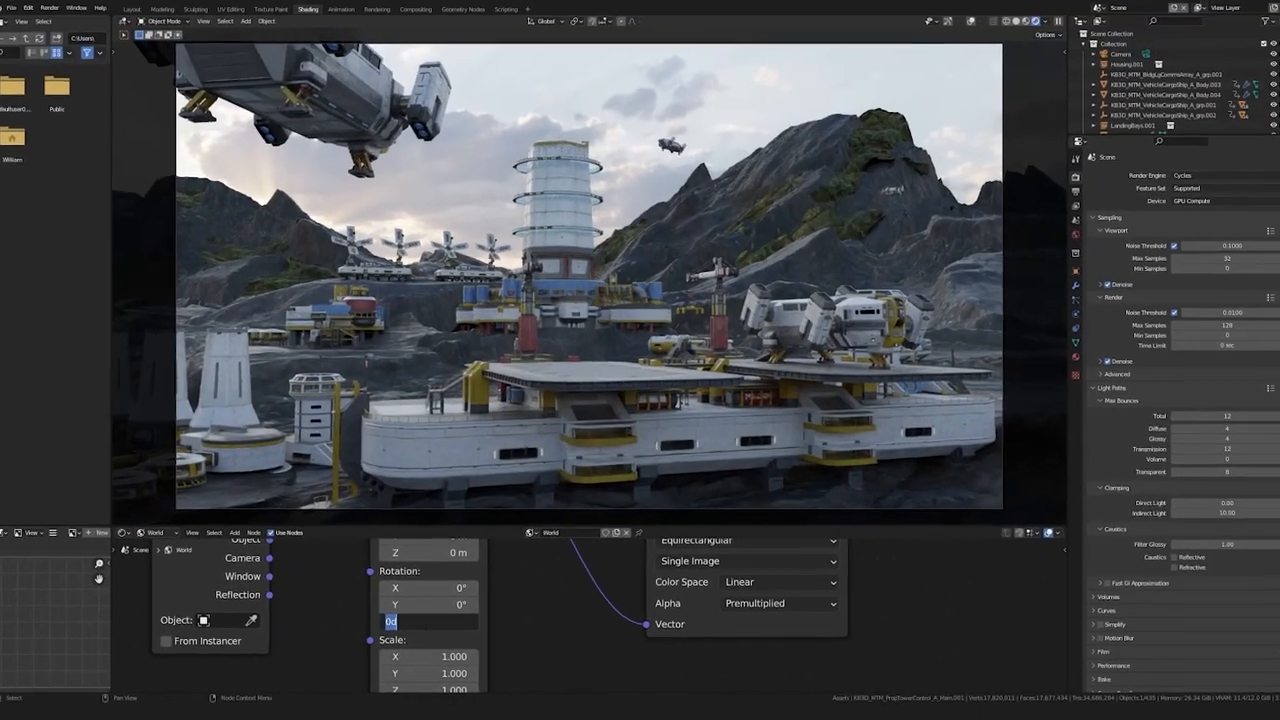
pyautogui.write('50')
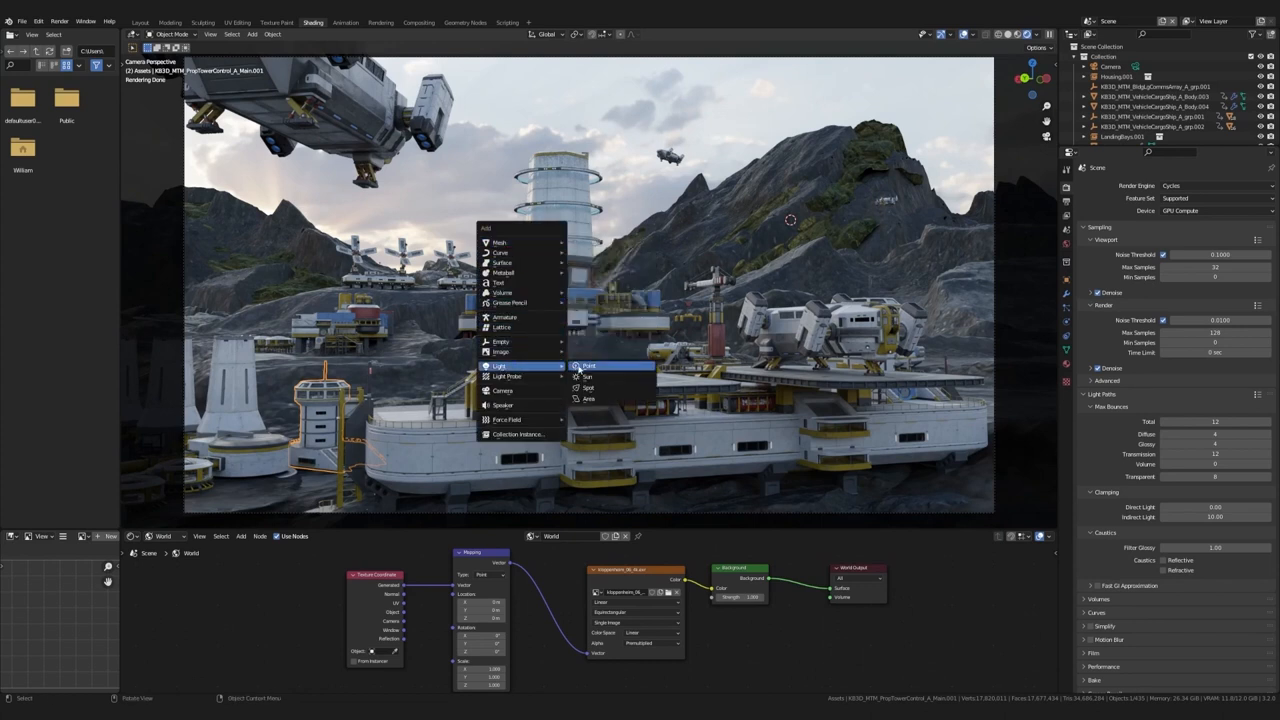
# Step: Add a sun light, tune its settings and lower the world background strength to 0.3
pyautogui.click(586, 376)
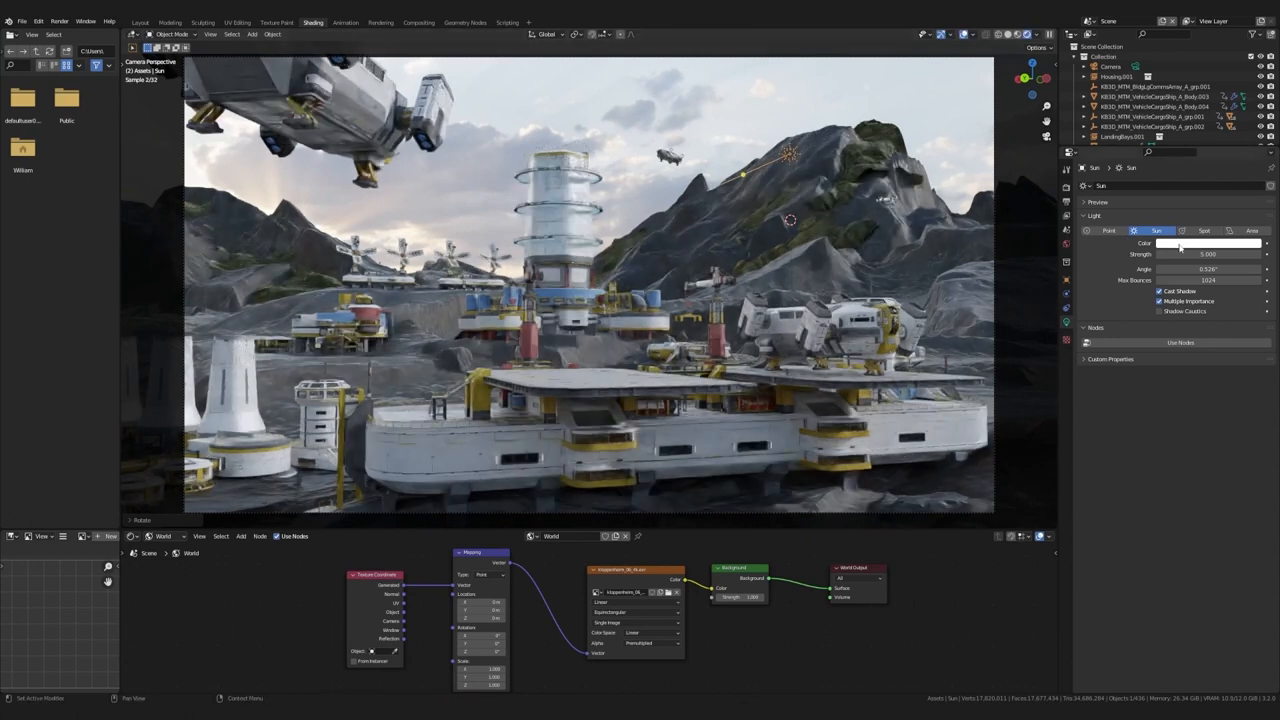
pyautogui.click(1208, 244)
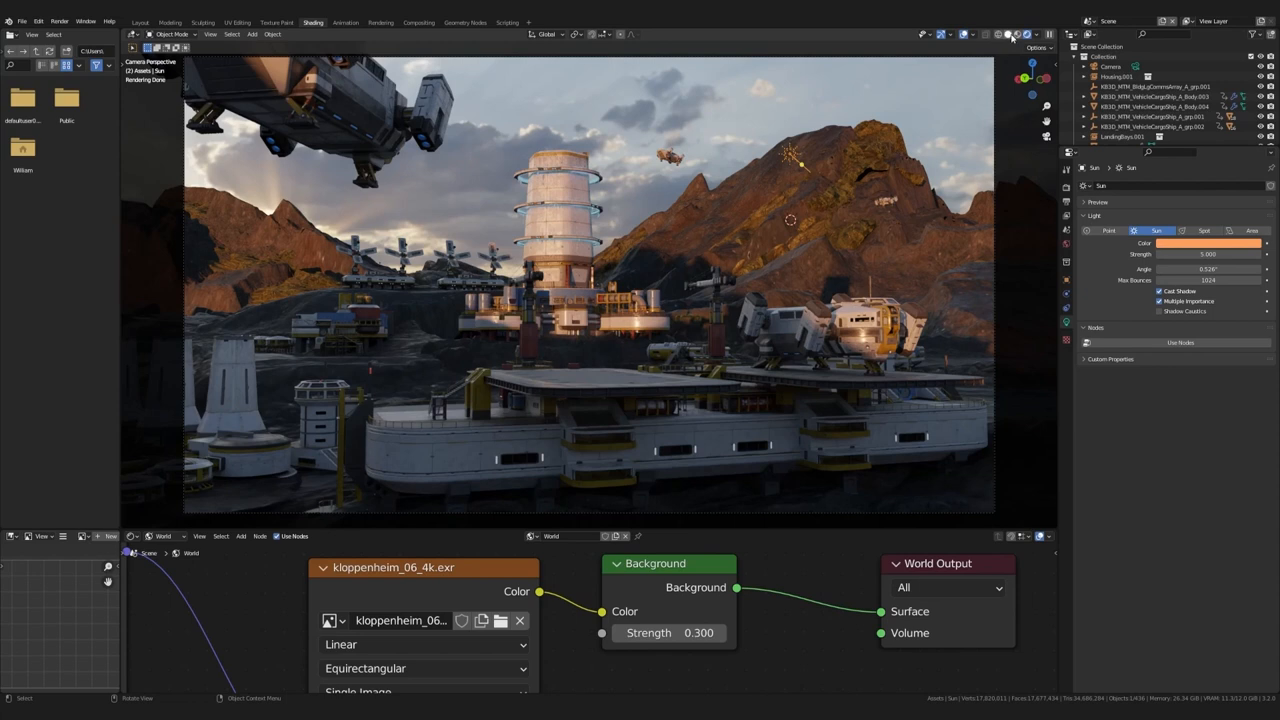
pyautogui.click(140, 22)
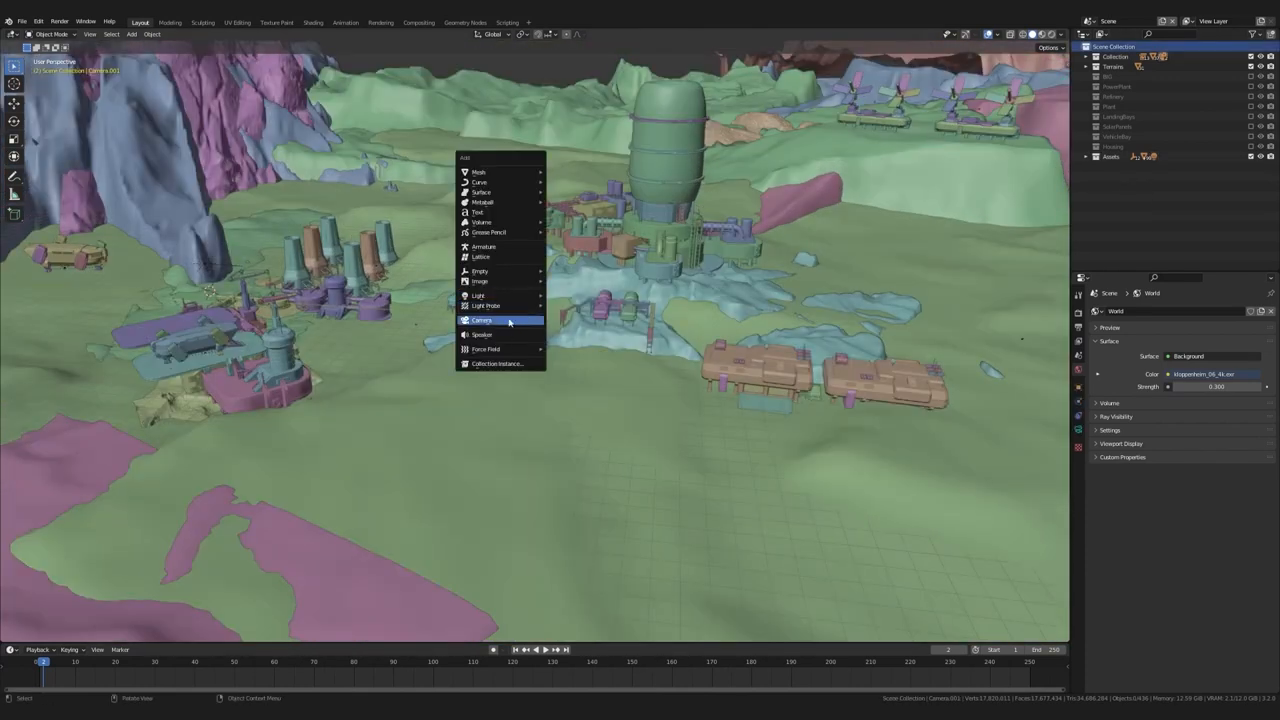
# Step: Add a camera, lock it to the view and reframe its shot on the cooling towers
pyautogui.click(482, 320)
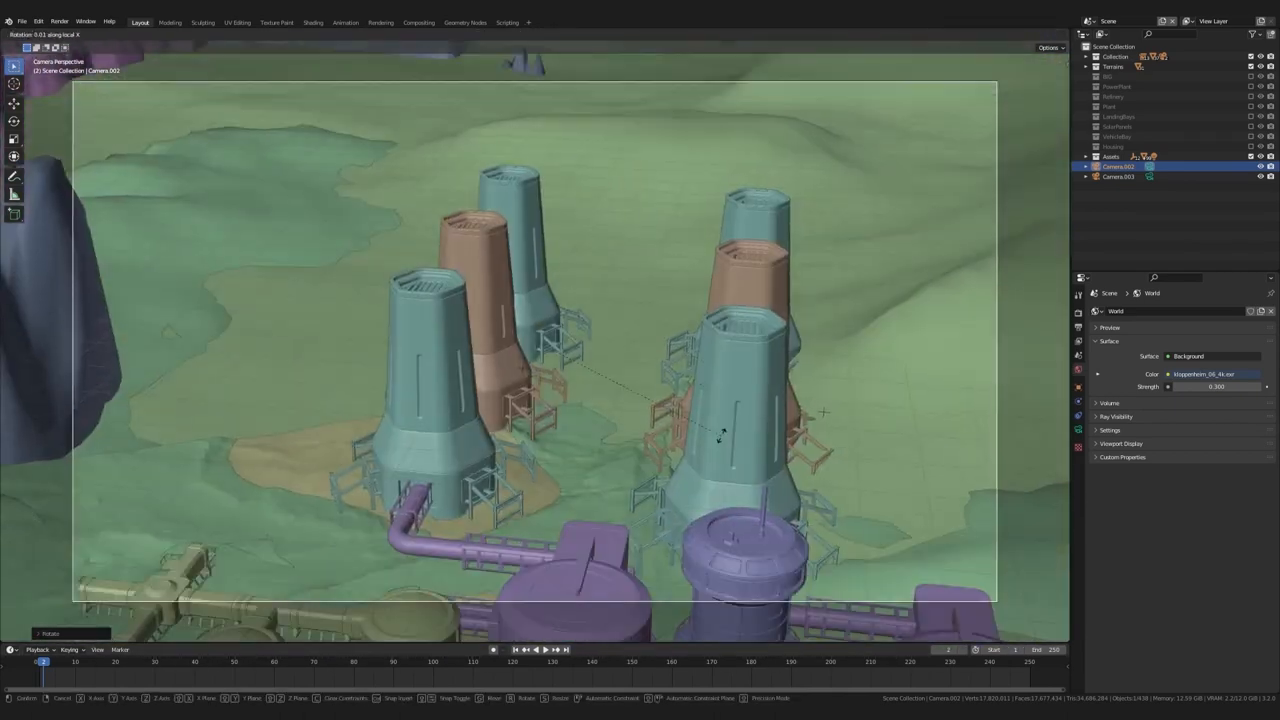
pyautogui.press('n')
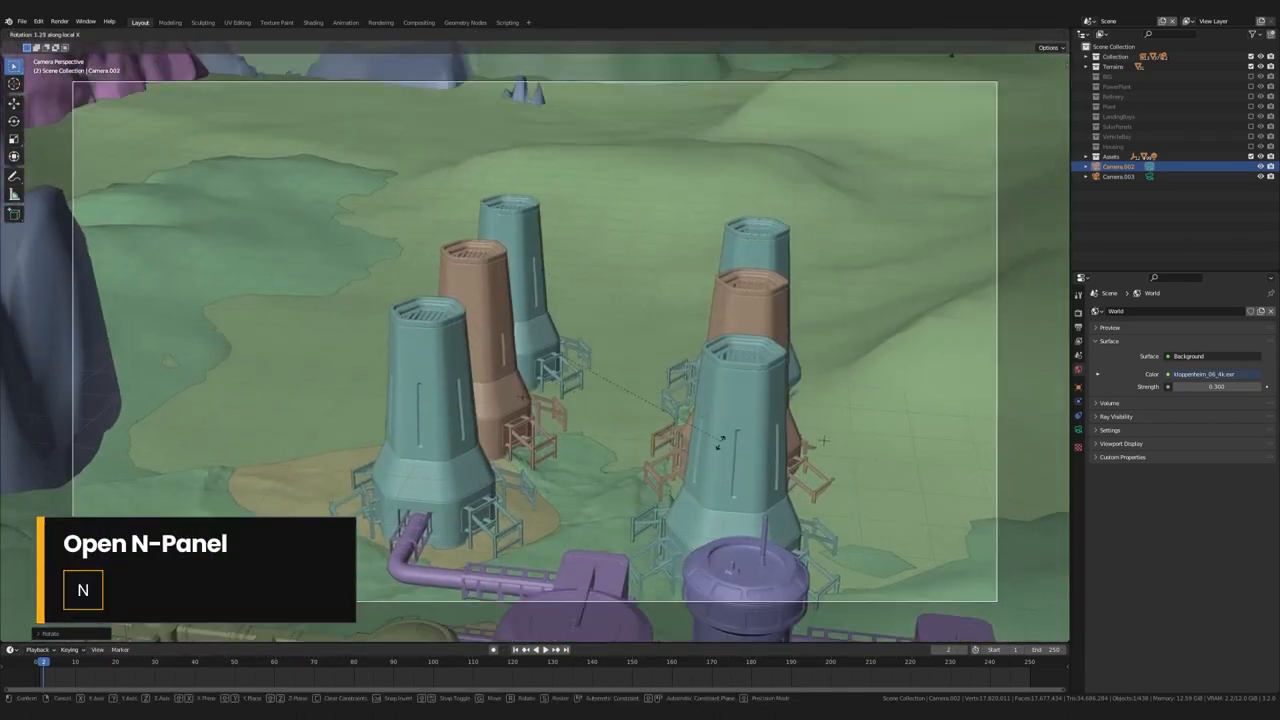
pyautogui.press('n')
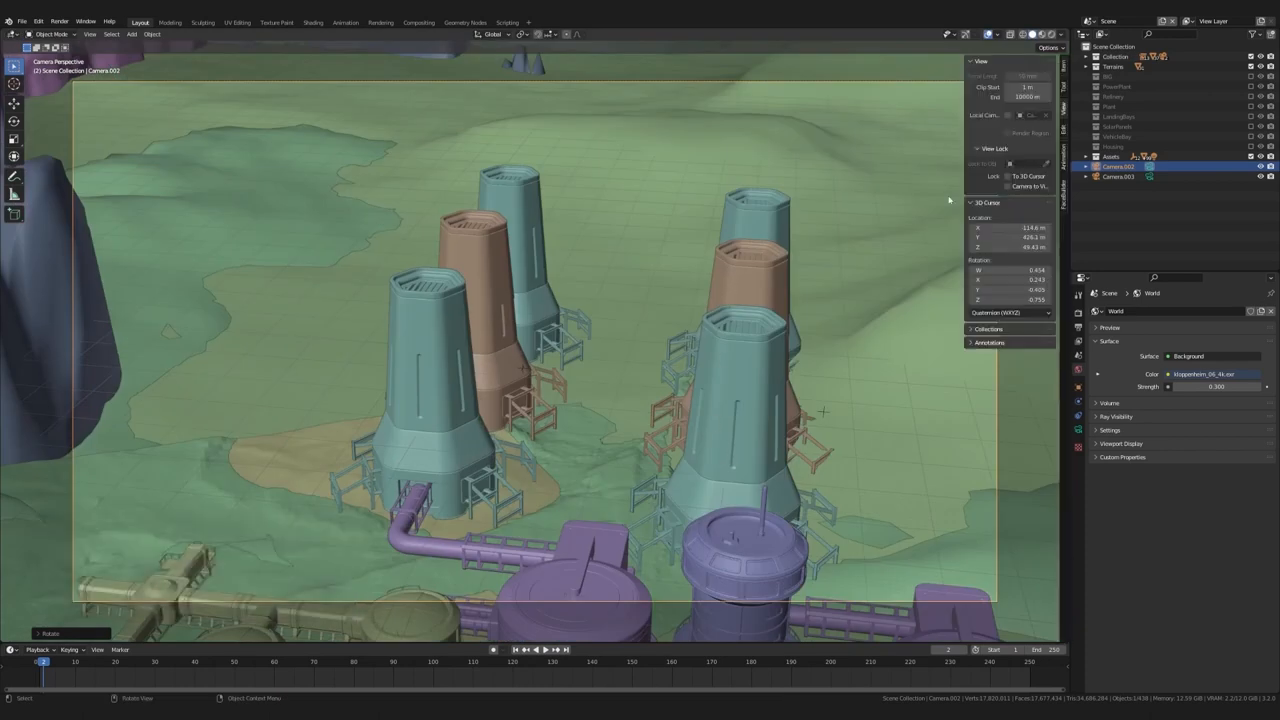
pyautogui.click(1004, 188)
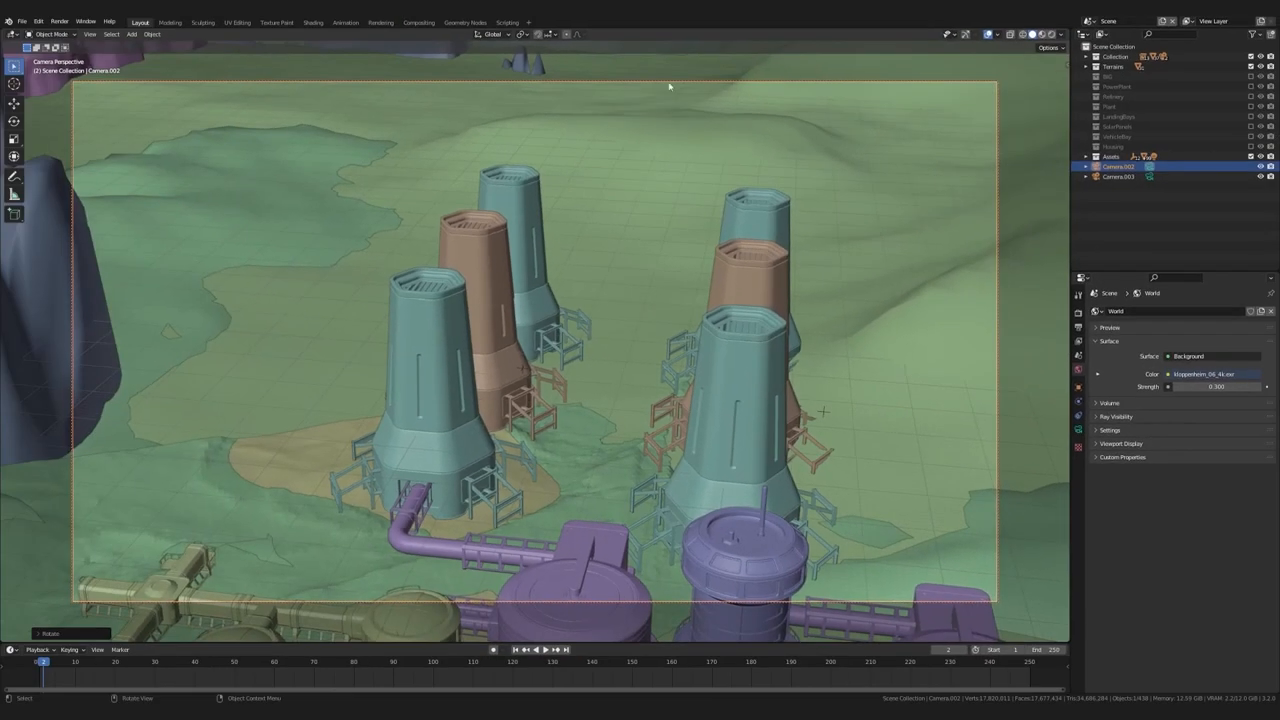
pyautogui.moveTo(604, 336)
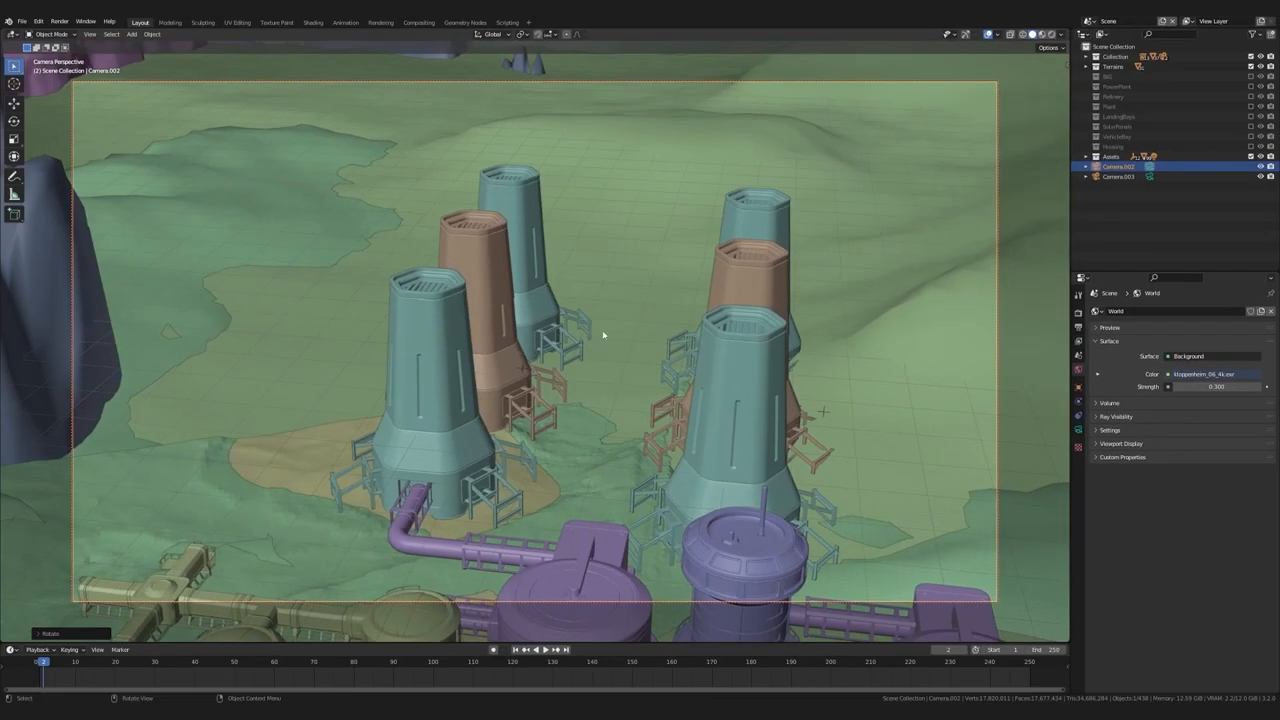
pyautogui.moveTo(600, 336); pyautogui.dragTo(340, 384)
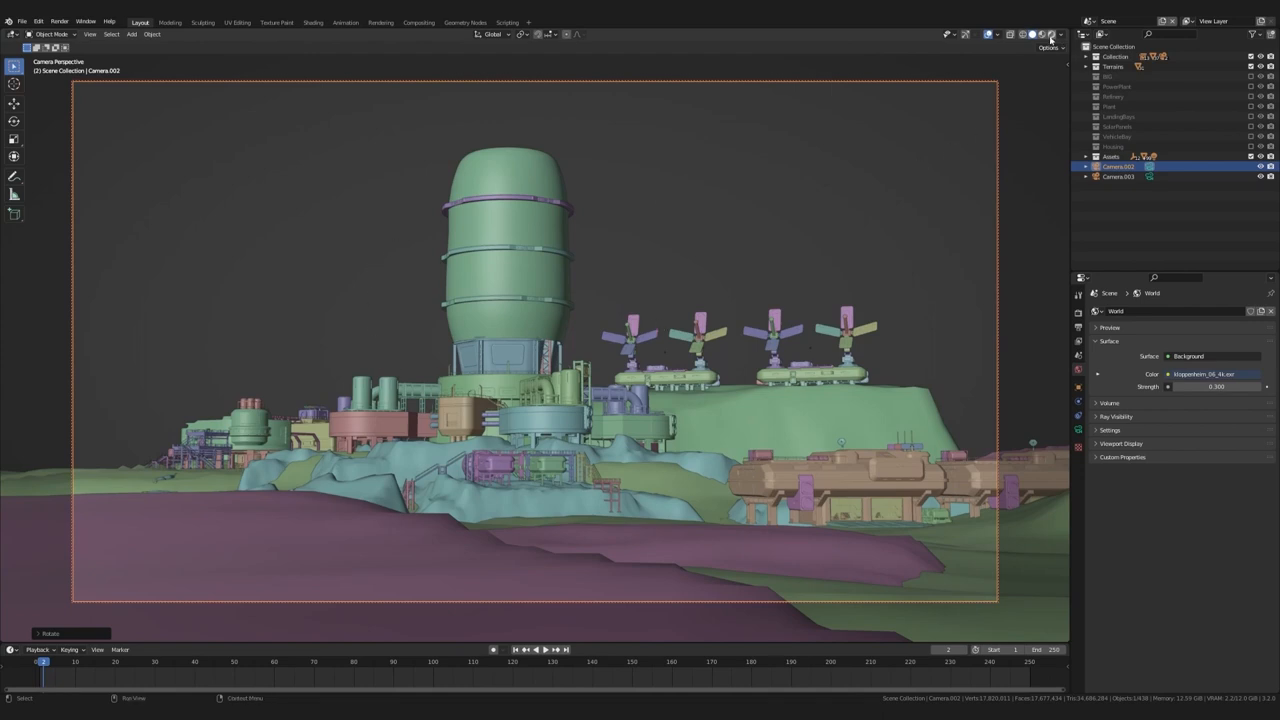
# Step: Preview the tower shot in Rendered shading using the scene's HDRI world and scene lights
pyautogui.click(1040, 34)
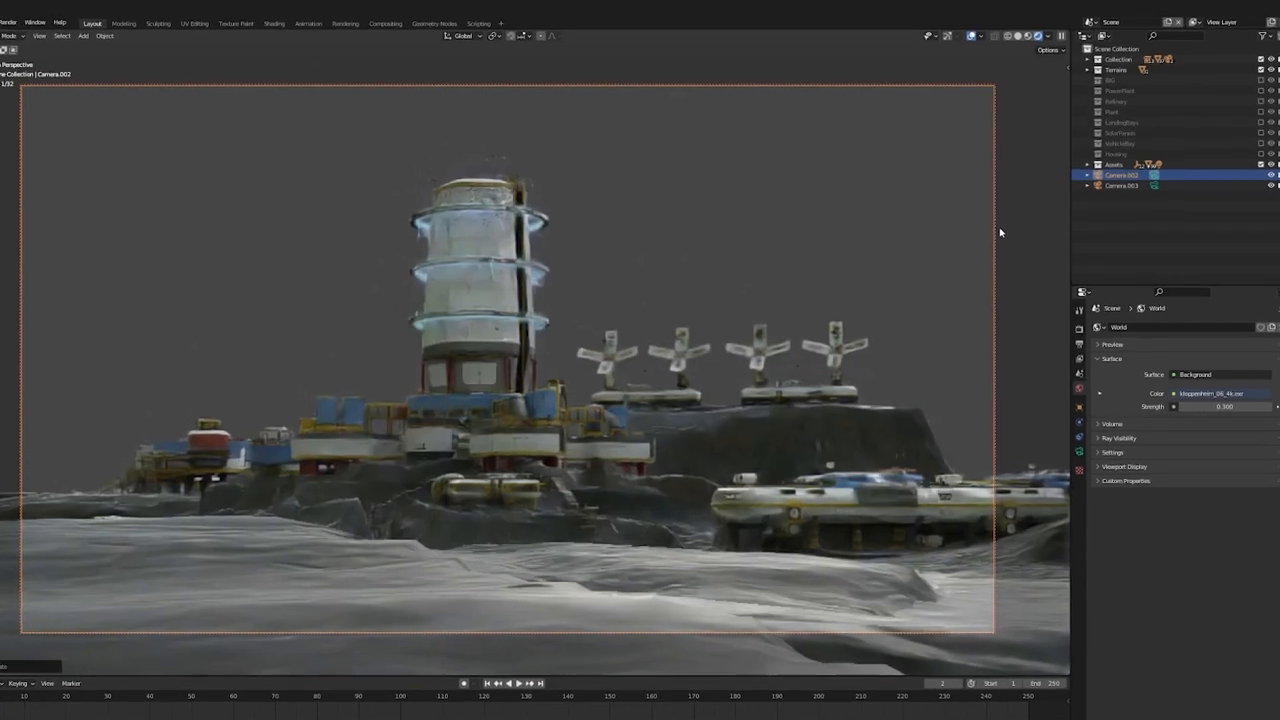
pyautogui.click(1048, 48)
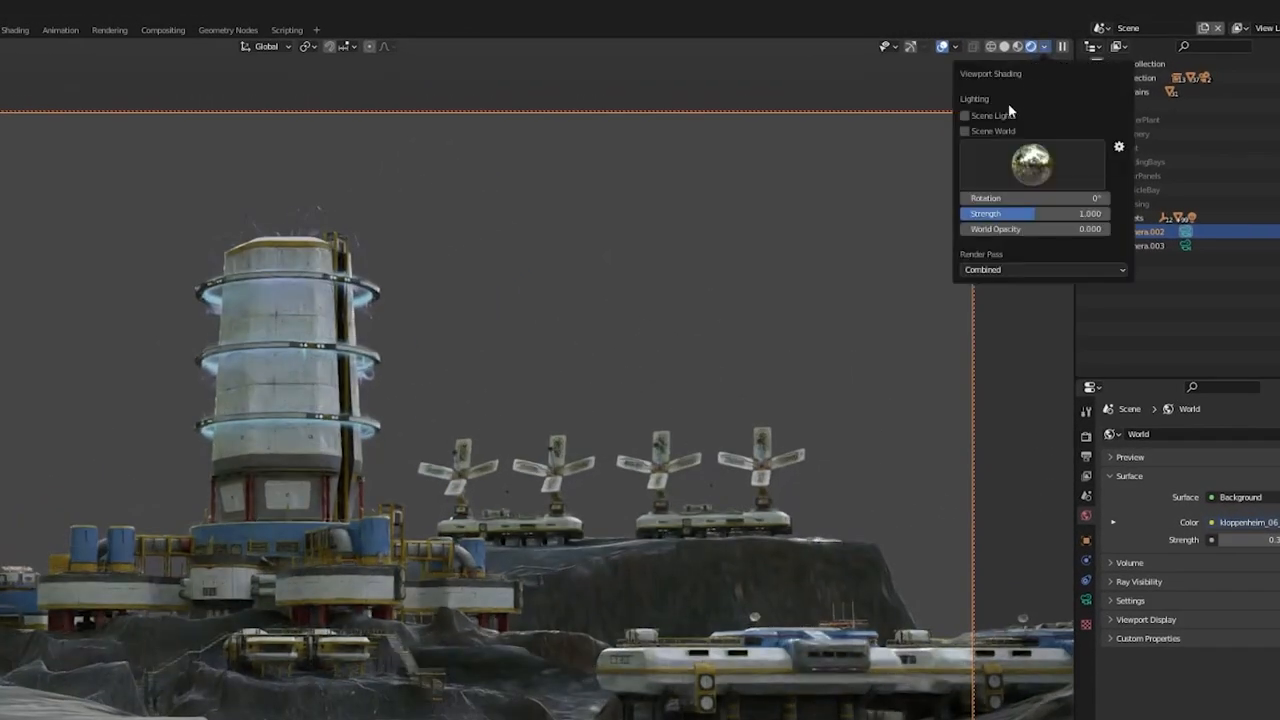
pyautogui.click(964, 132)
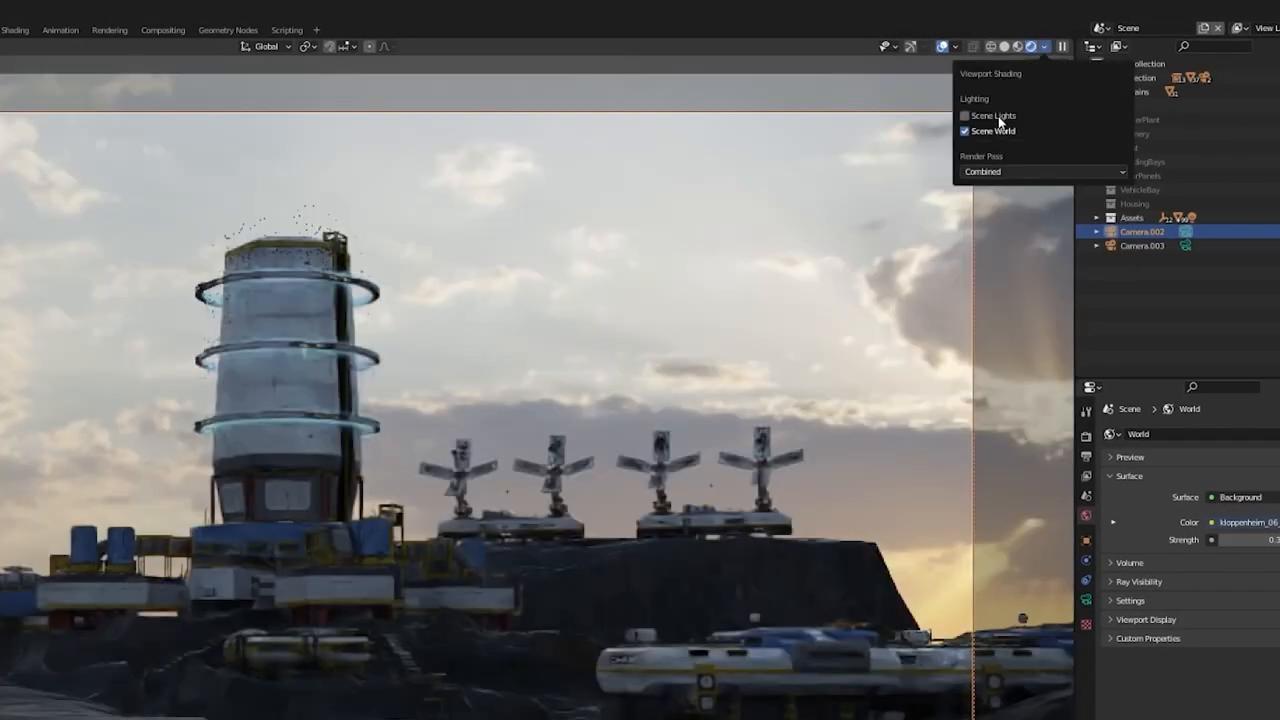
pyautogui.click(964, 116)
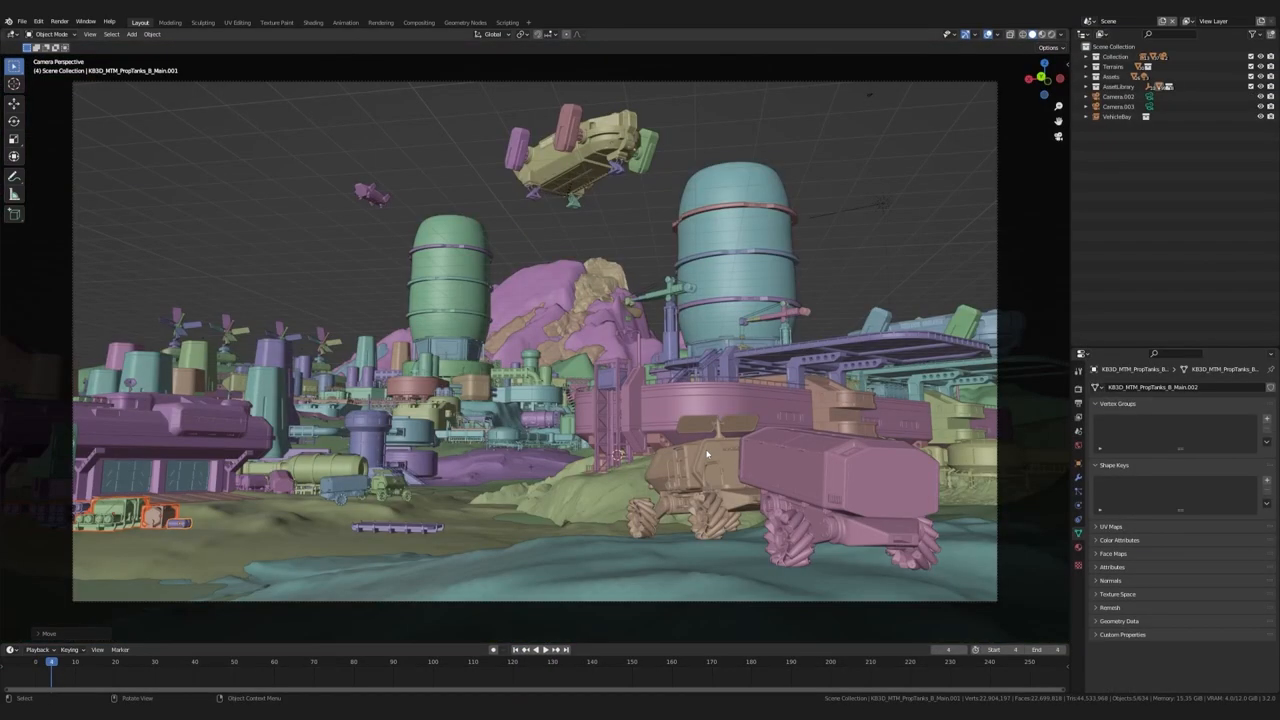
pyautogui.press('r')
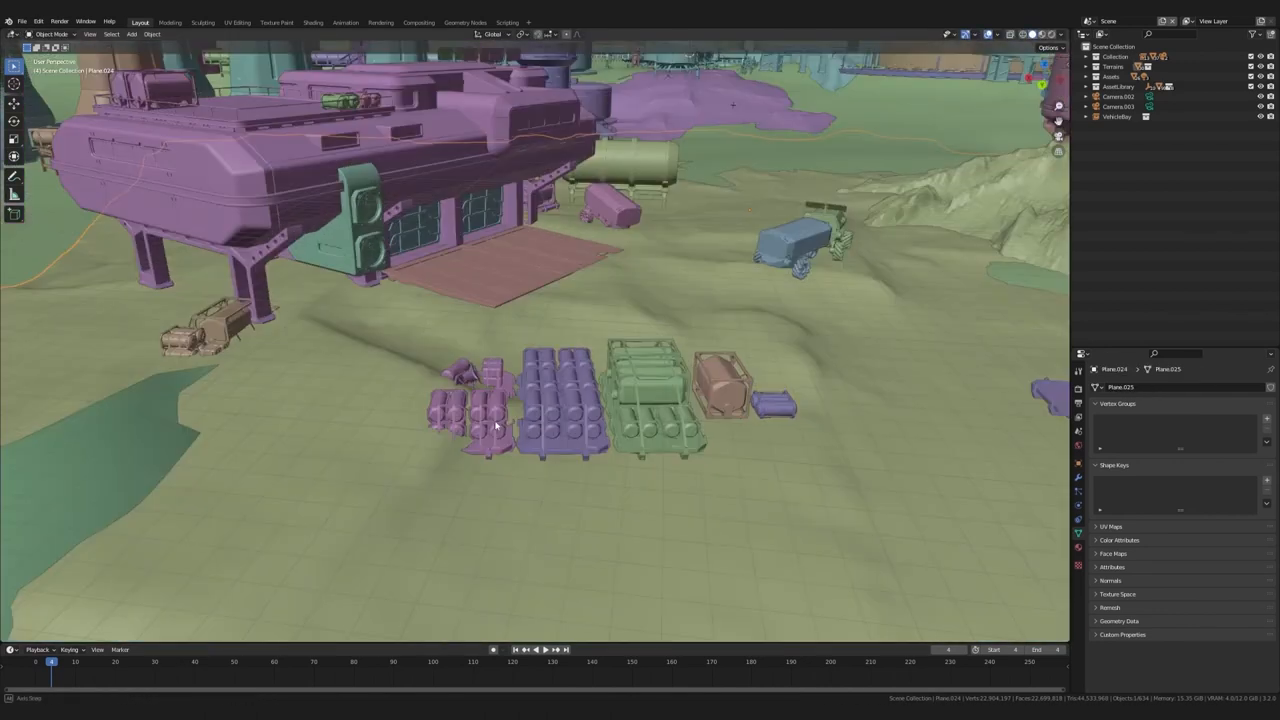
pyautogui.press('Tab')
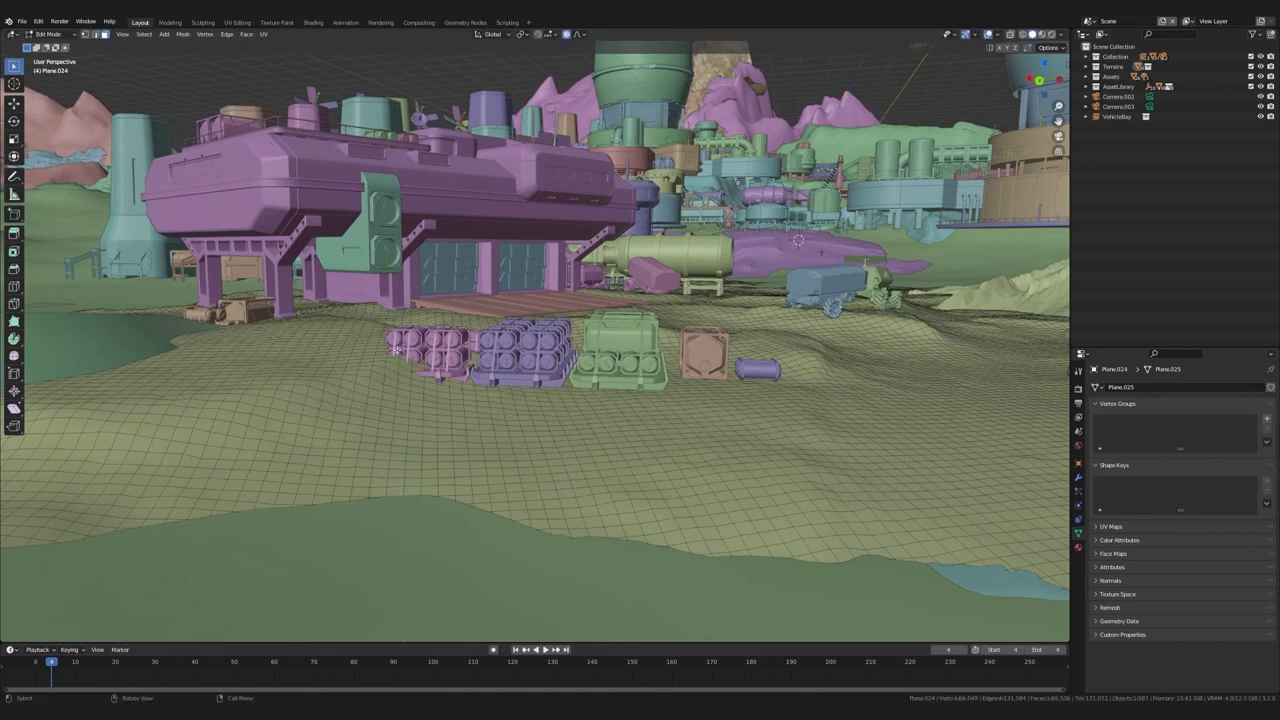
pyautogui.press('g')
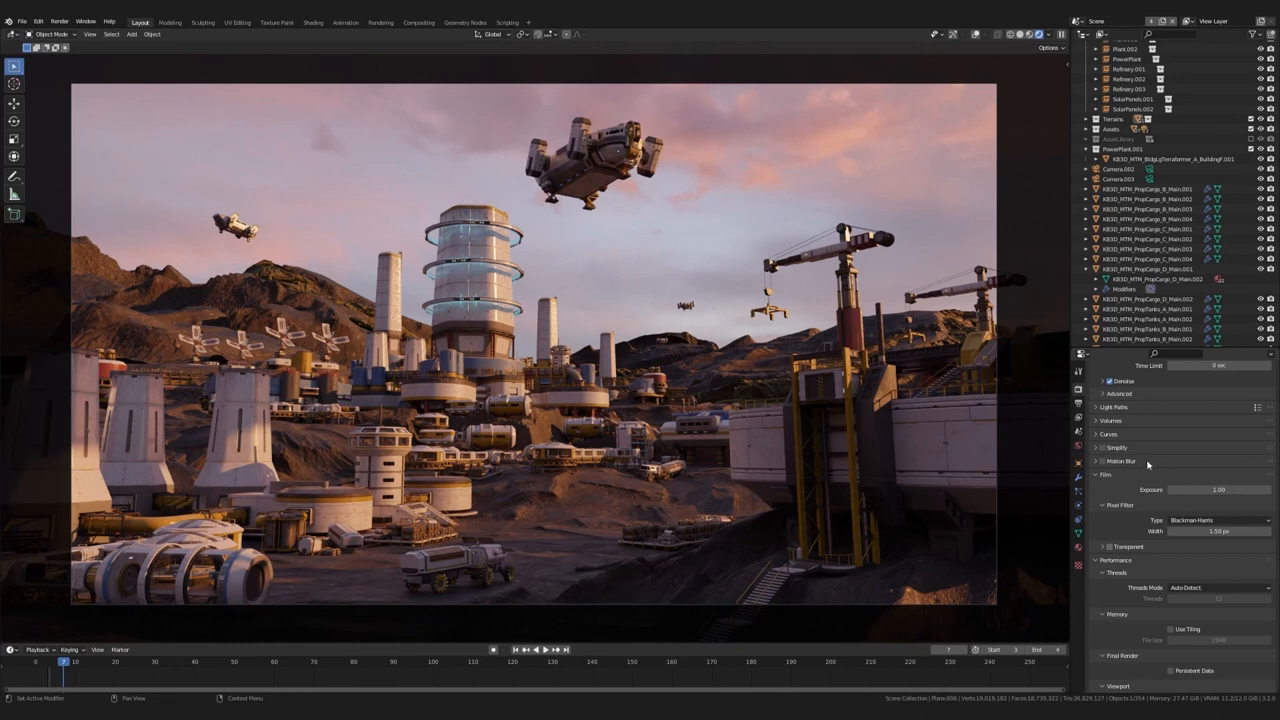
# Step: Enable Cycles denoising in Render Properties and review the output resolution and format
pyautogui.press('r')
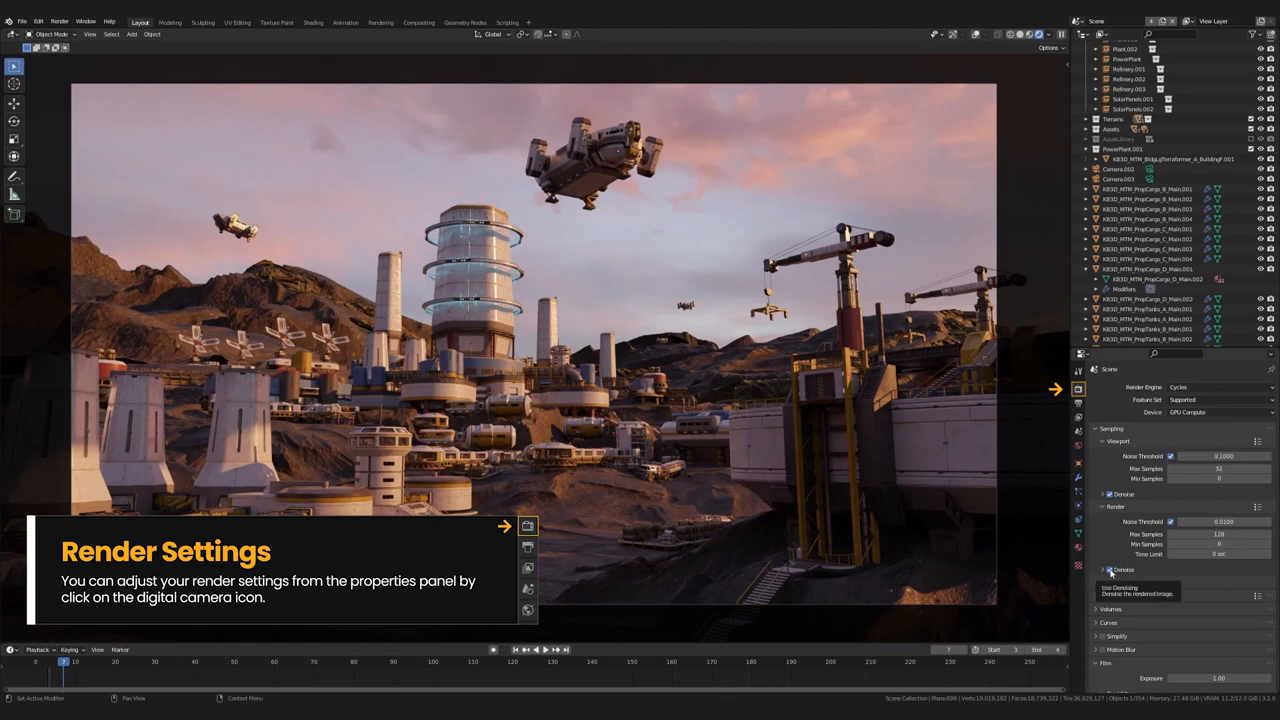
pyautogui.click(1104, 494)
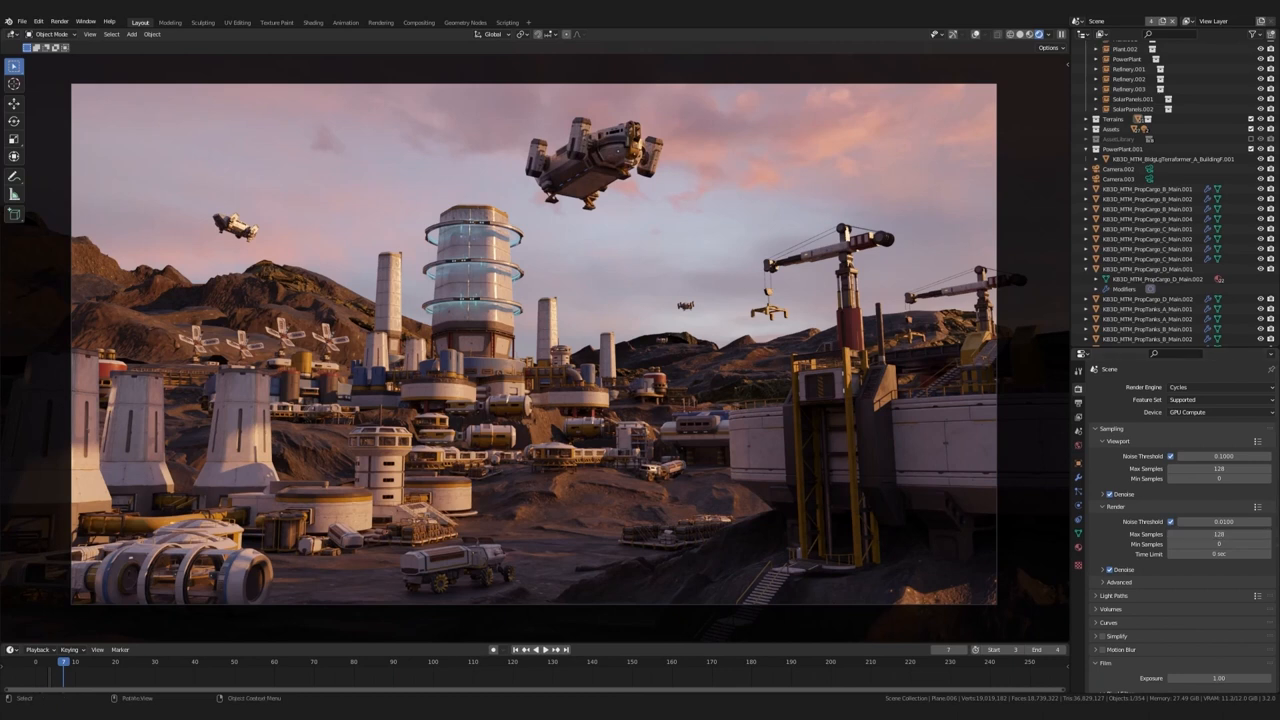
pyautogui.click(1078, 378)
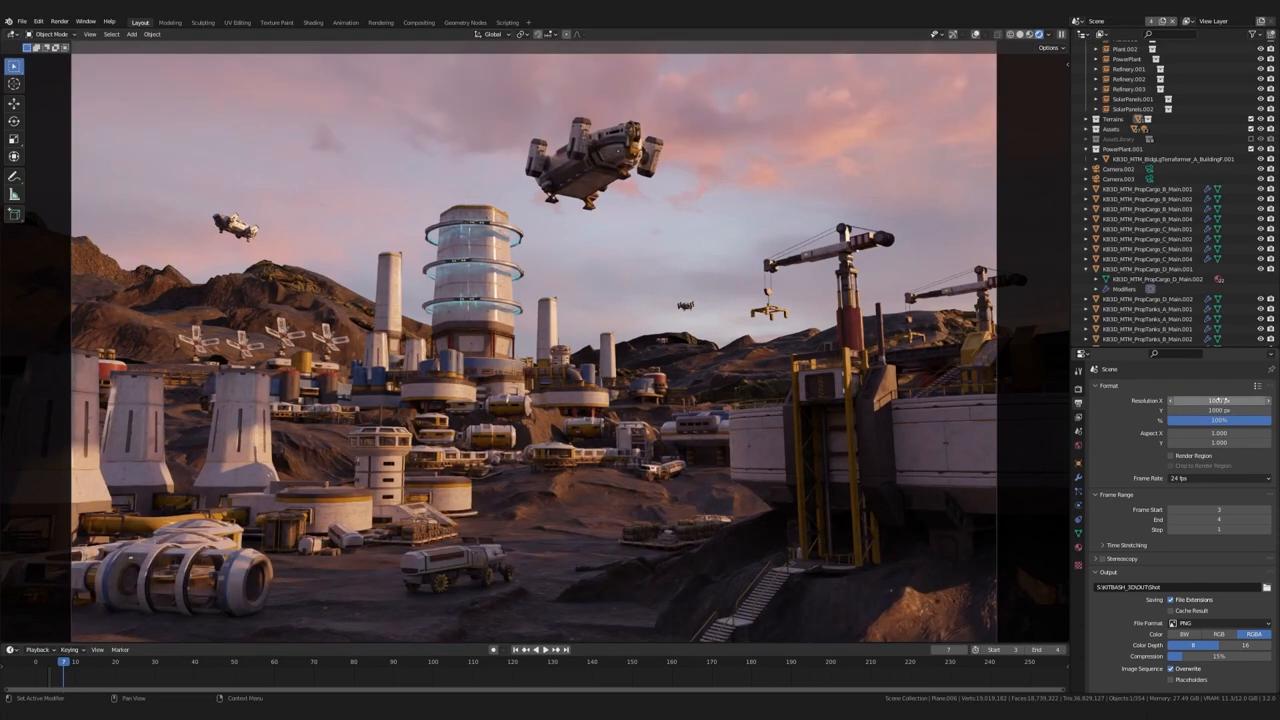
pyautogui.click(1078, 370)
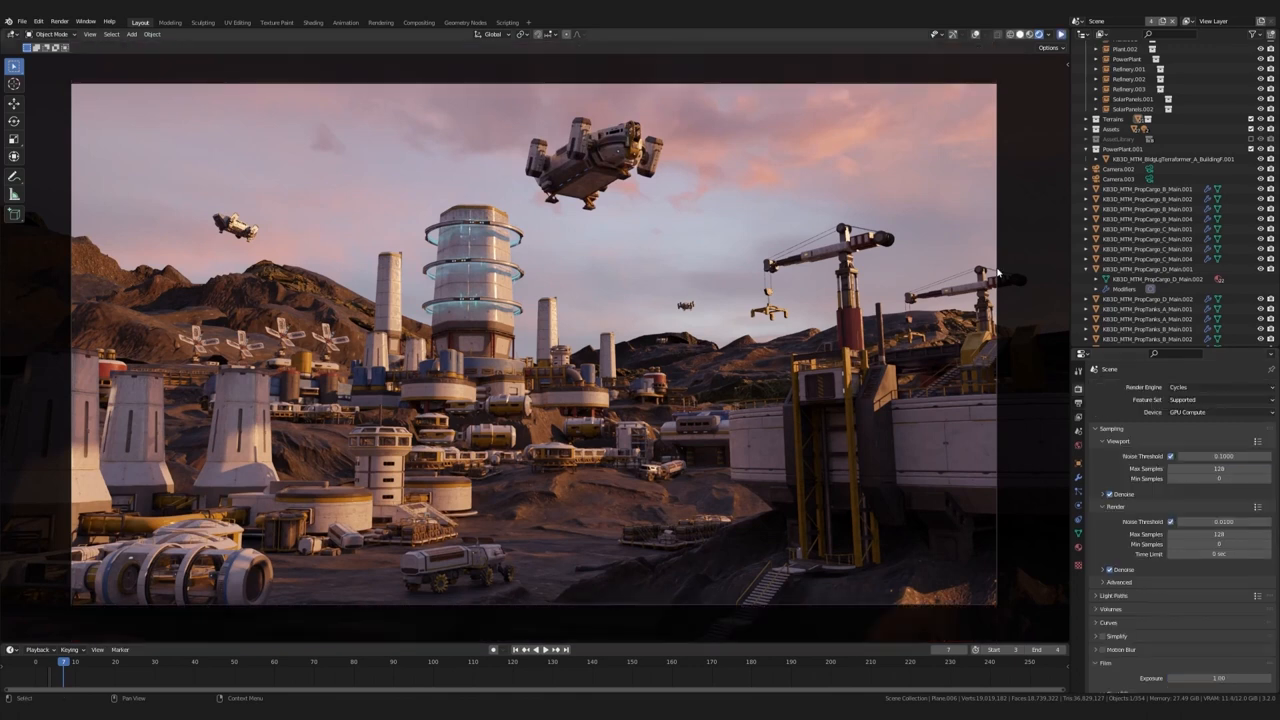
# Step: Render the shot with F12 using a transparent film background and start Image > Save As
pyautogui.press('F12')
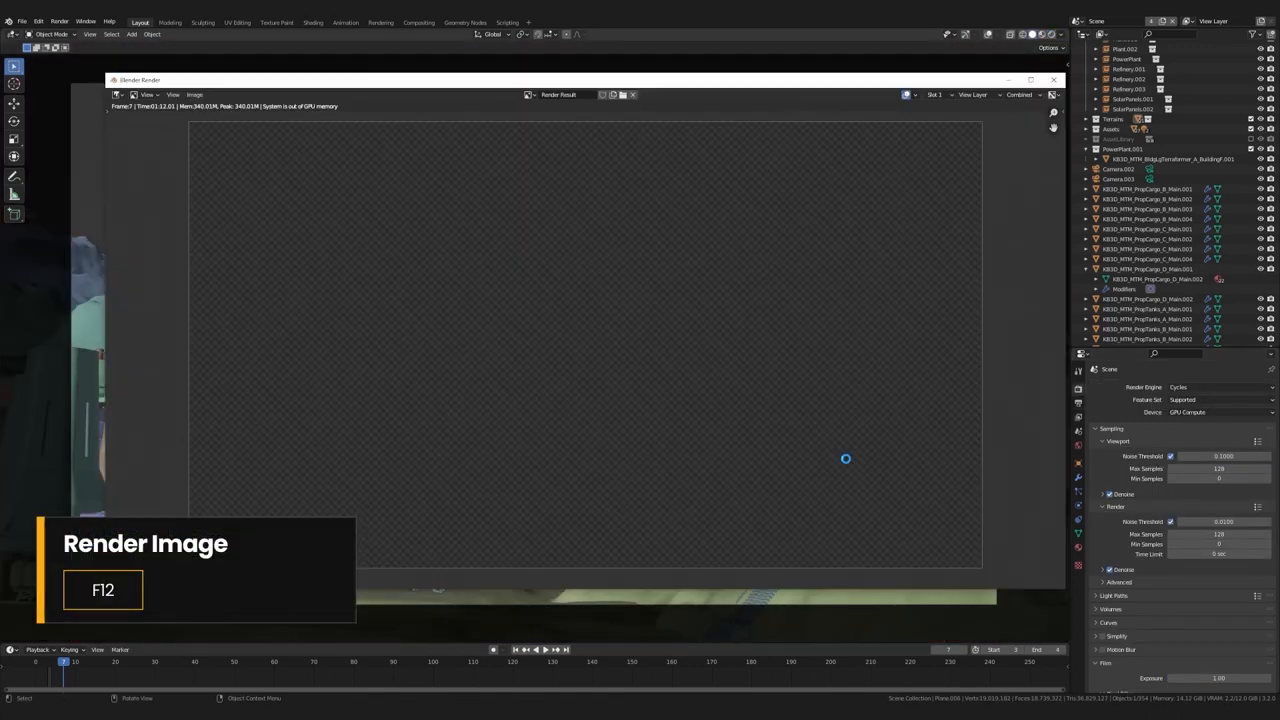
pyautogui.press('F12')
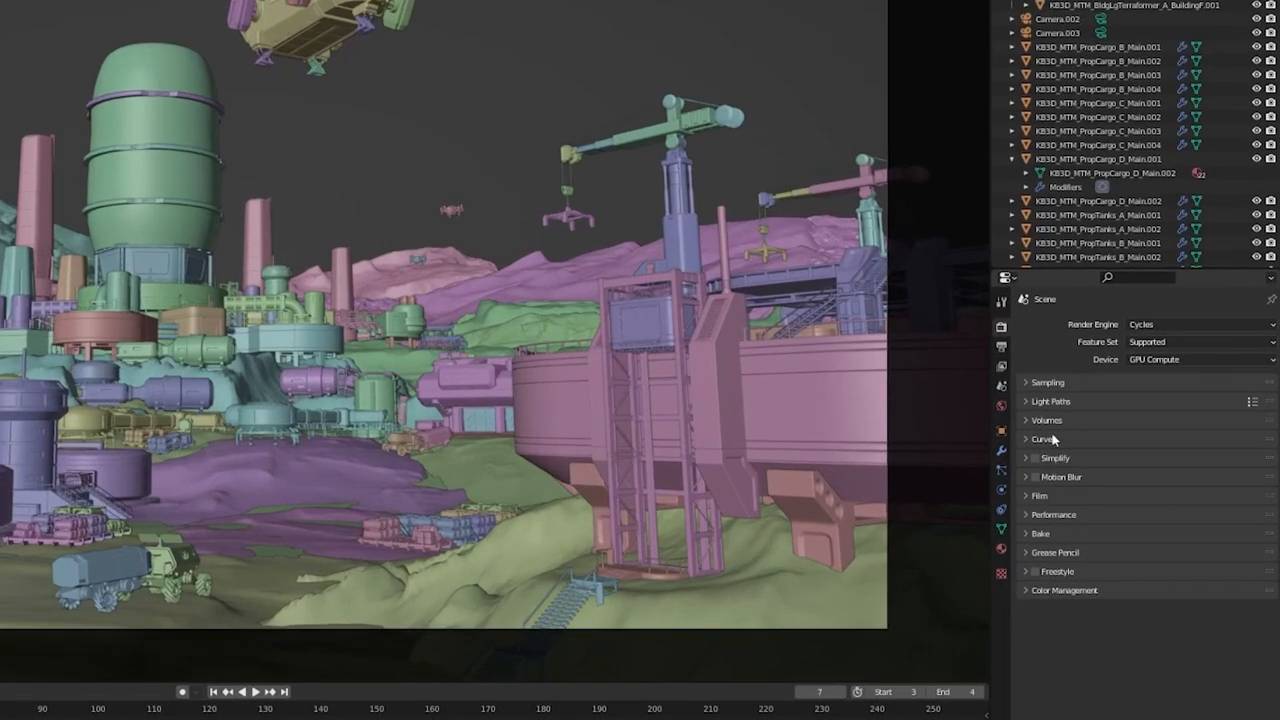
pyautogui.click(1040, 496)
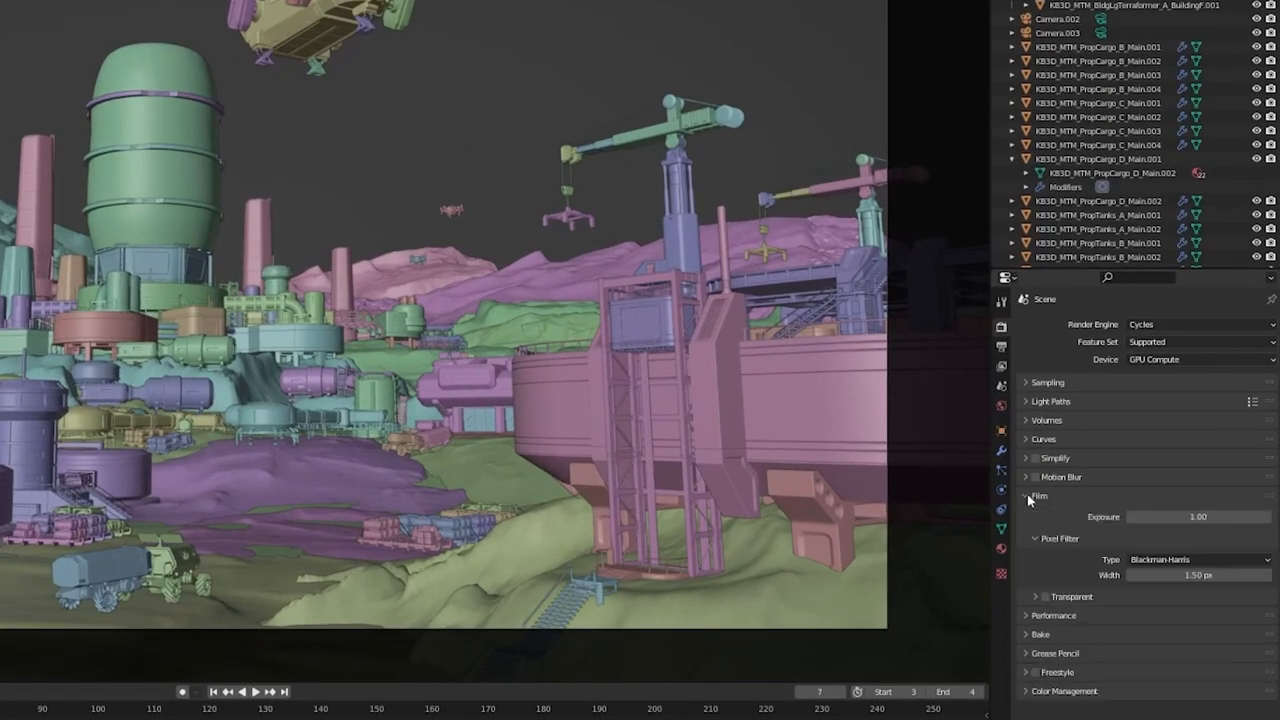
pyautogui.moveTo(1048, 596)
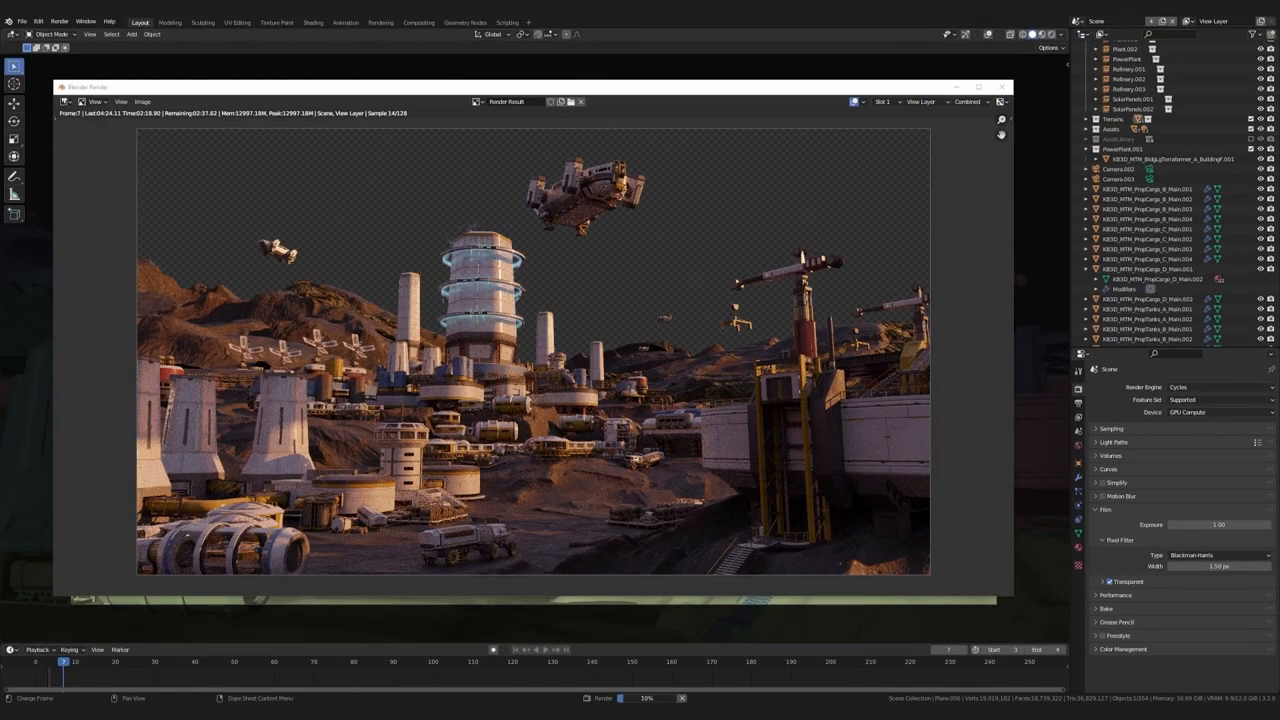
pyautogui.click(142, 100)
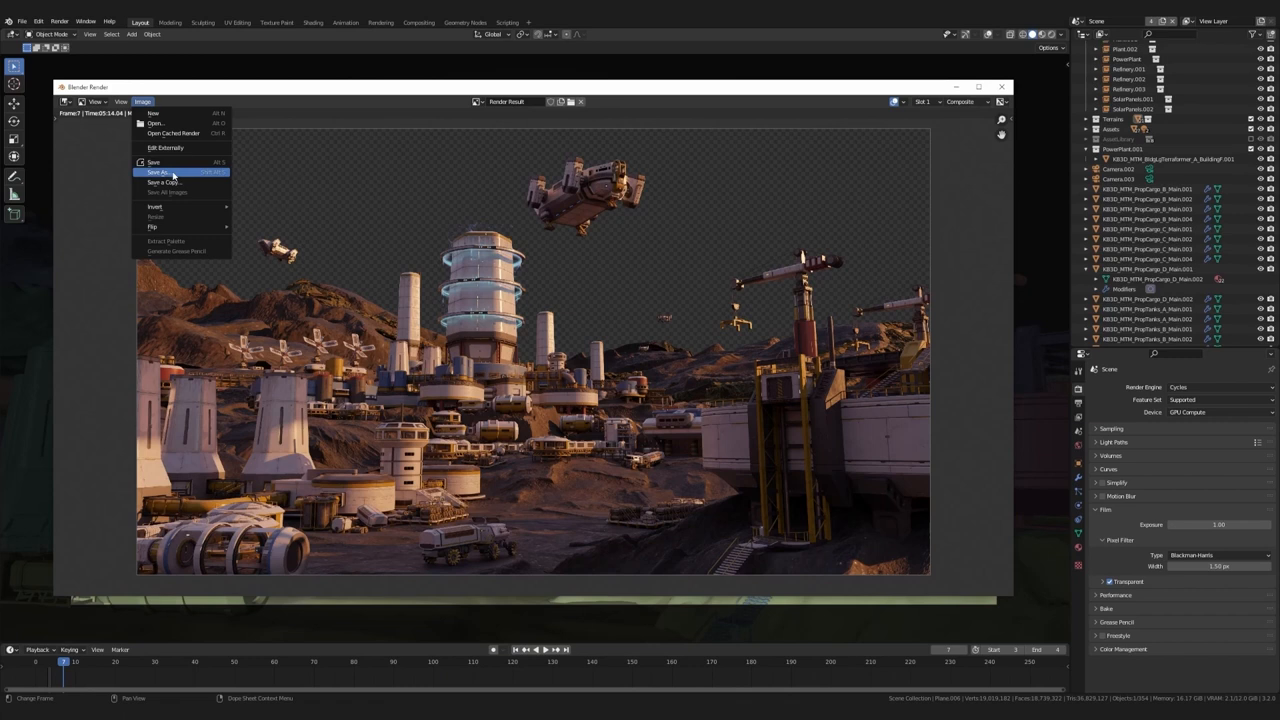
pyautogui.click(156, 172)
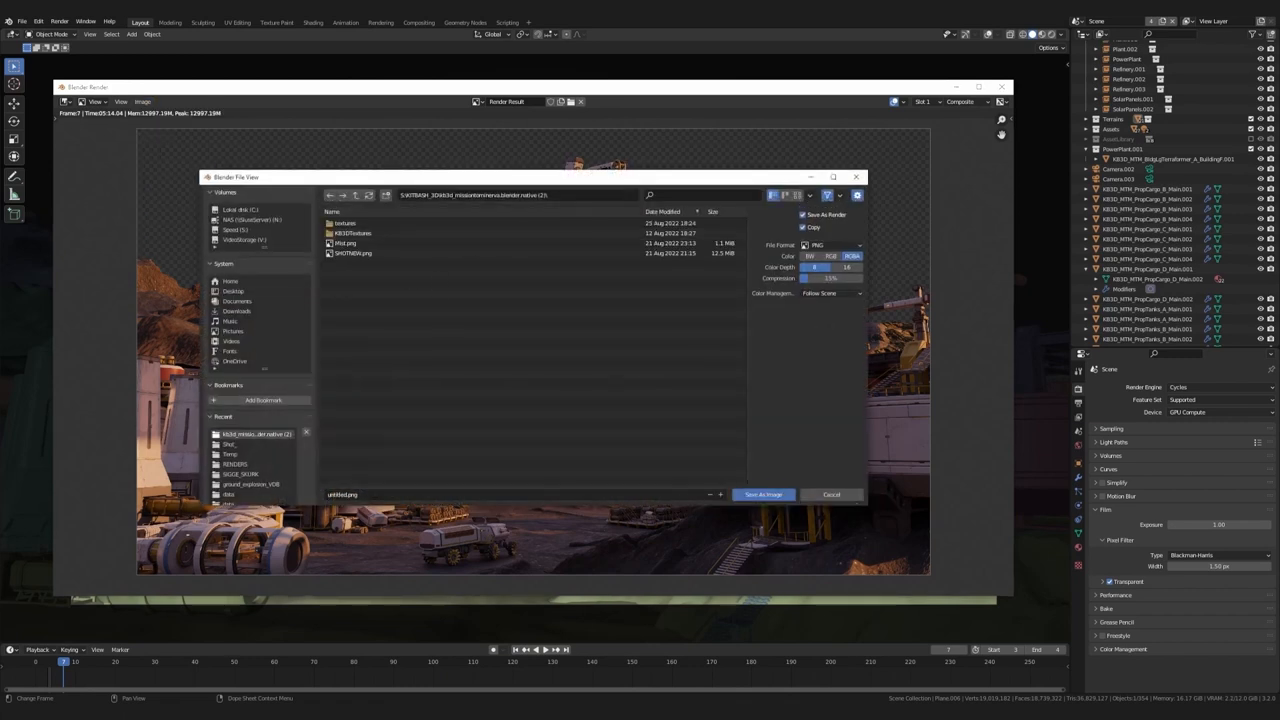